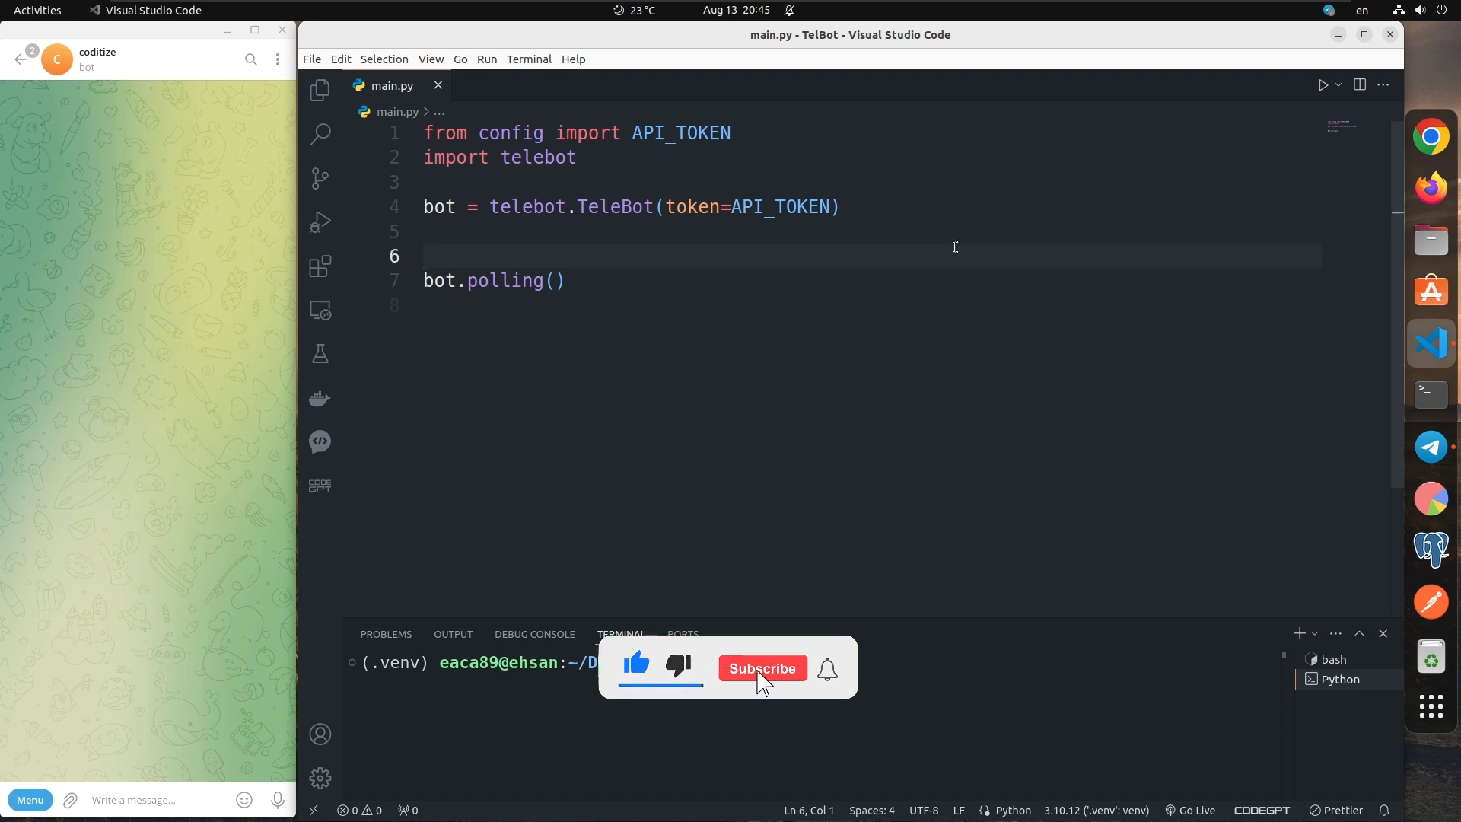
{"action": "left_click", "coordinate": [762, 668]}
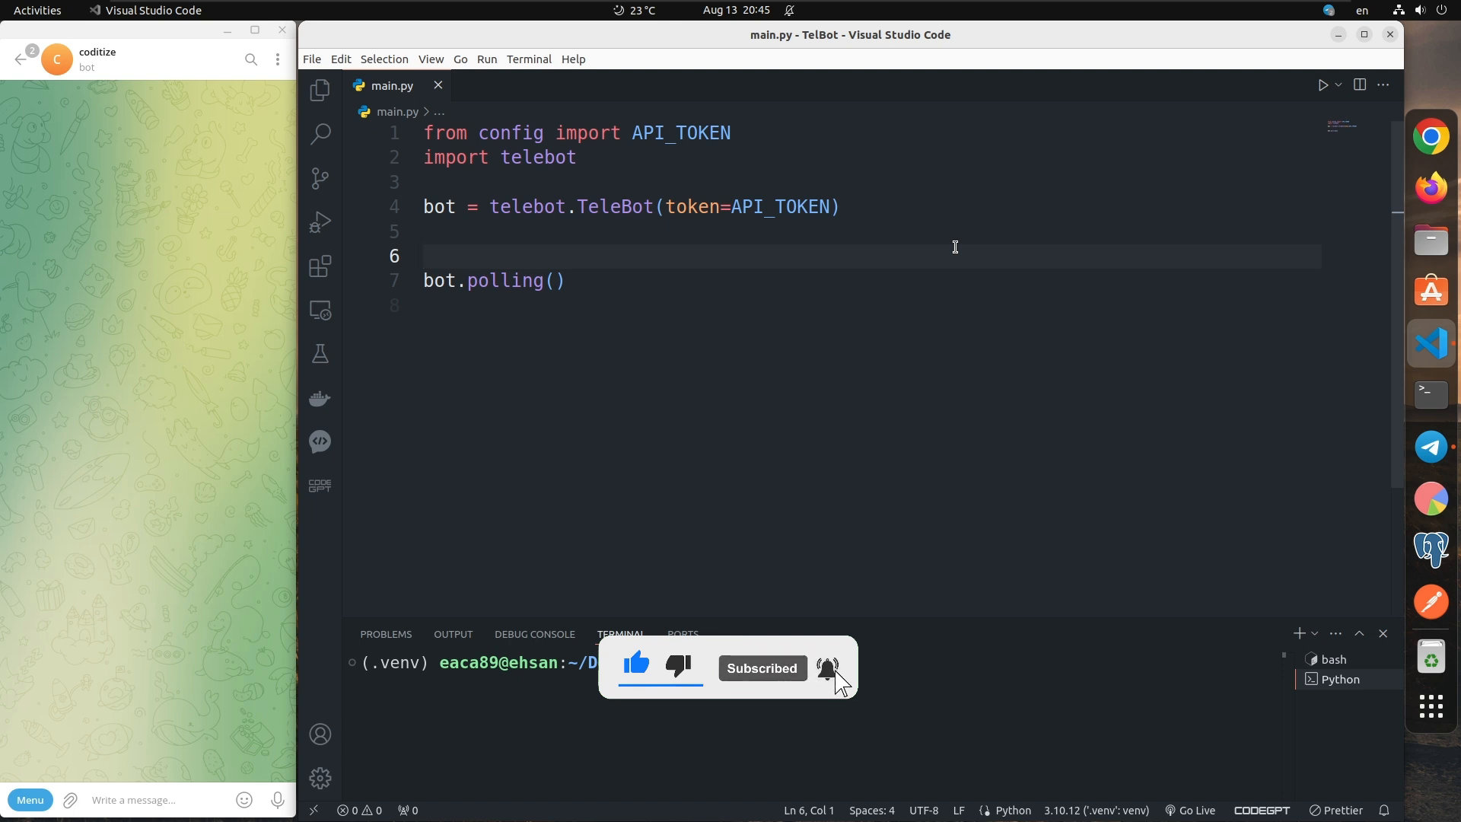
{"action": "type", "text": "@"}
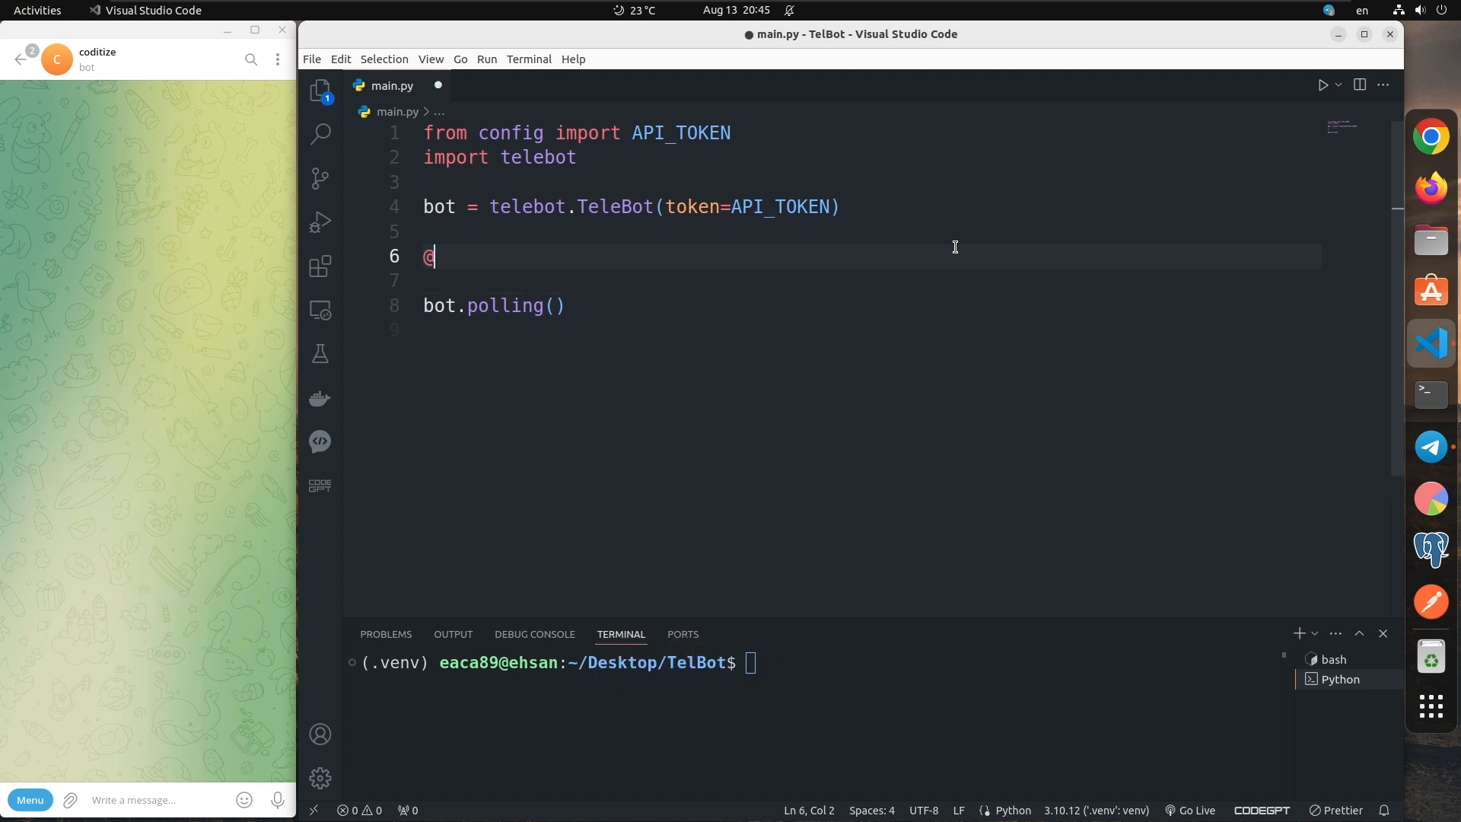
{"action": "type", "text": "b"}
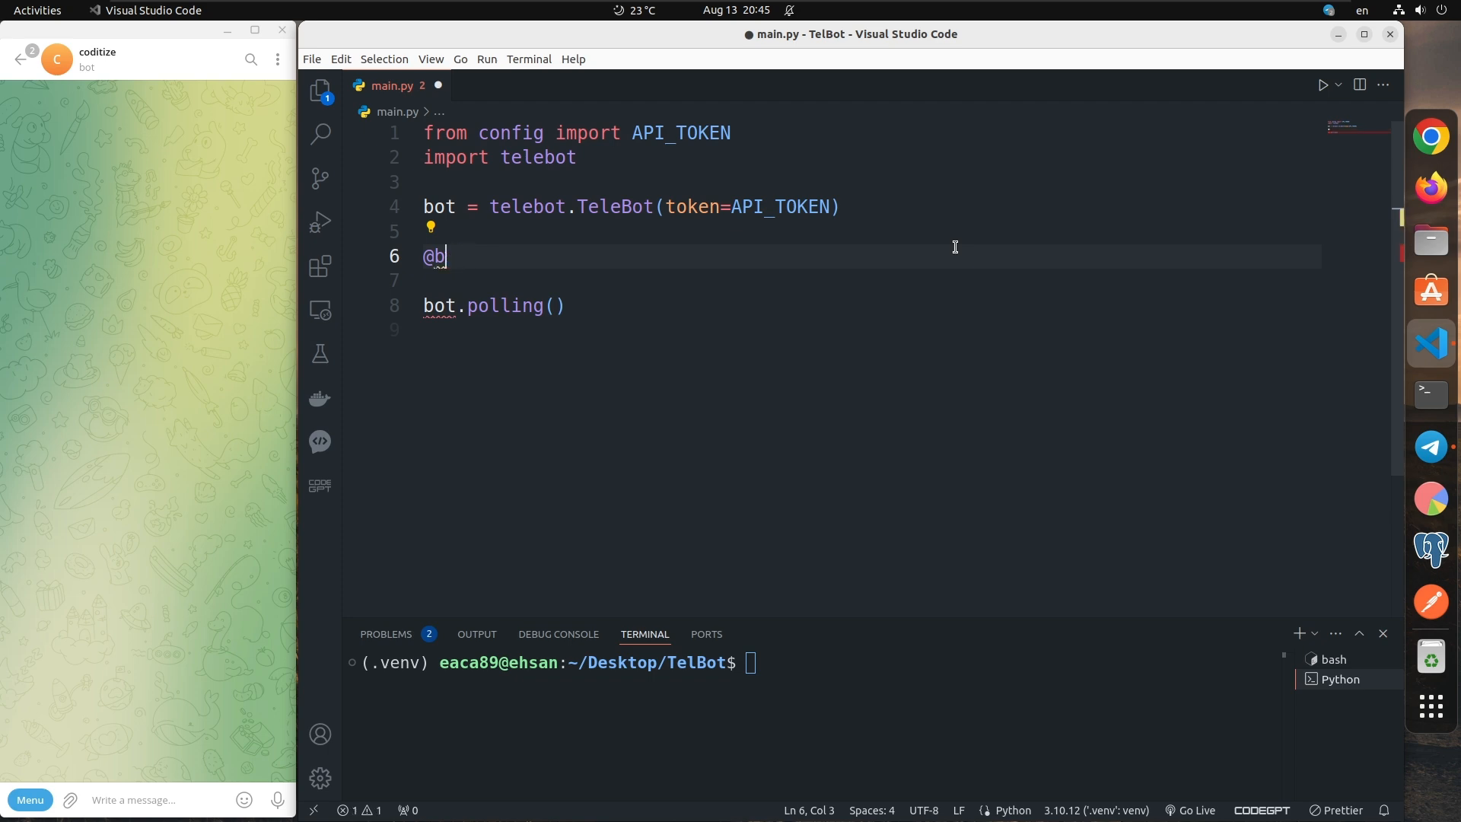
{"action": "type", "text": "ot.message_handler"}
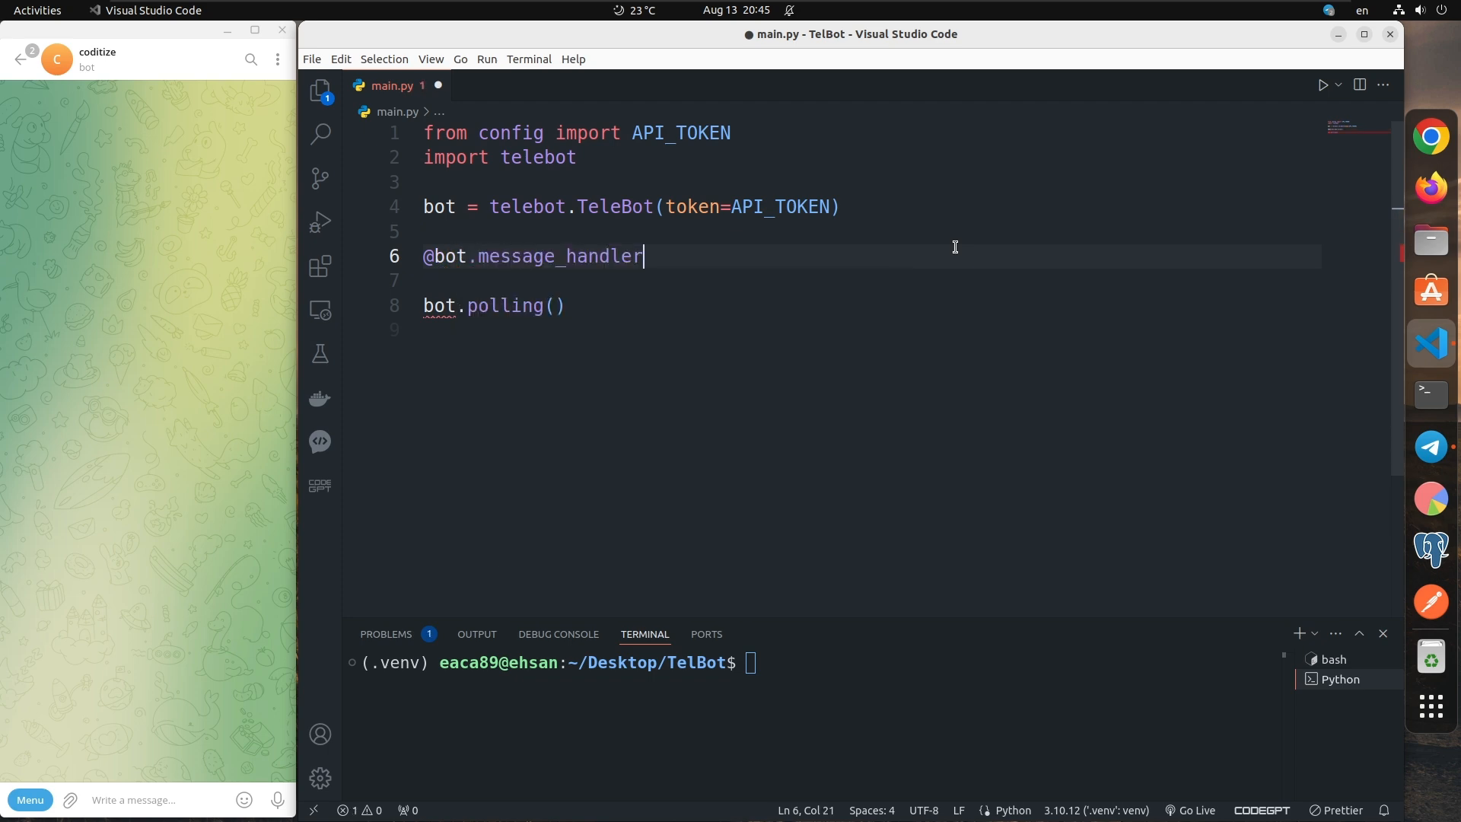
{"action": "type", "text": "(commands=["}
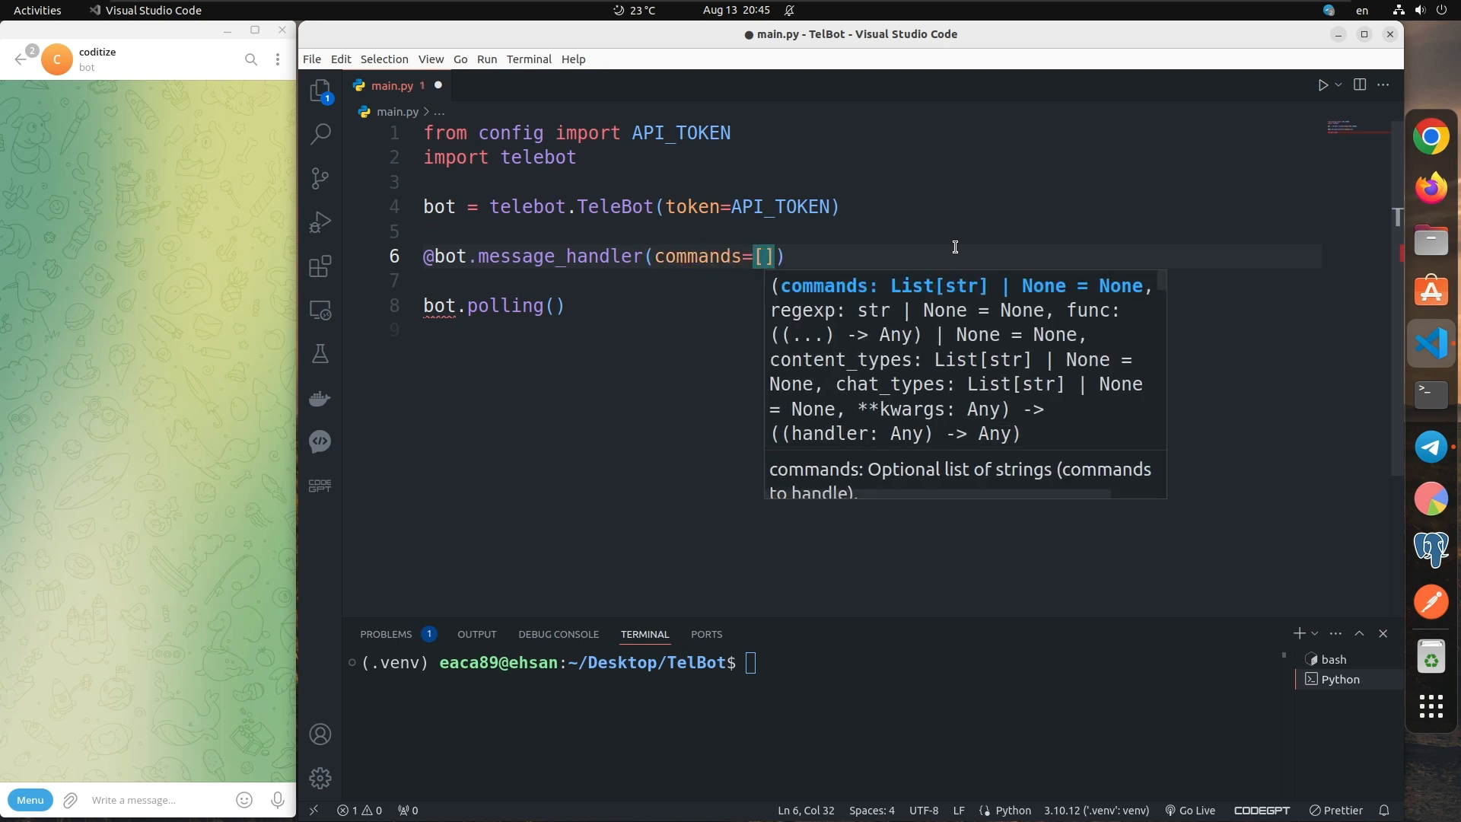
{"action": "type", "text": "'start'"}
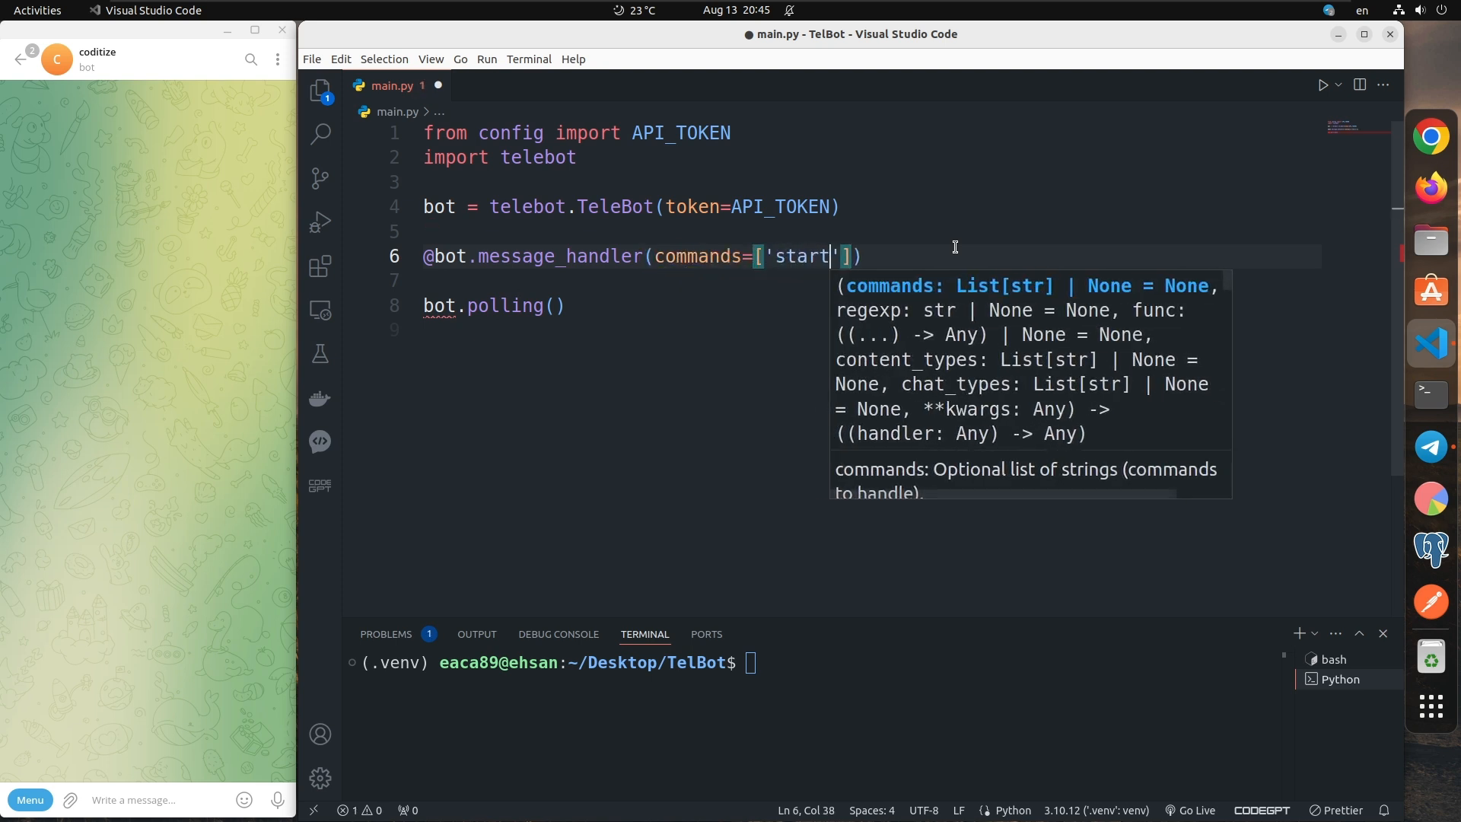
{"action": "key", "text": "Enter"}
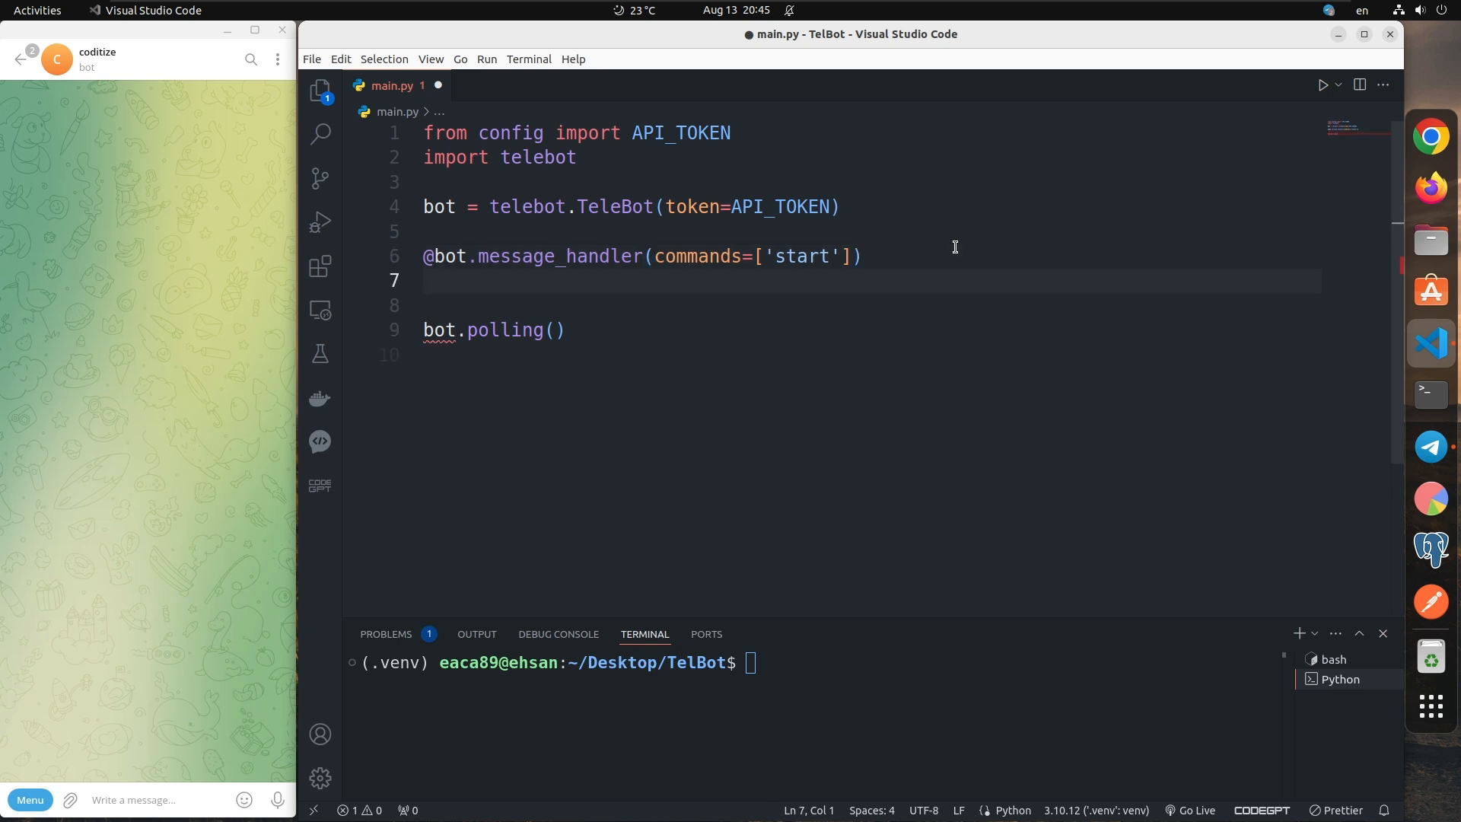
Step: Define the function start_message(message) under the decorator
{"action": "type", "text": "def"}
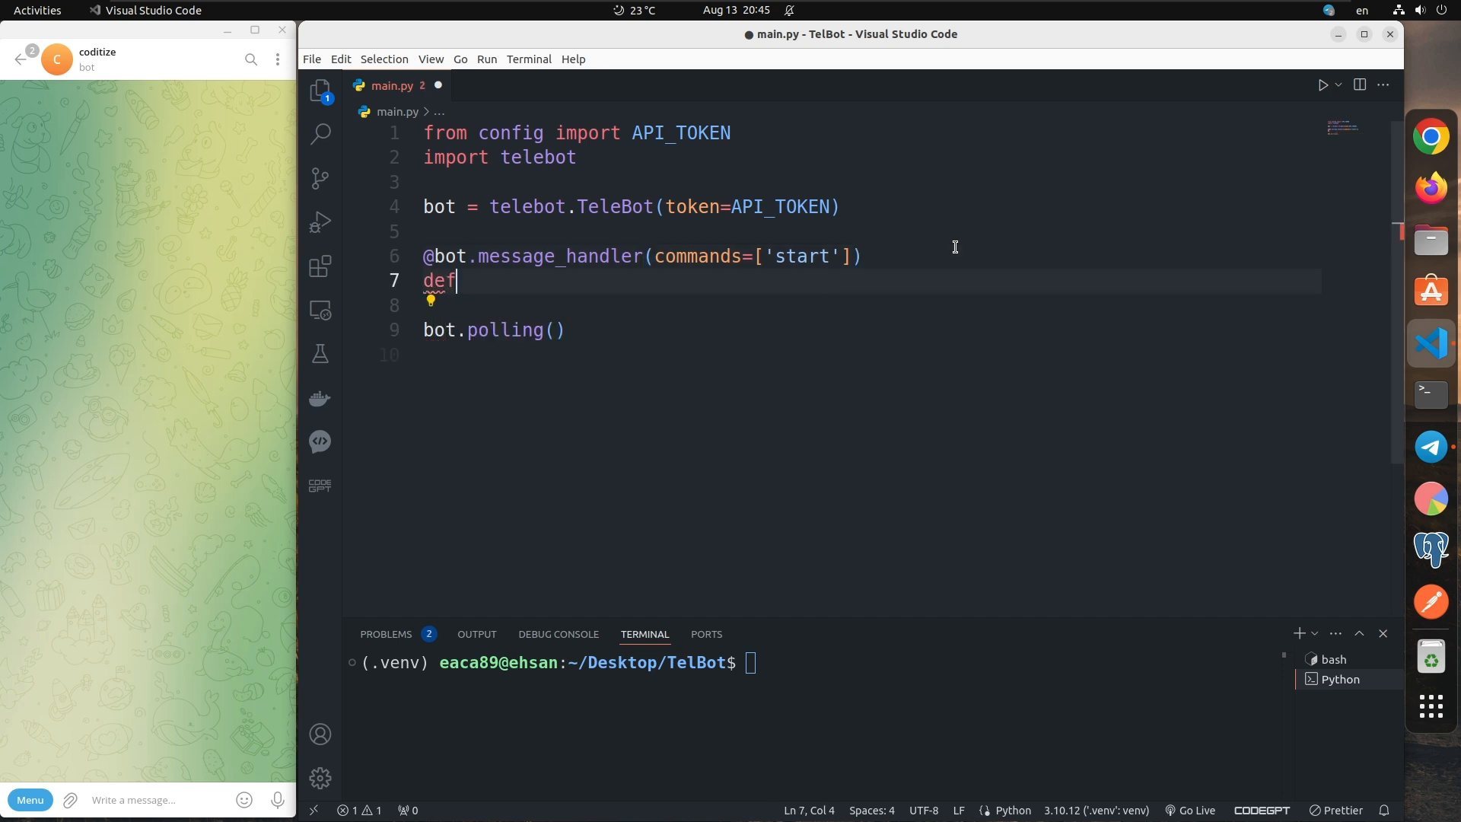
{"action": "type", "text": "start"}
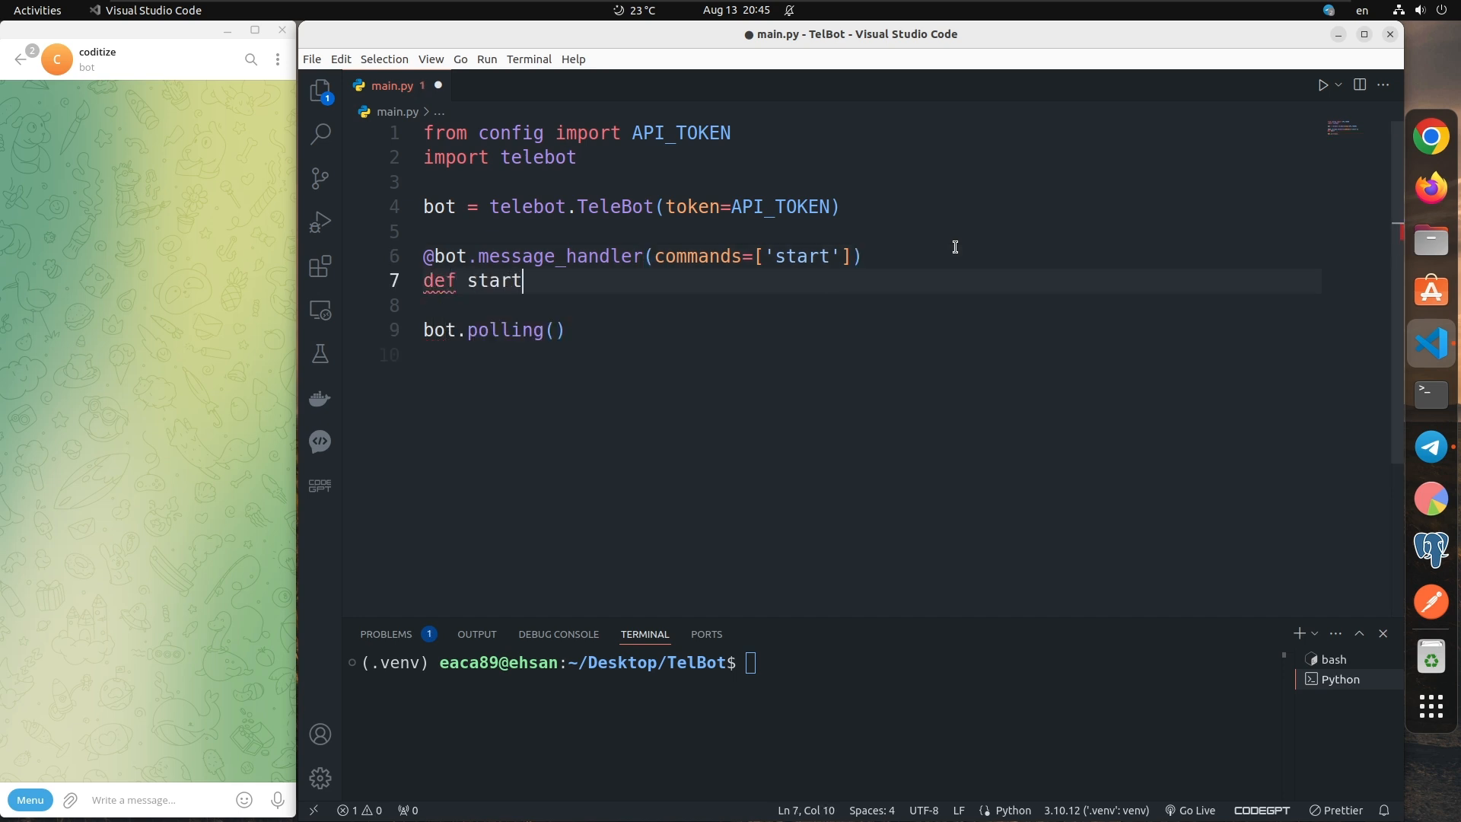
{"action": "type", "text": "_messa"}
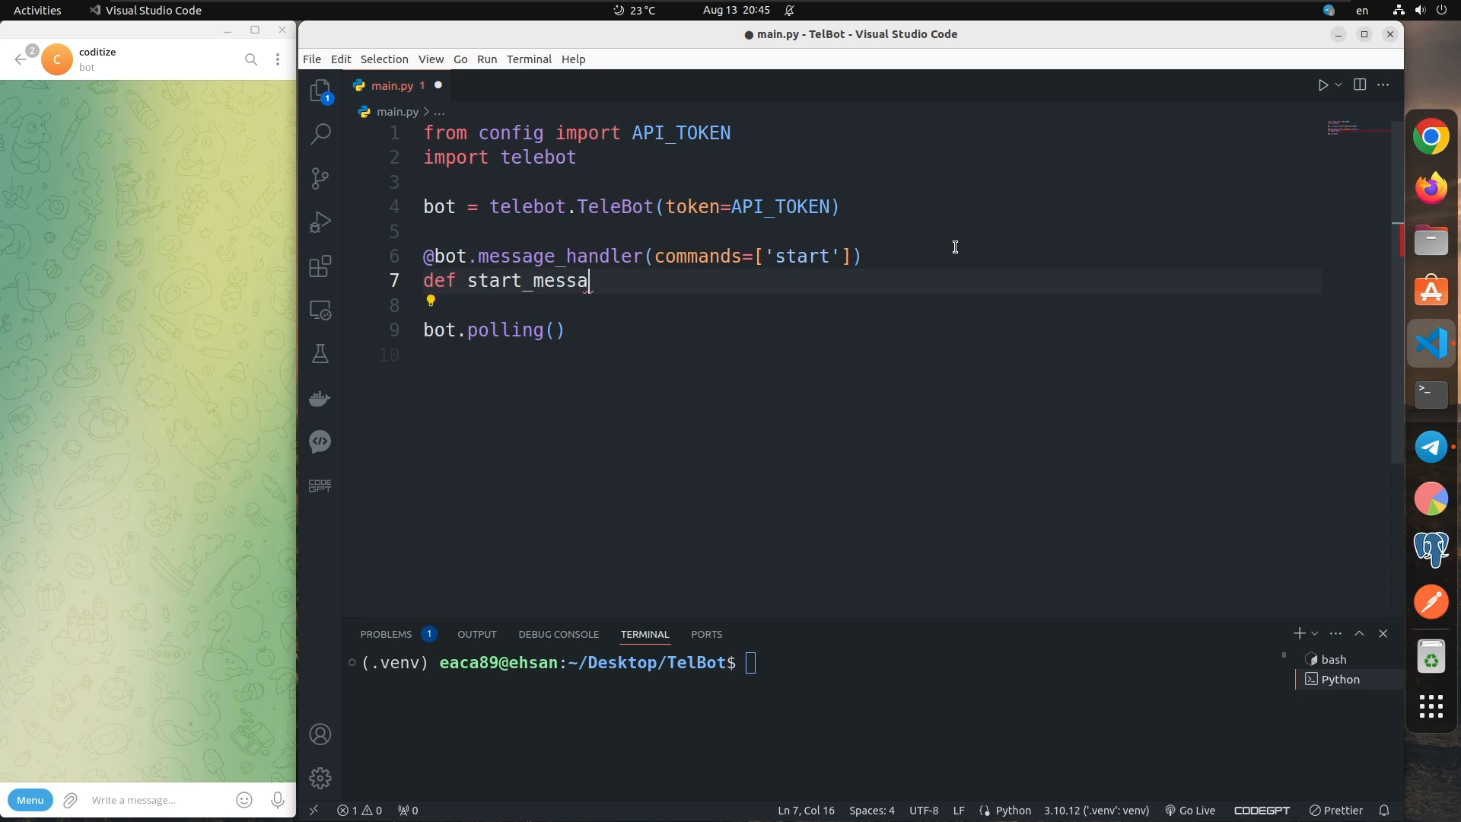
{"action": "type", "text": "ge(me)"}
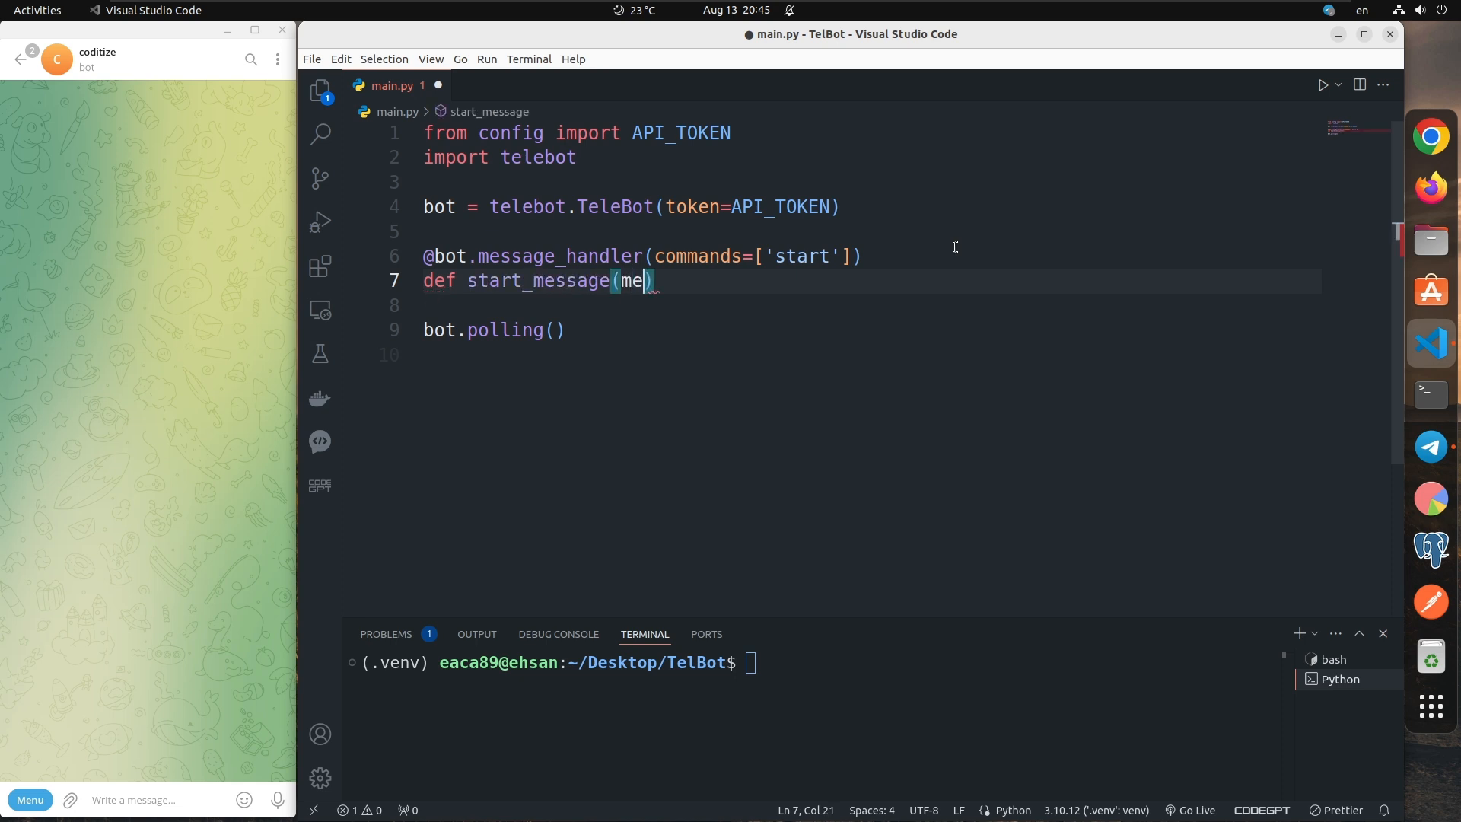
{"action": "type", "text": "ssage"}
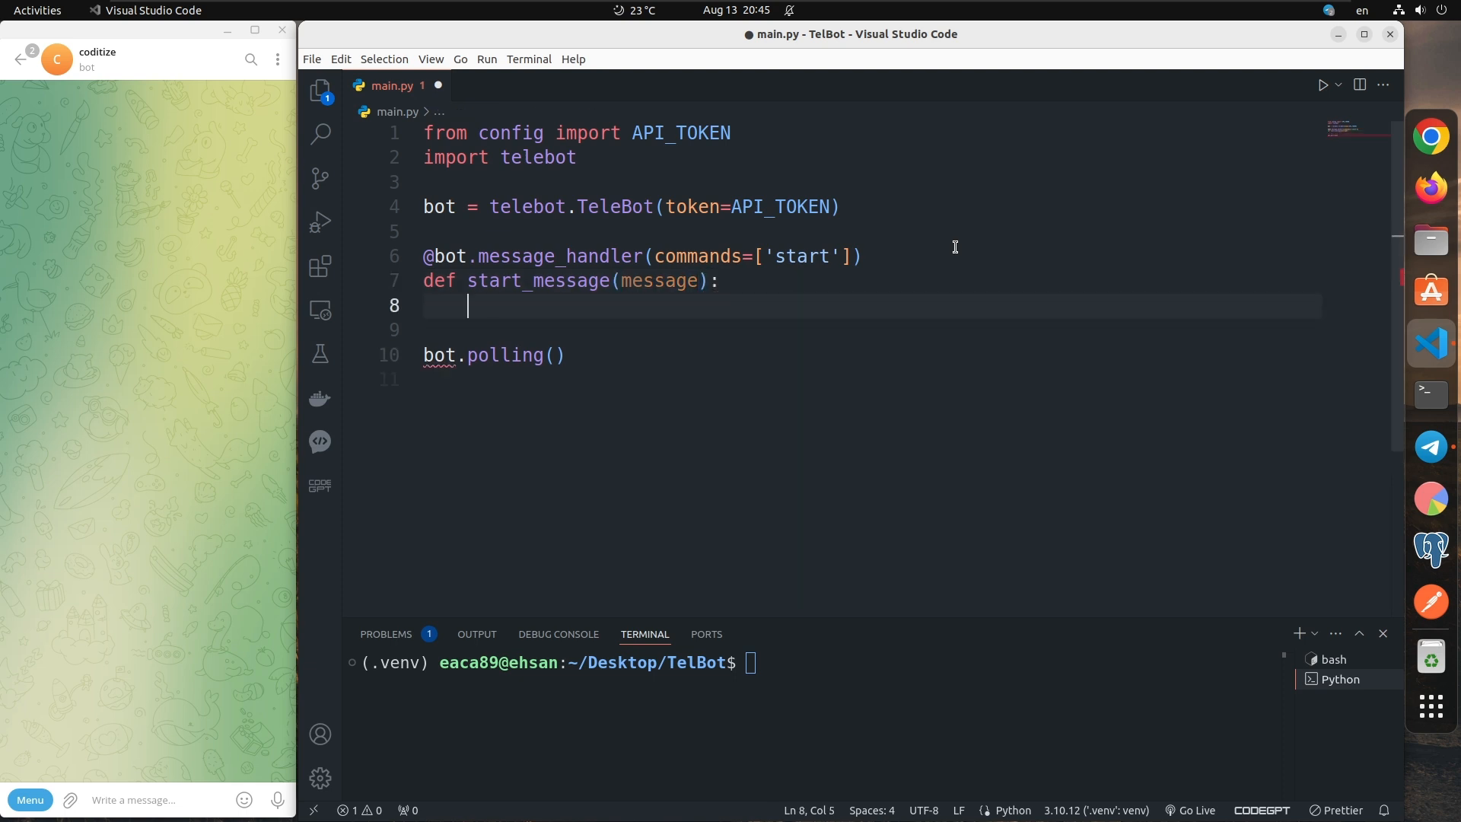
Step: Make start_message send "Please enter your name:" with bot.send_message(message.chat.id, ...)
{"action": "type", "text": "bot"}
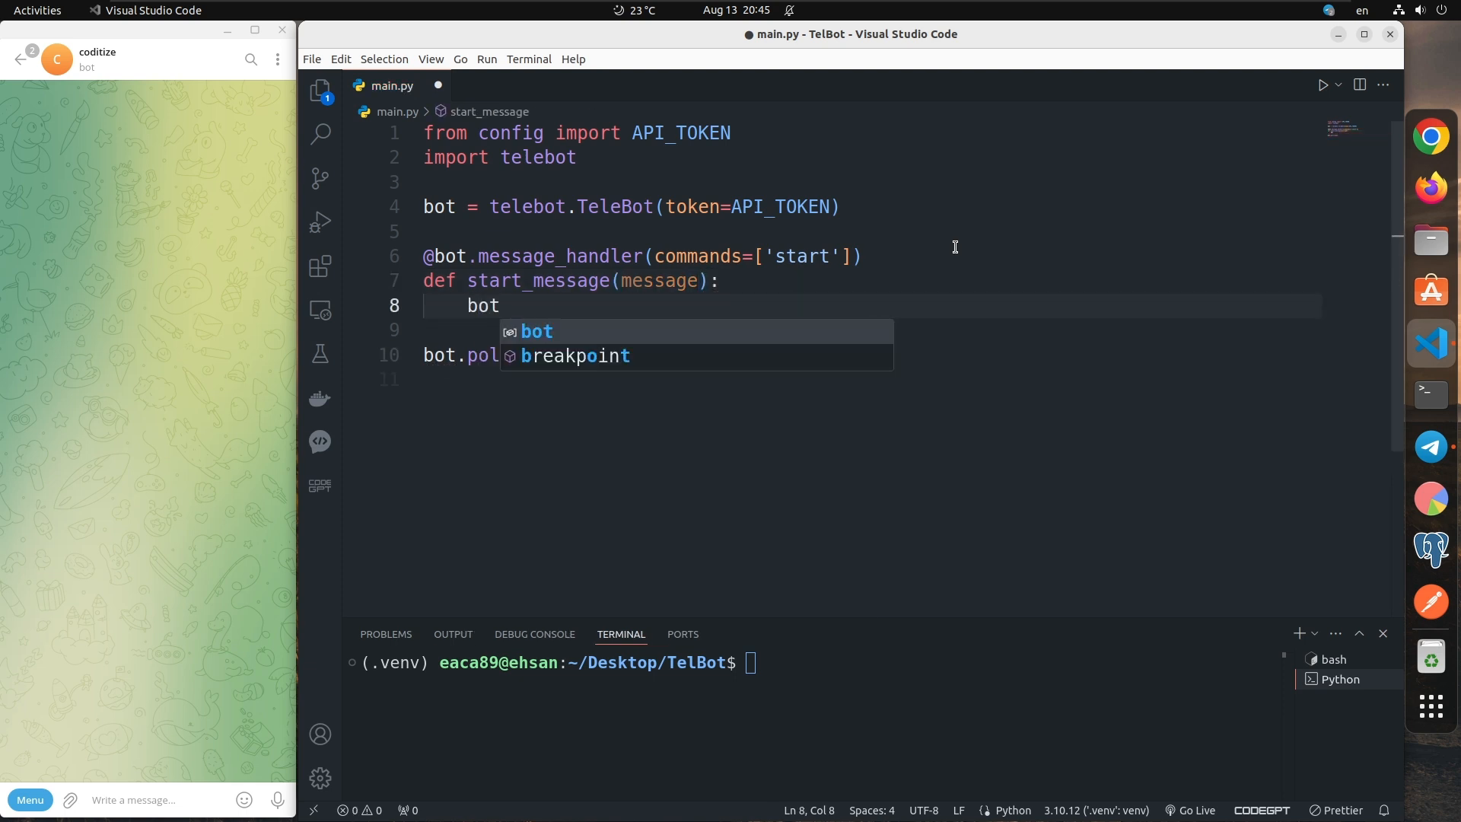
{"action": "type", "text": ".send_"}
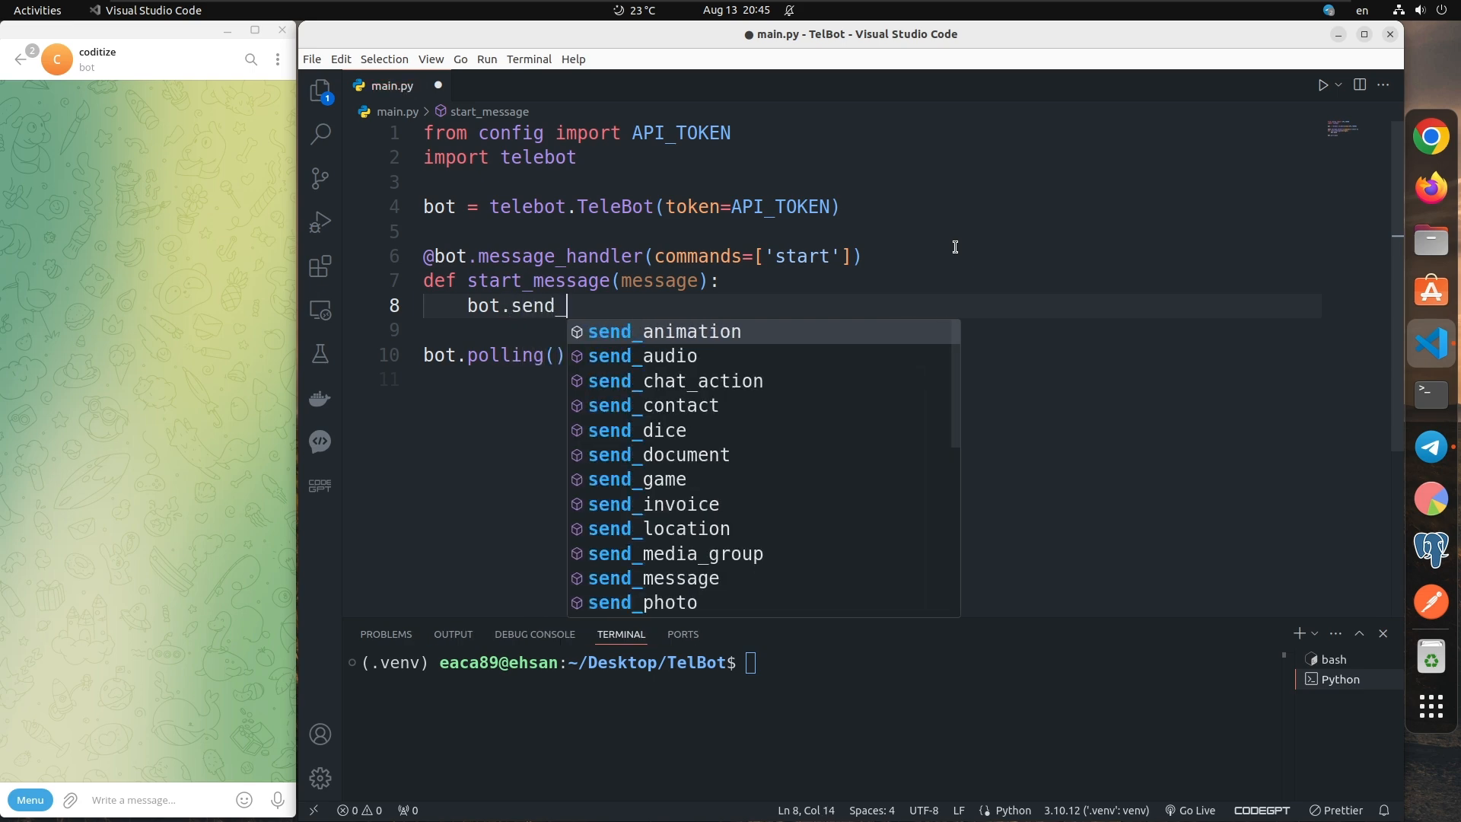
{"action": "left_click", "coordinate": [655, 578]}
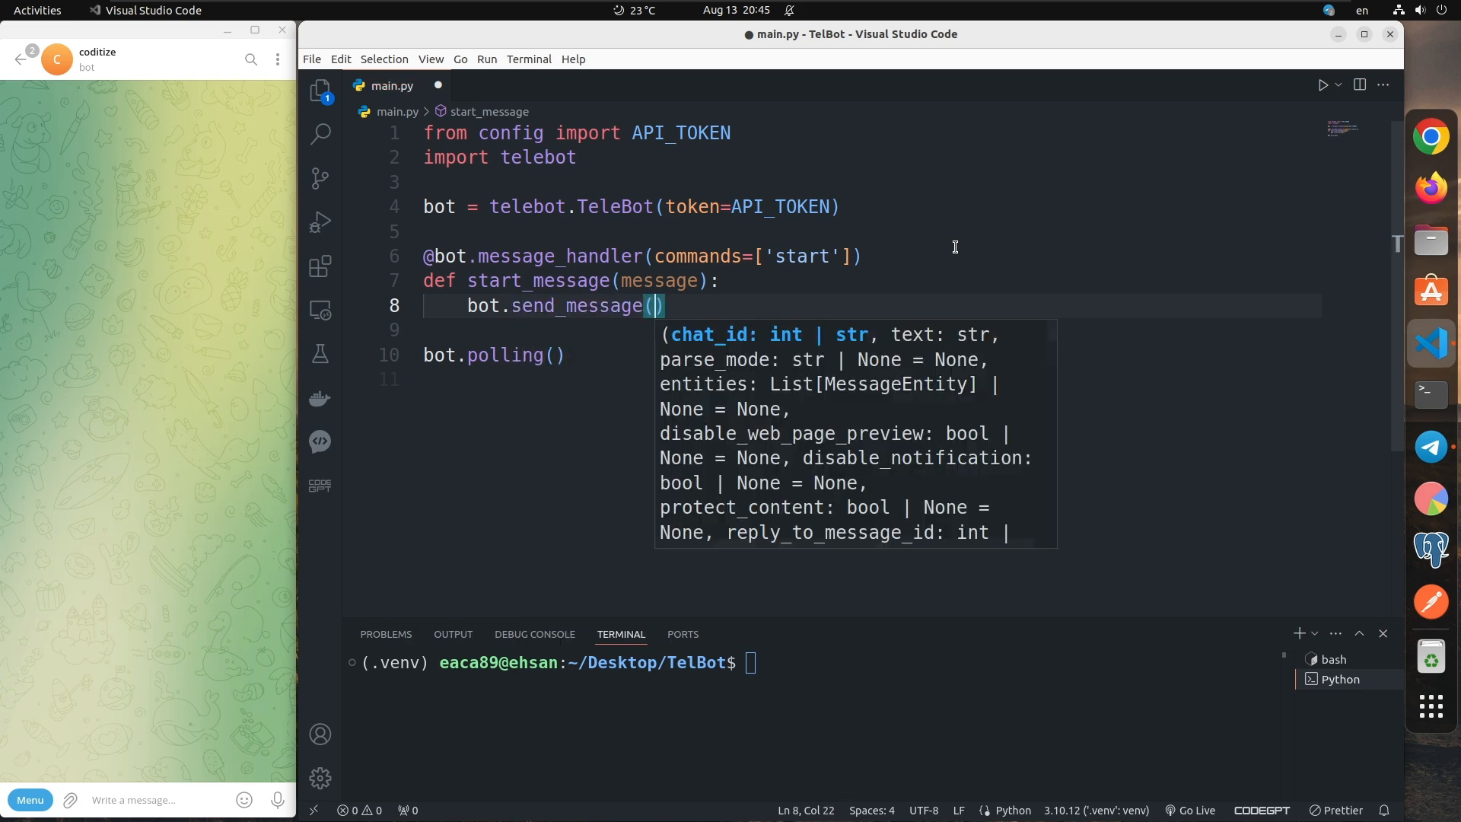
{"action": "type", "text": "message.chat"}
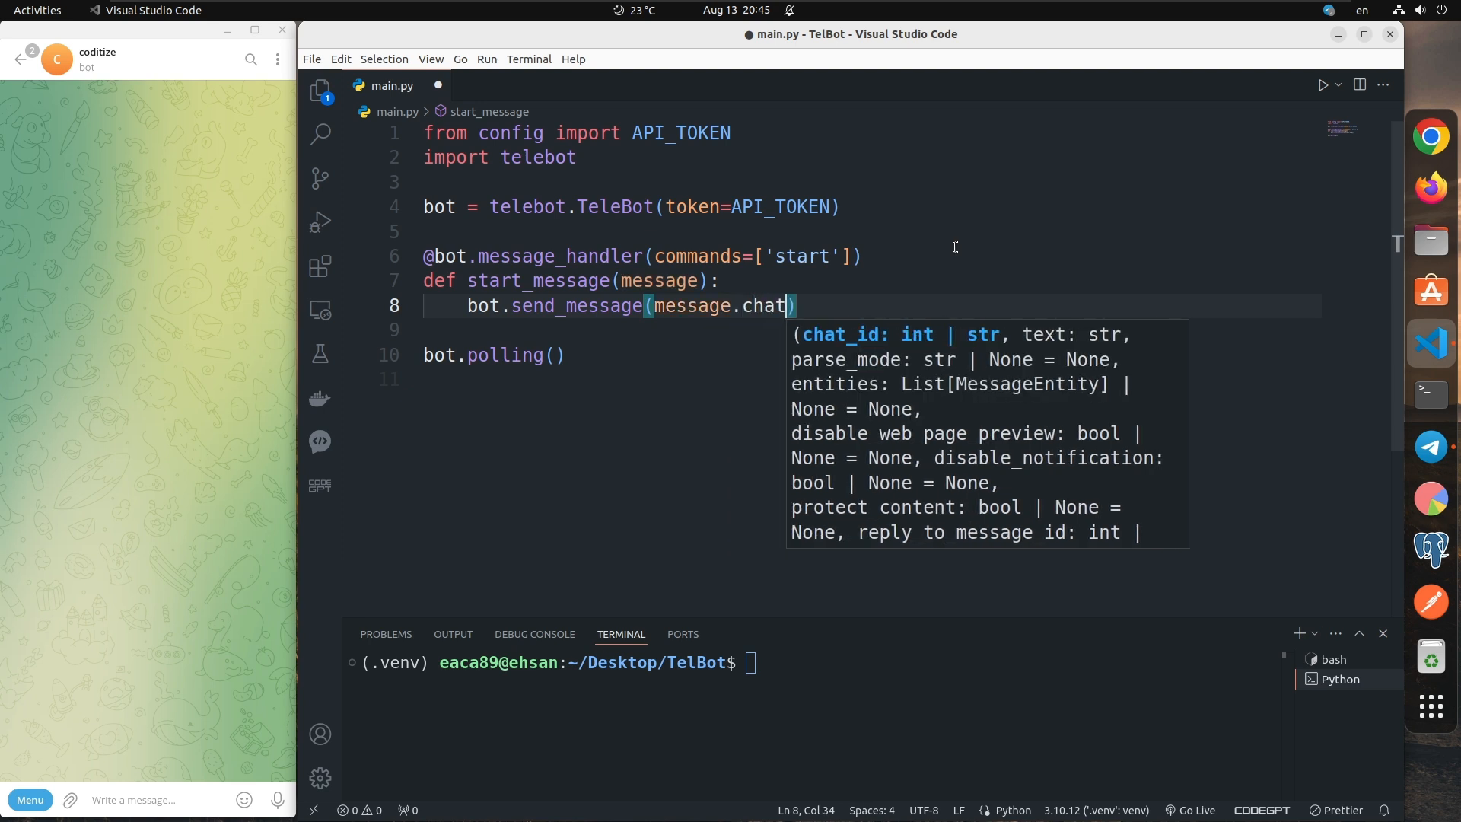
{"action": "type", "text": ".id,"}
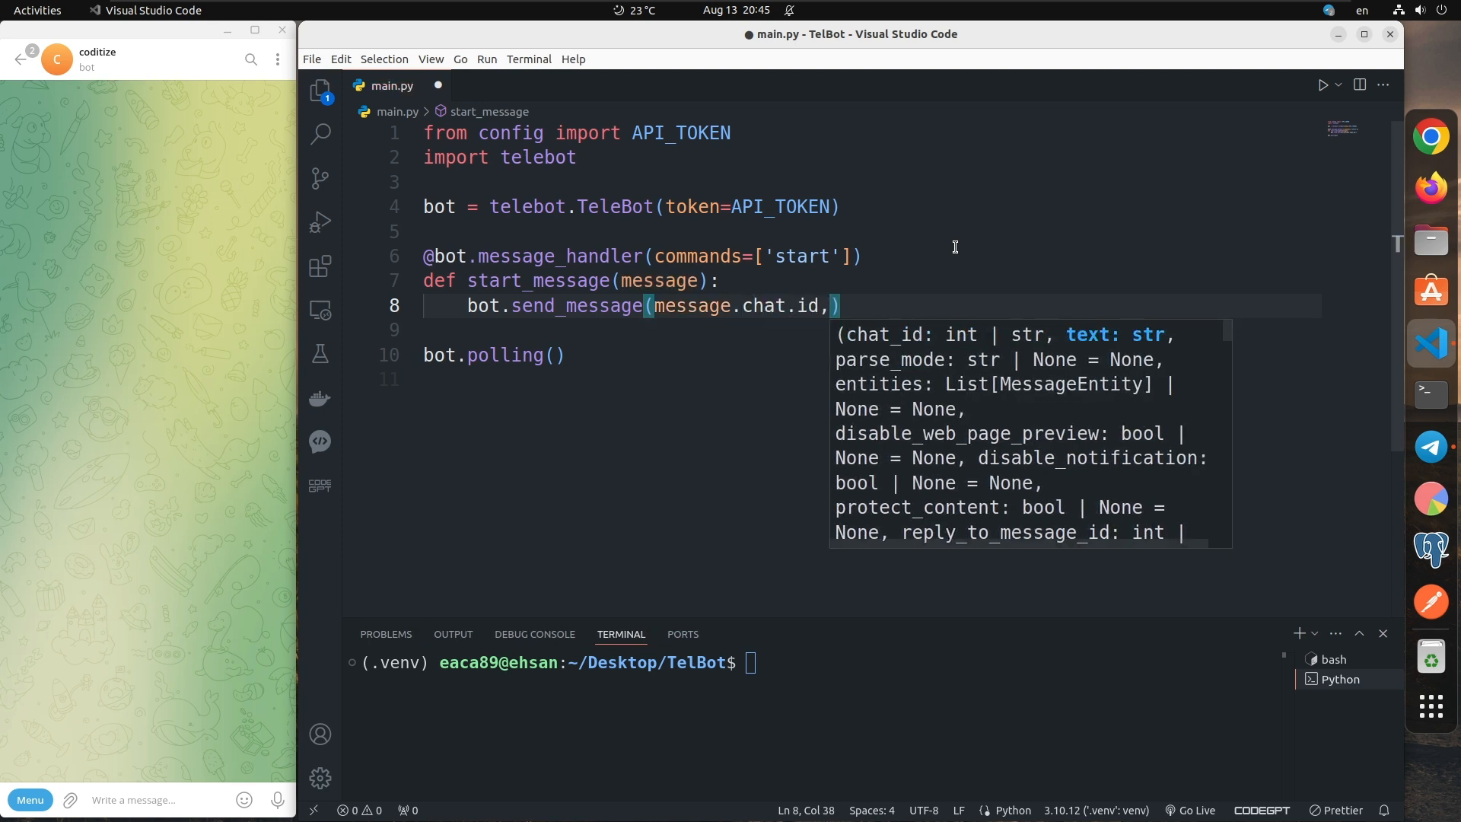
{"action": "type", "text": "\"Pl\""}
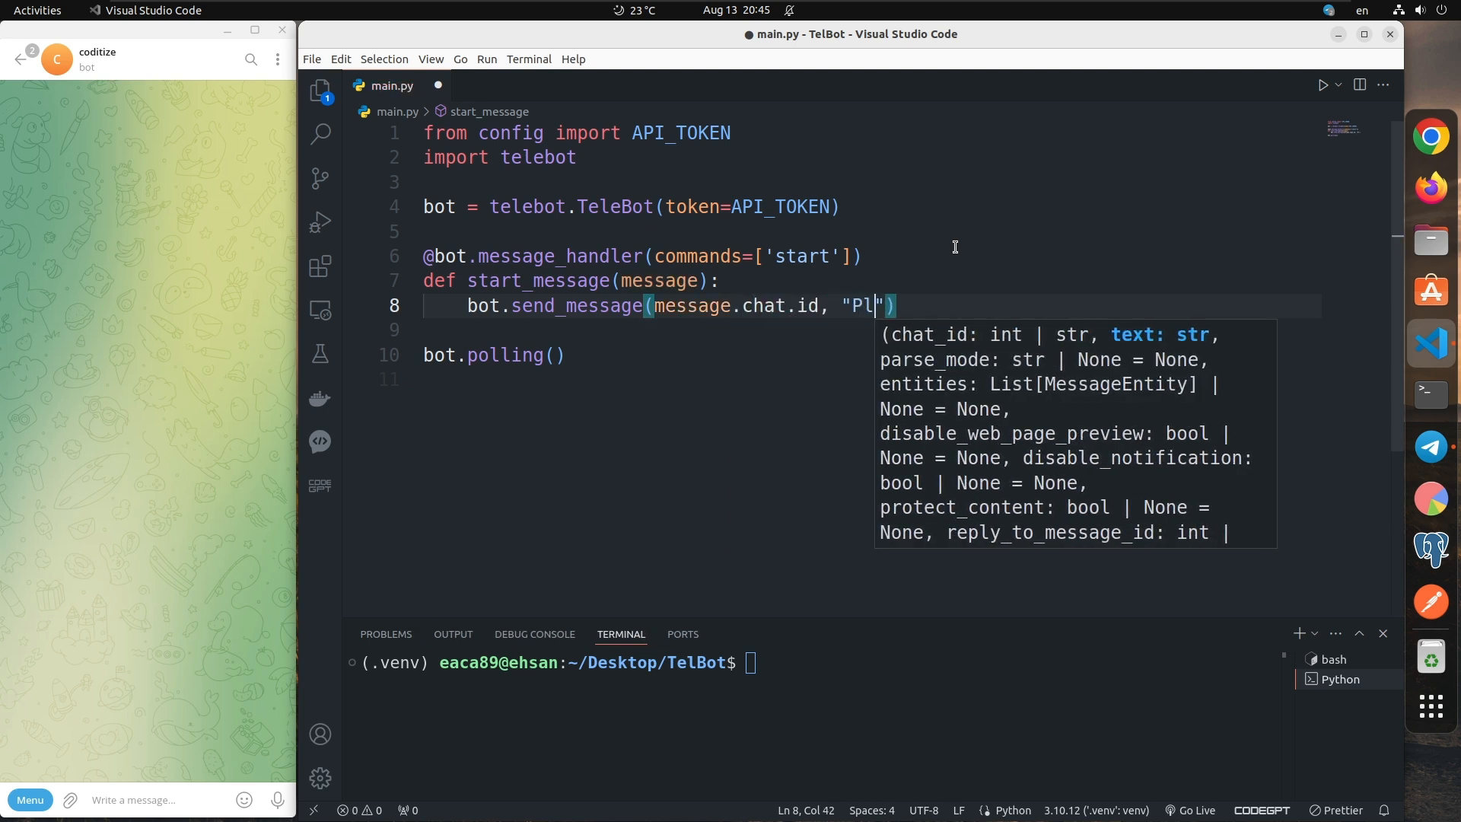
{"action": "type", "text": "ease enter your name:"}
{"action": "type", "text": "b"}
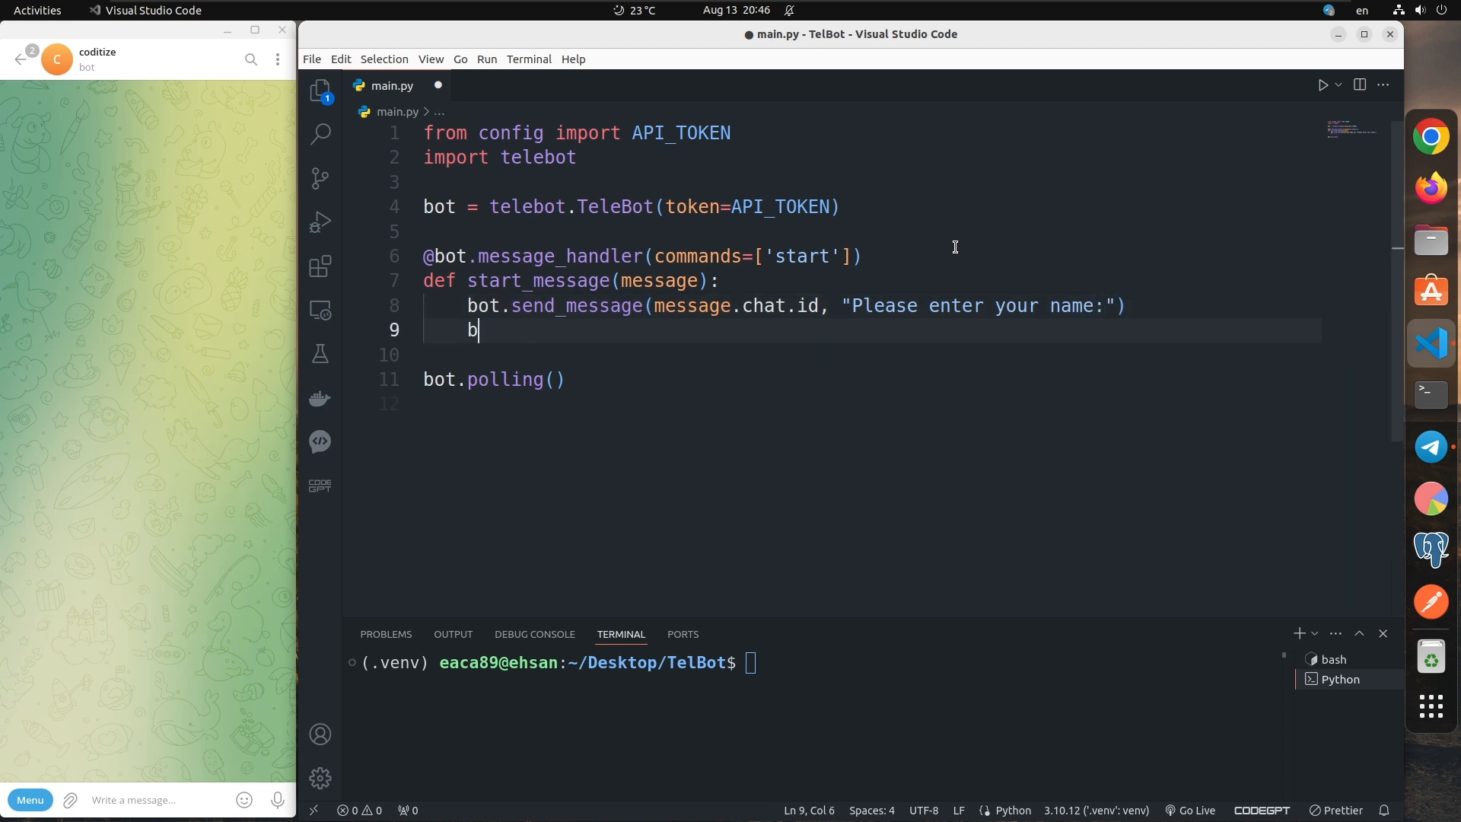
Step: Add bot.register_next_step_handler(message, process_name) on line 9 of start_message
{"action": "type", "text": "ot."}
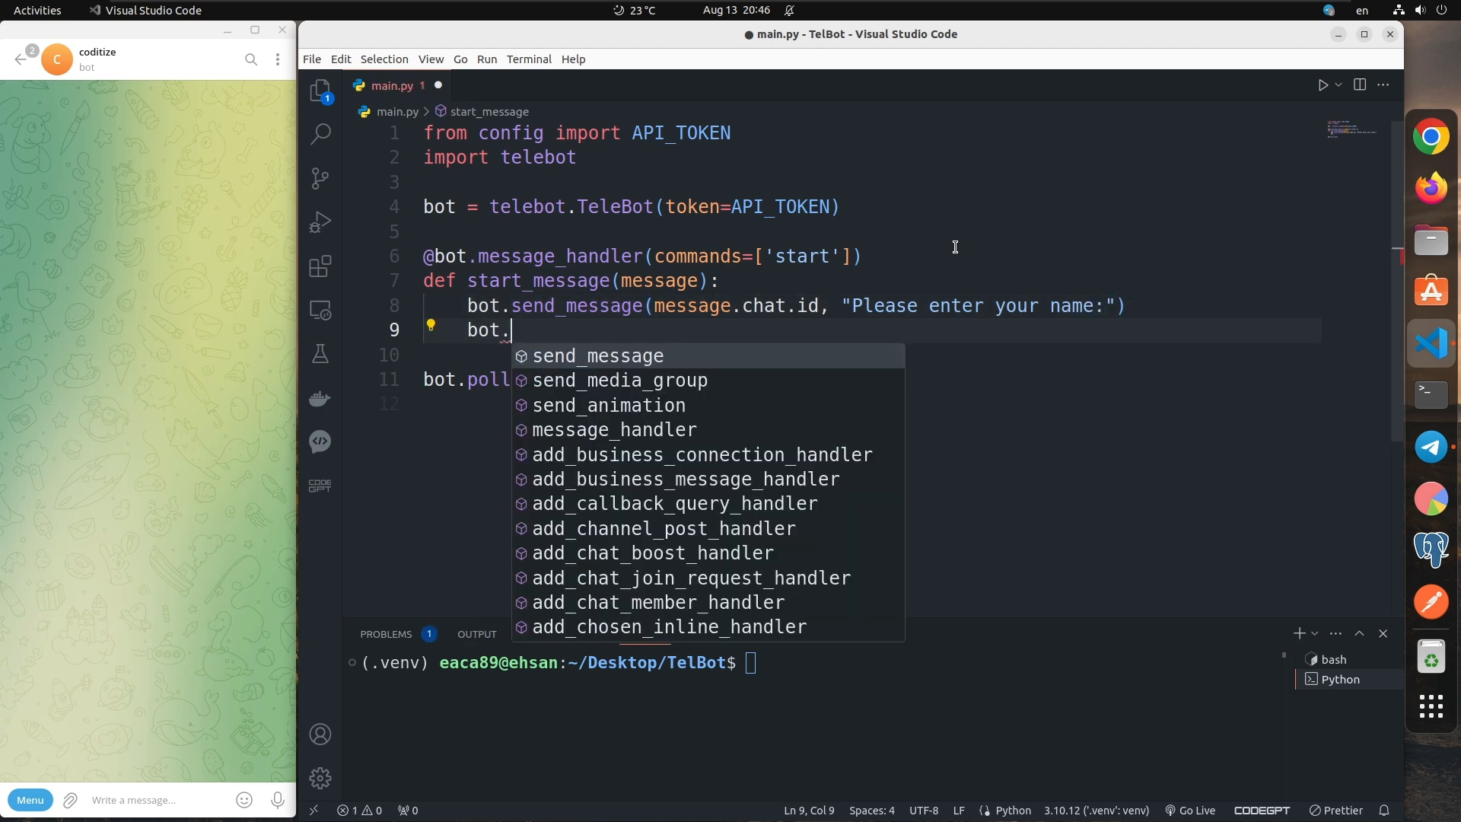
{"action": "type", "text": "reg"}
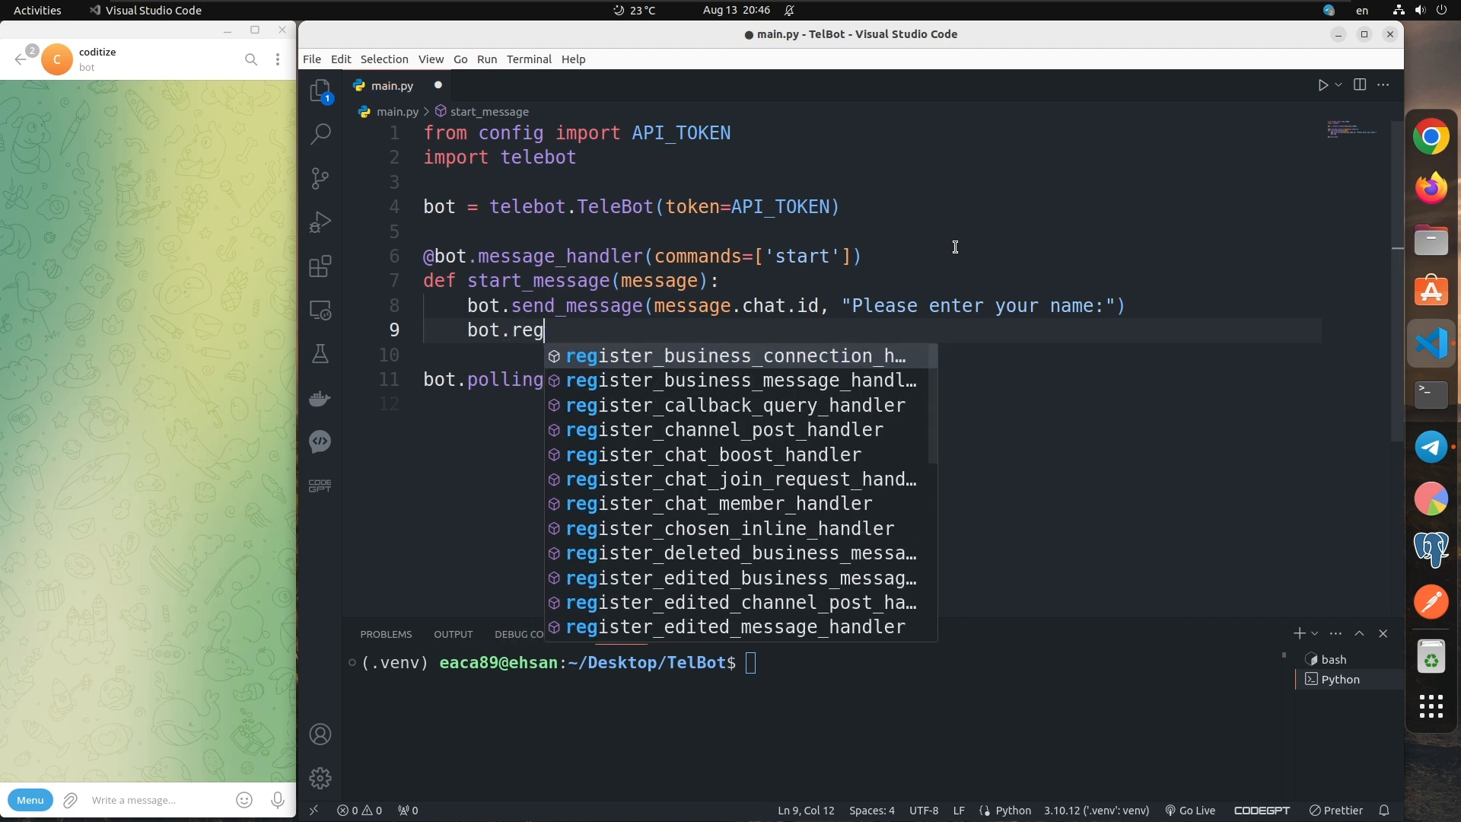
{"action": "type", "text": "ister"}
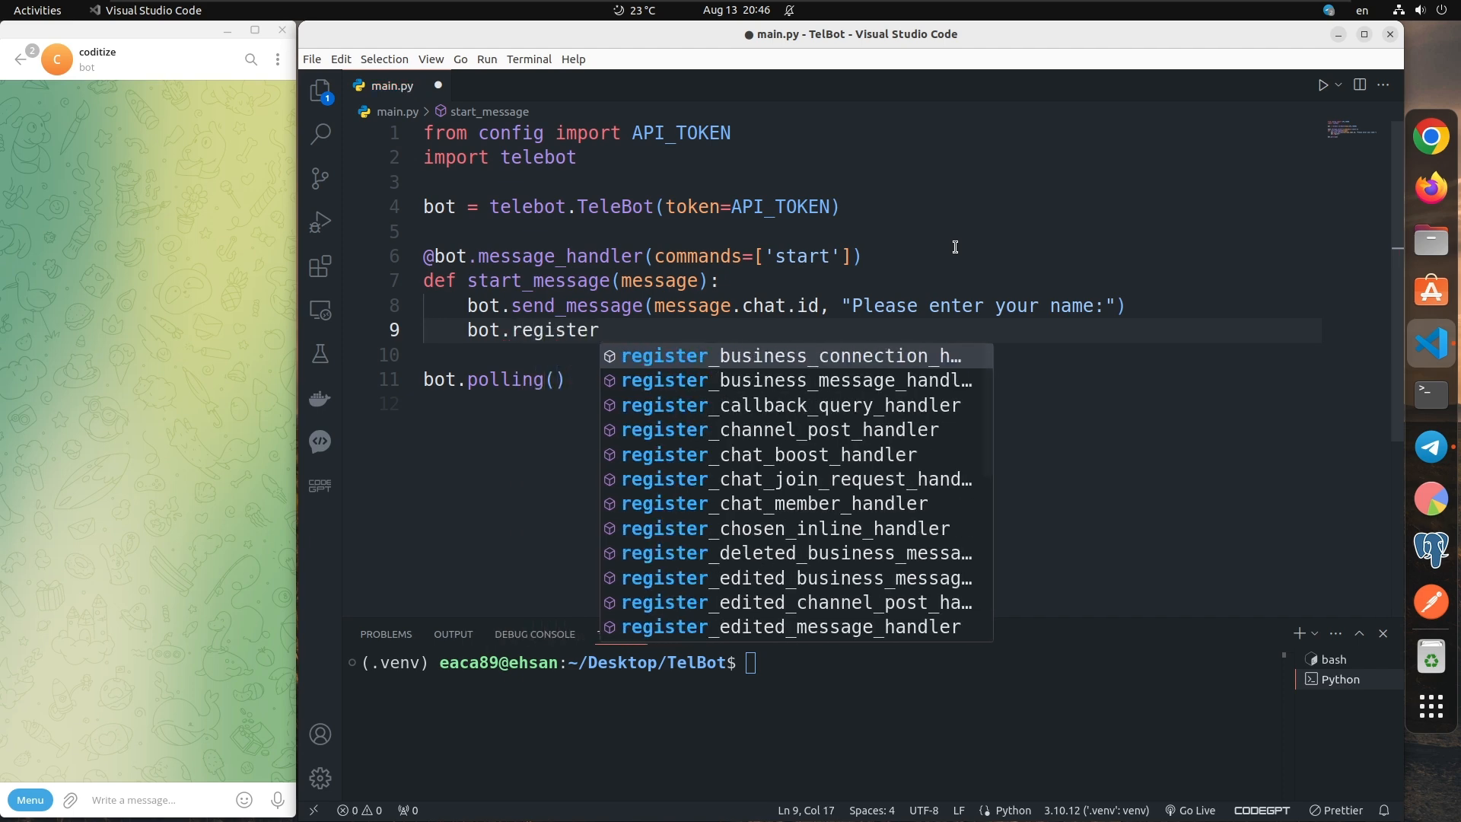
{"action": "type", "text": "_next_step_handler("}
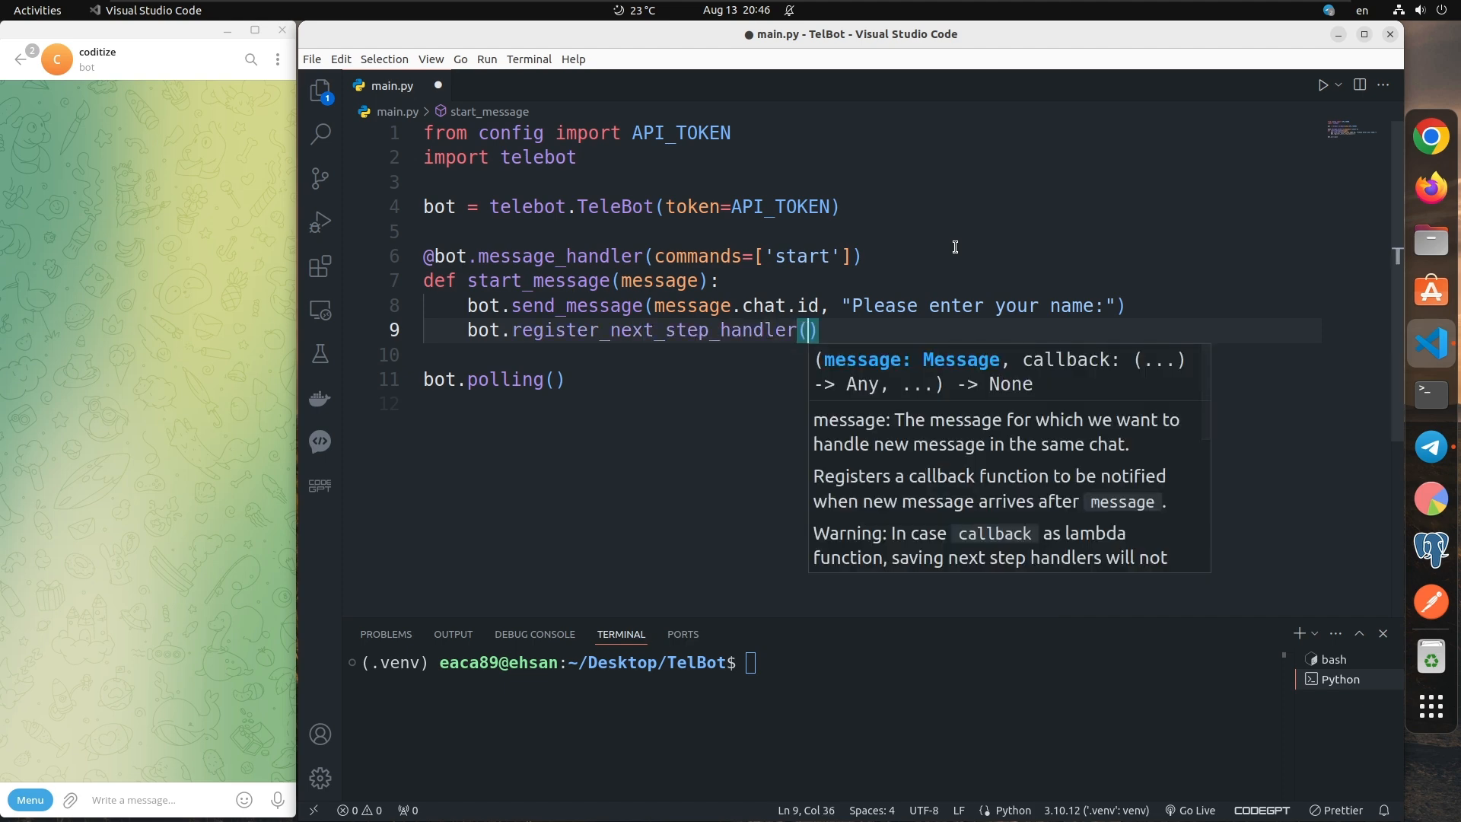
{"action": "type", "text": "message,"}
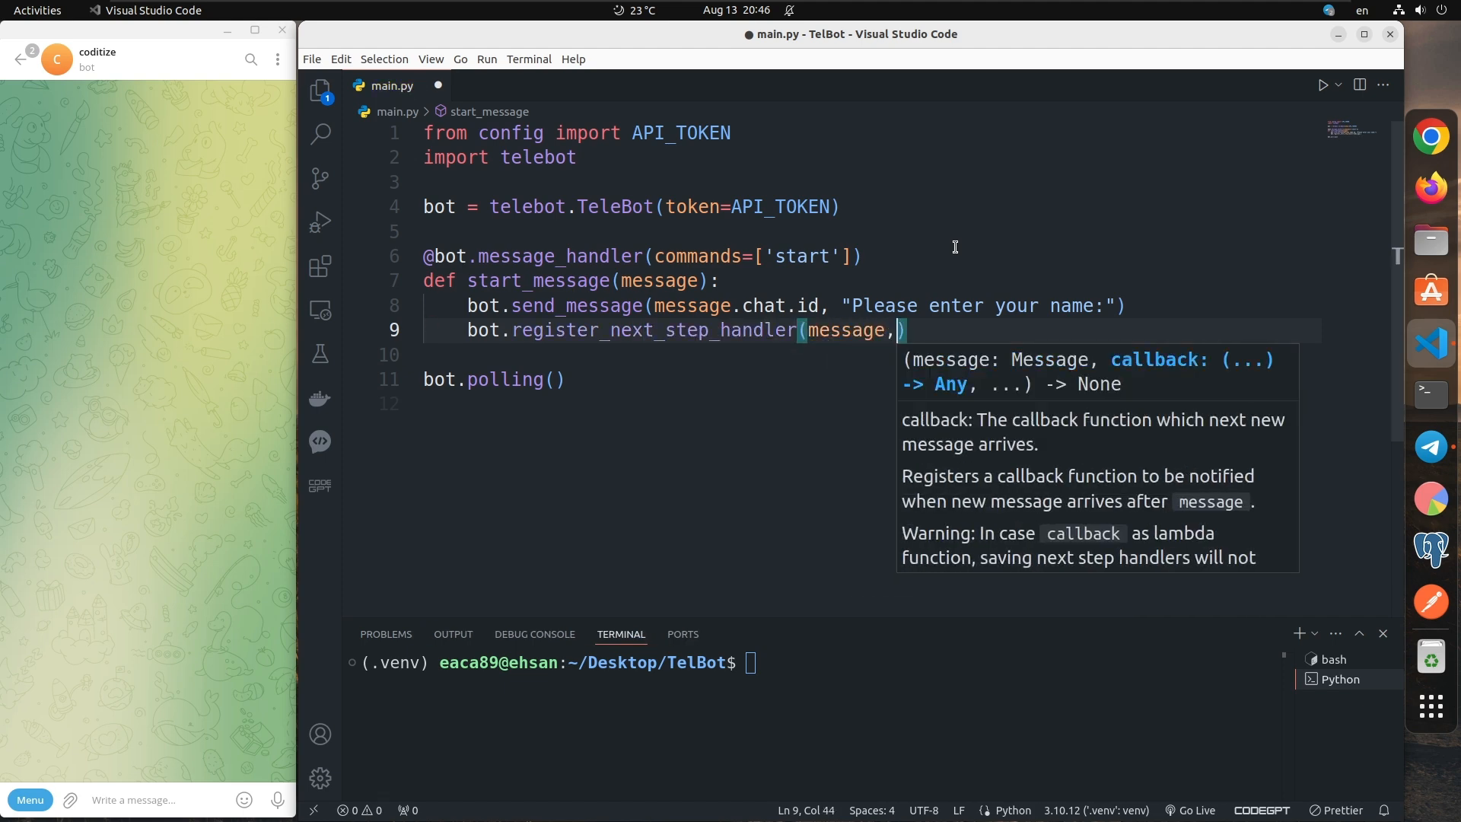
{"action": "type", "text": "\" \""}
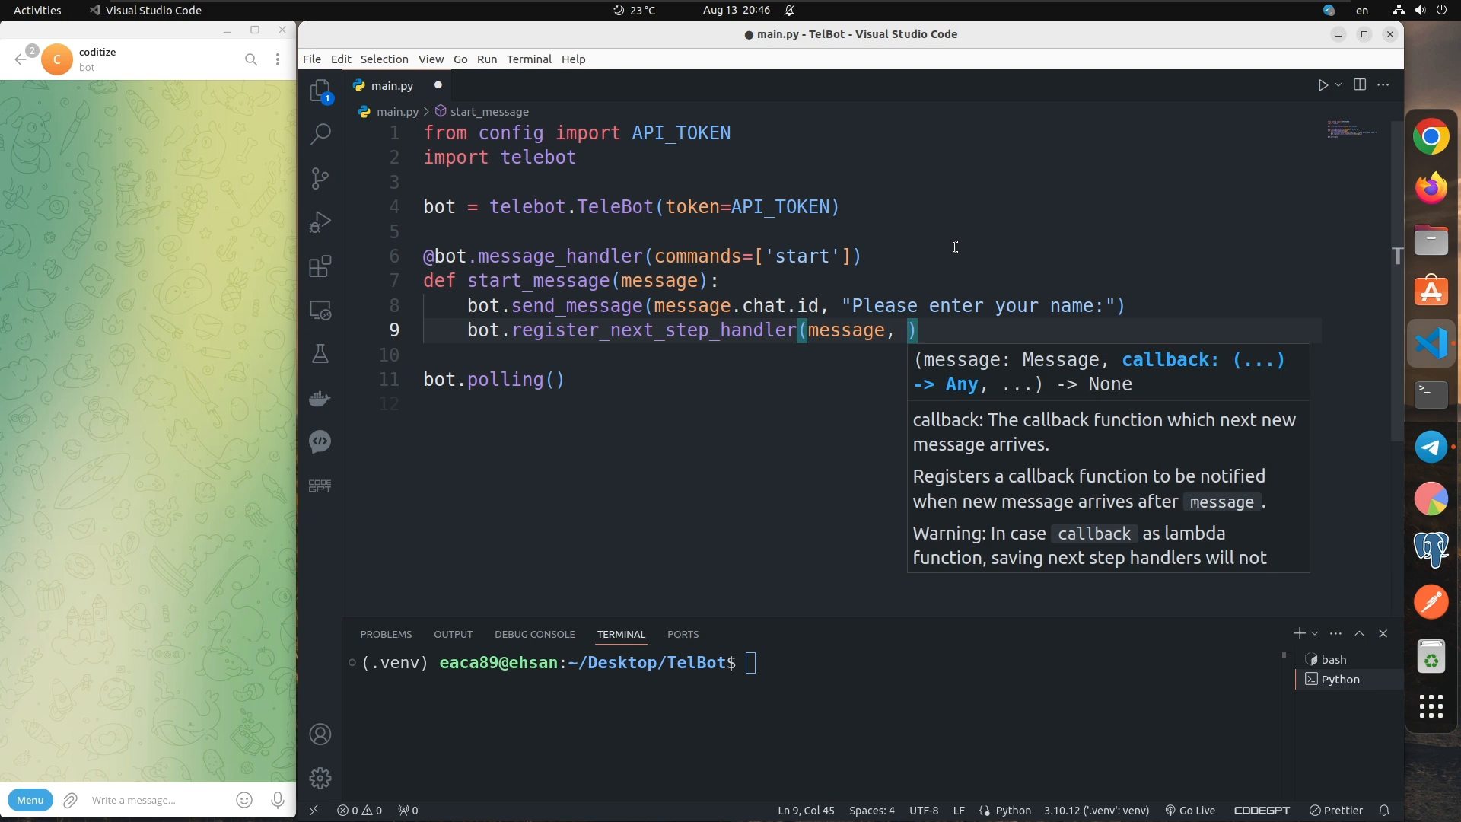
{"action": "type", "text": "pro"}
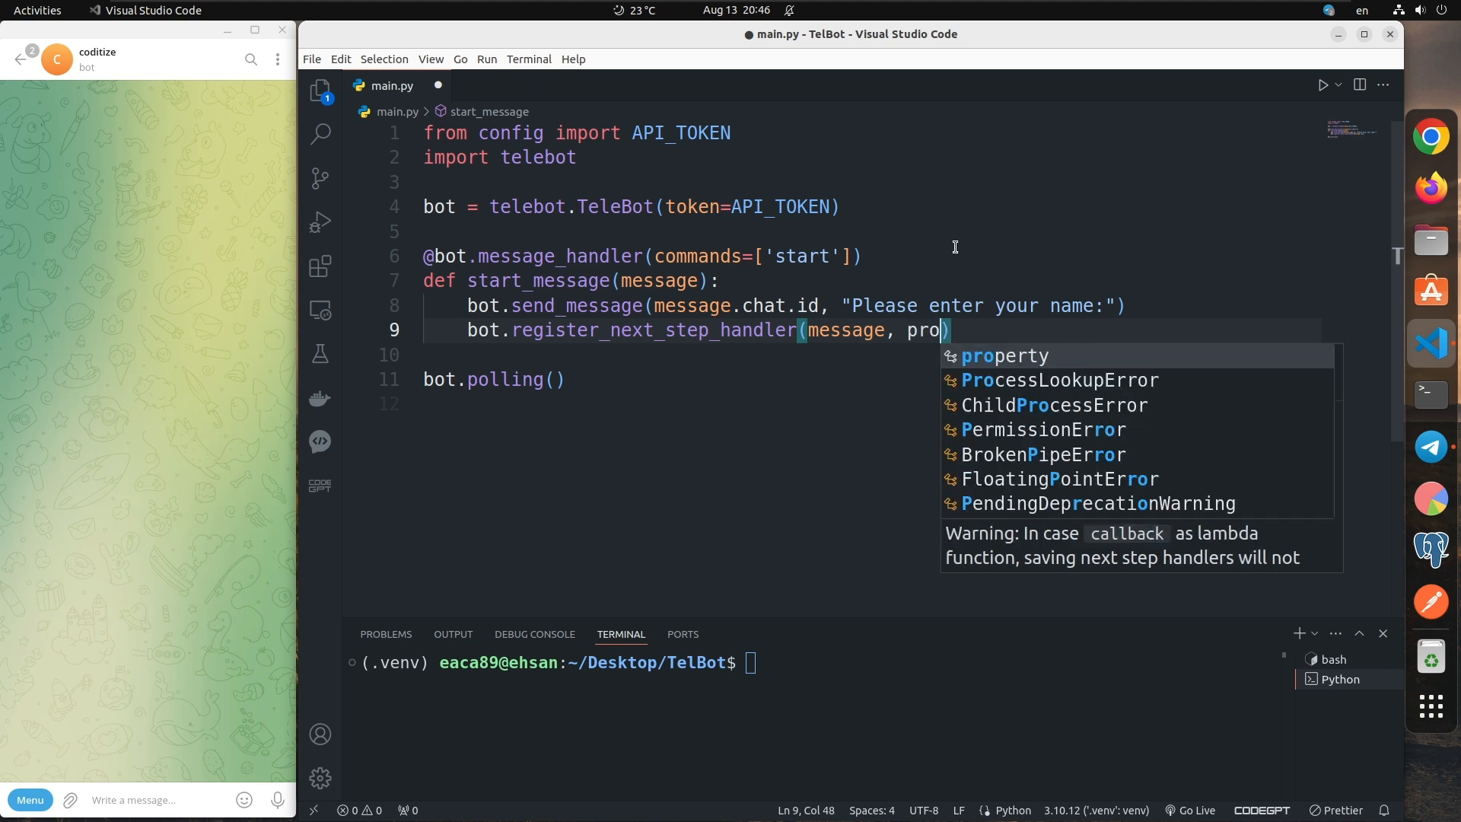
{"action": "type", "text": "cess_"}
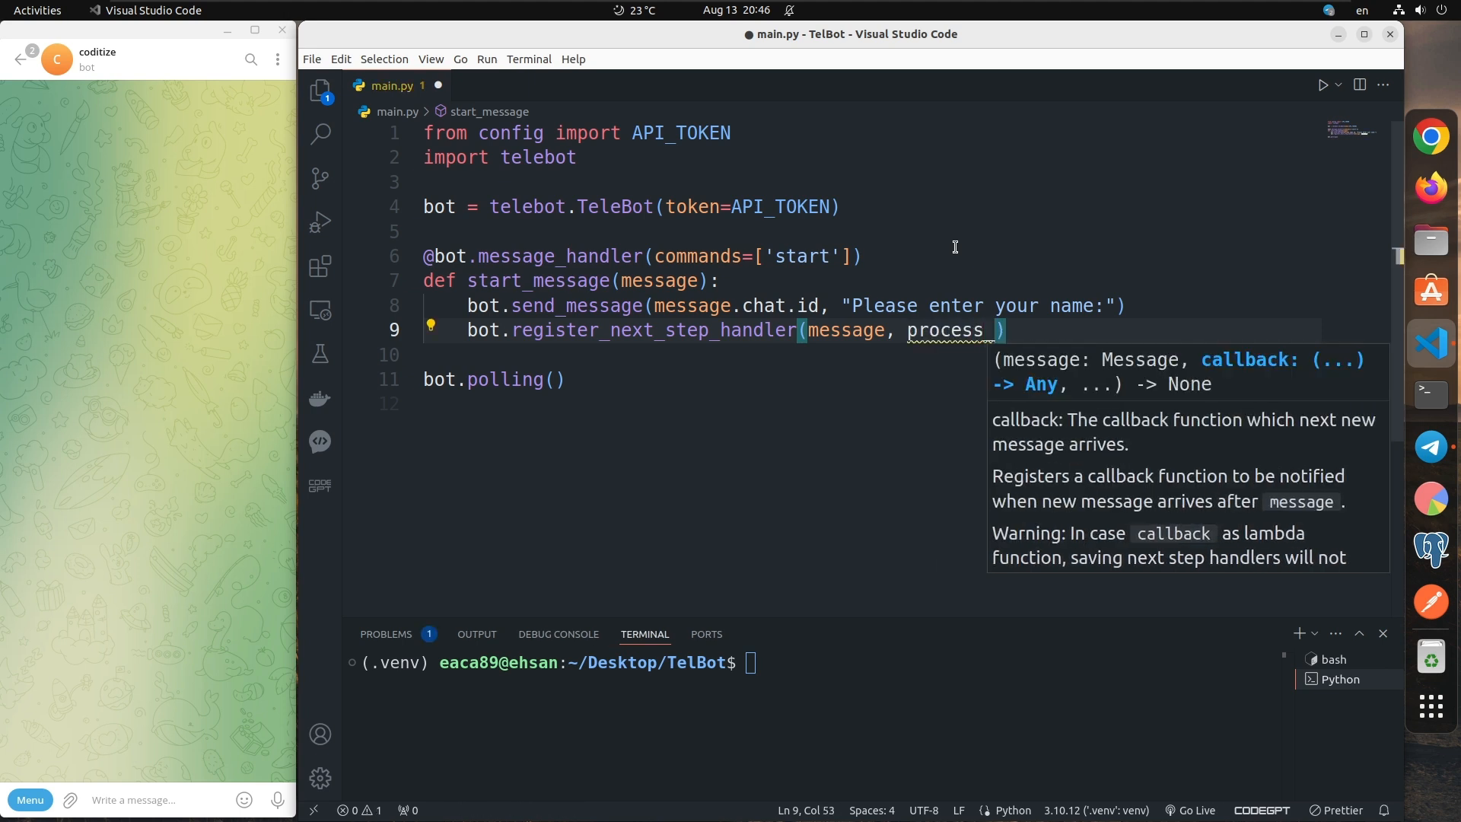
{"action": "type", "text": "name"}
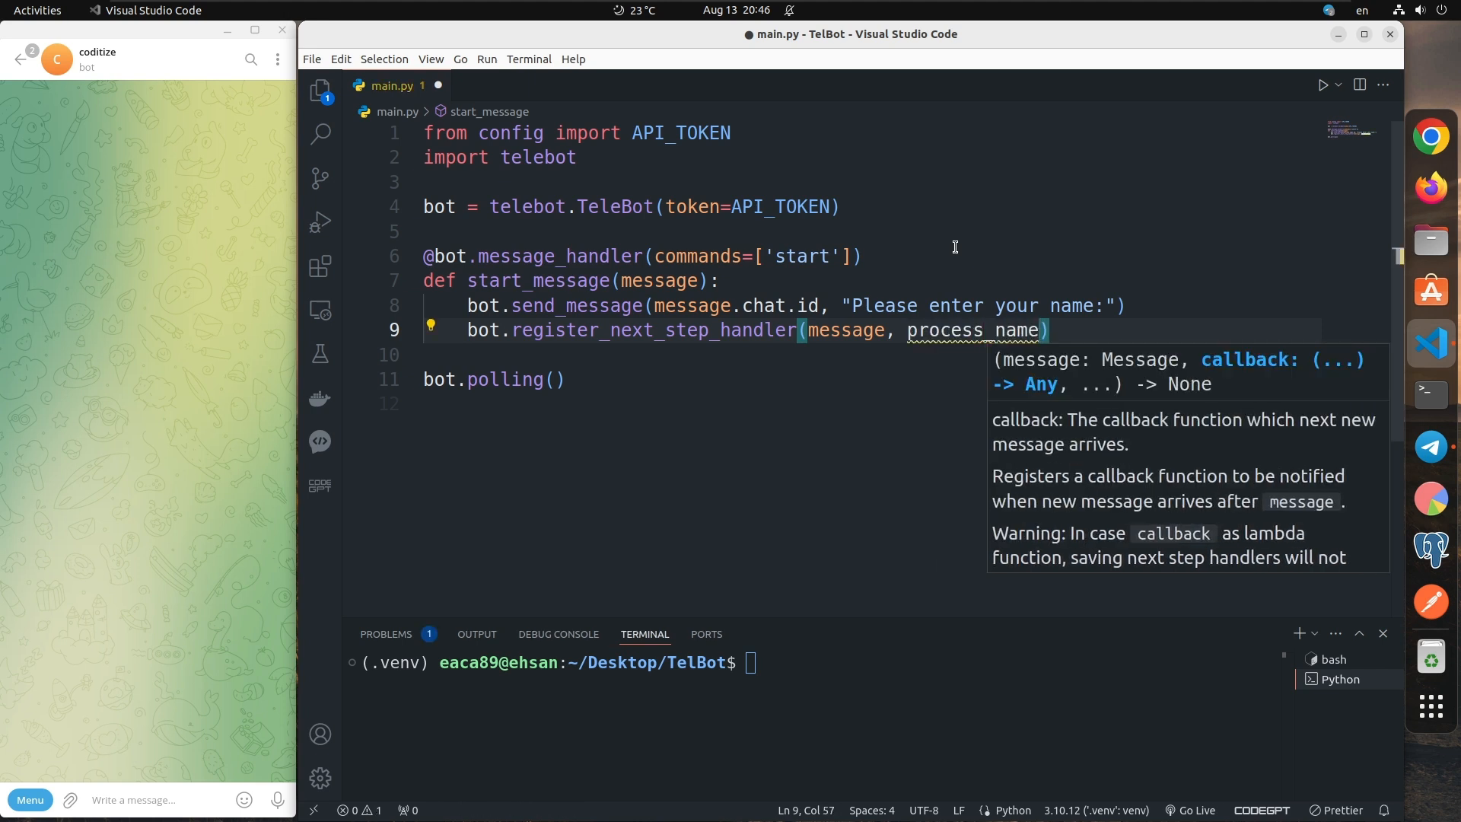
{"action": "key", "text": "Enter"}
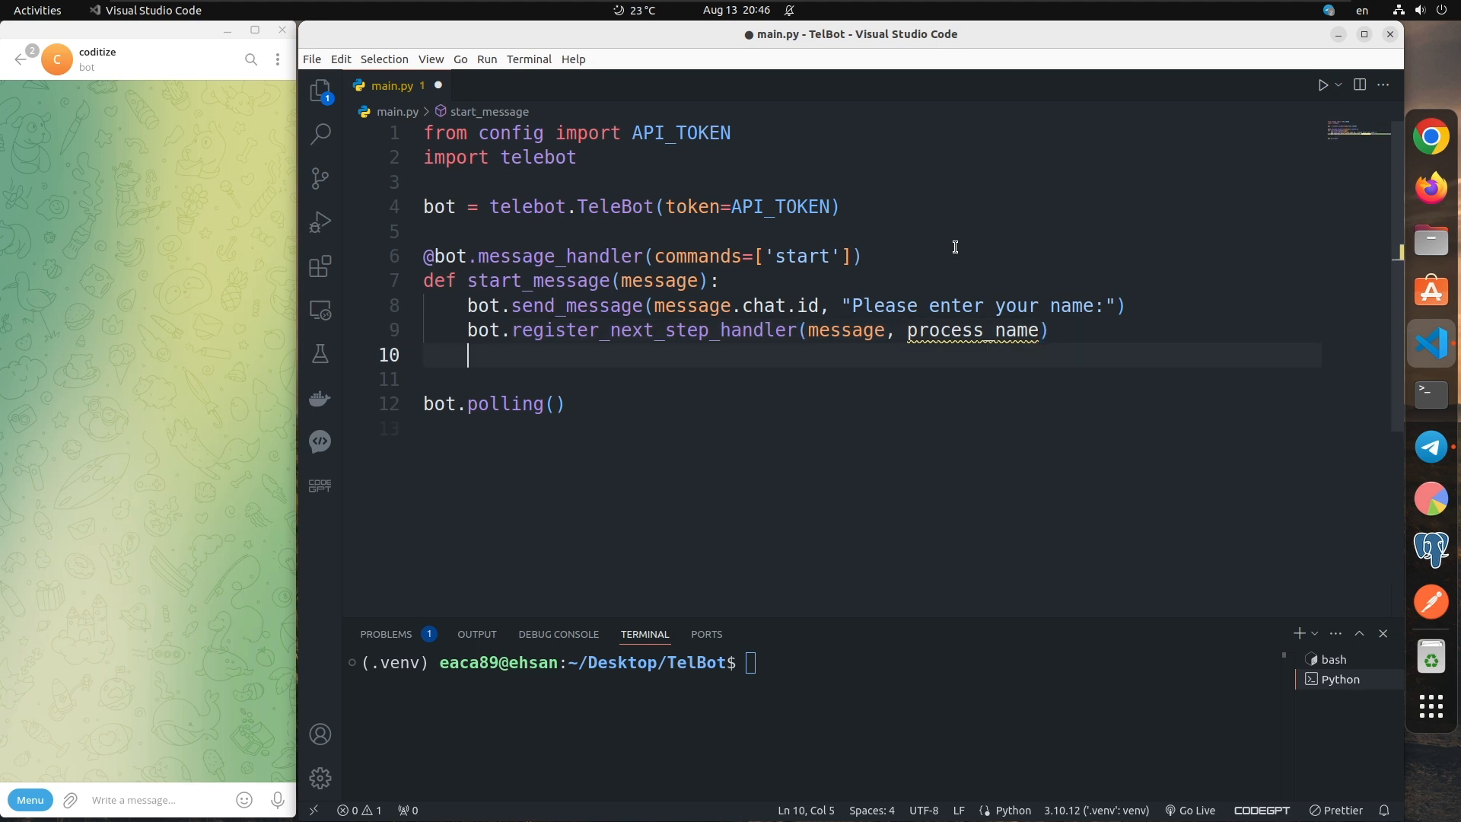
Step: Define process_name(message) and store the reply as name = message.text
{"action": "type", "text": "def proce"}
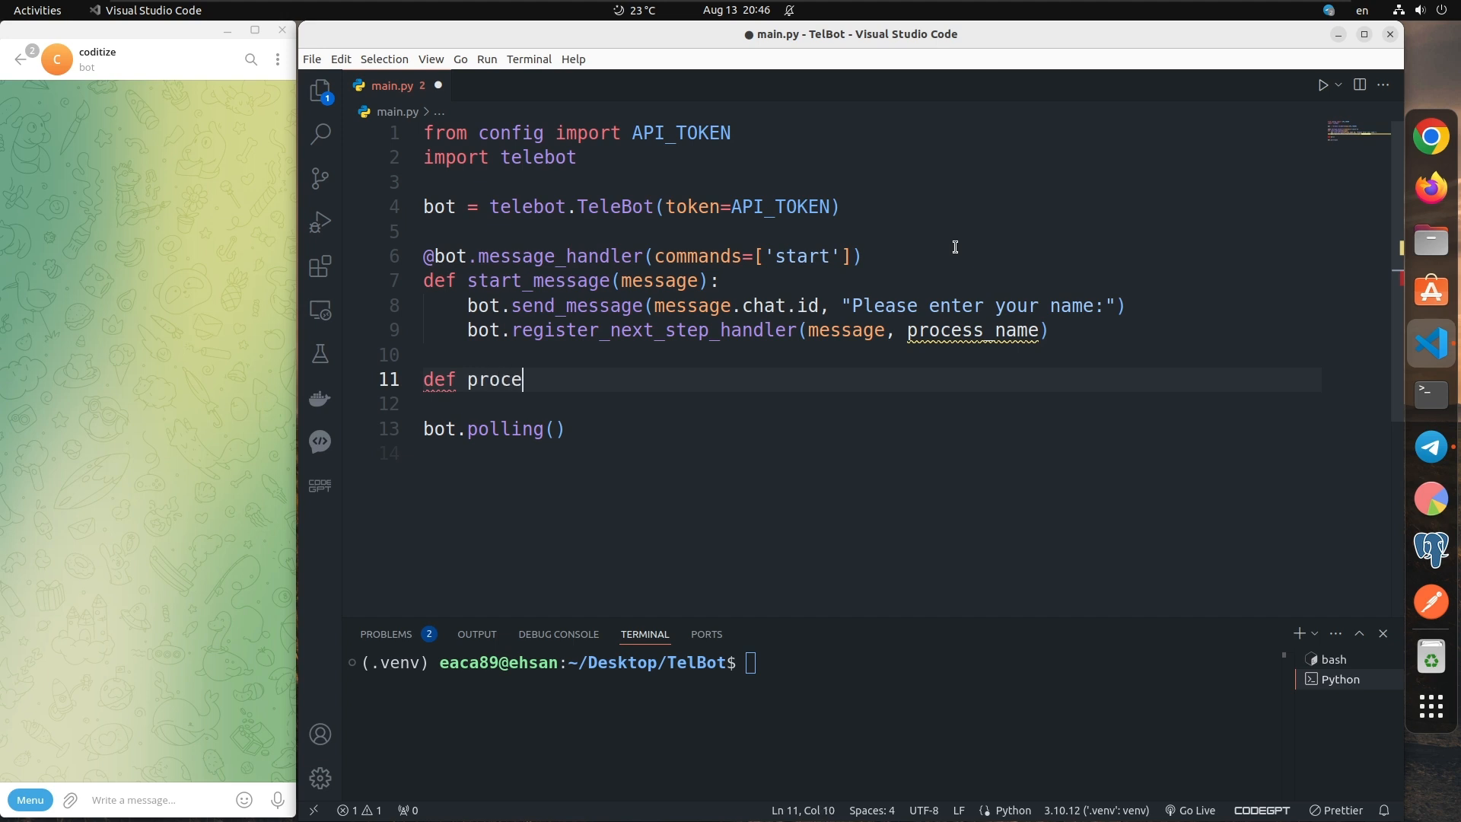
{"action": "type", "text": "ss_n"}
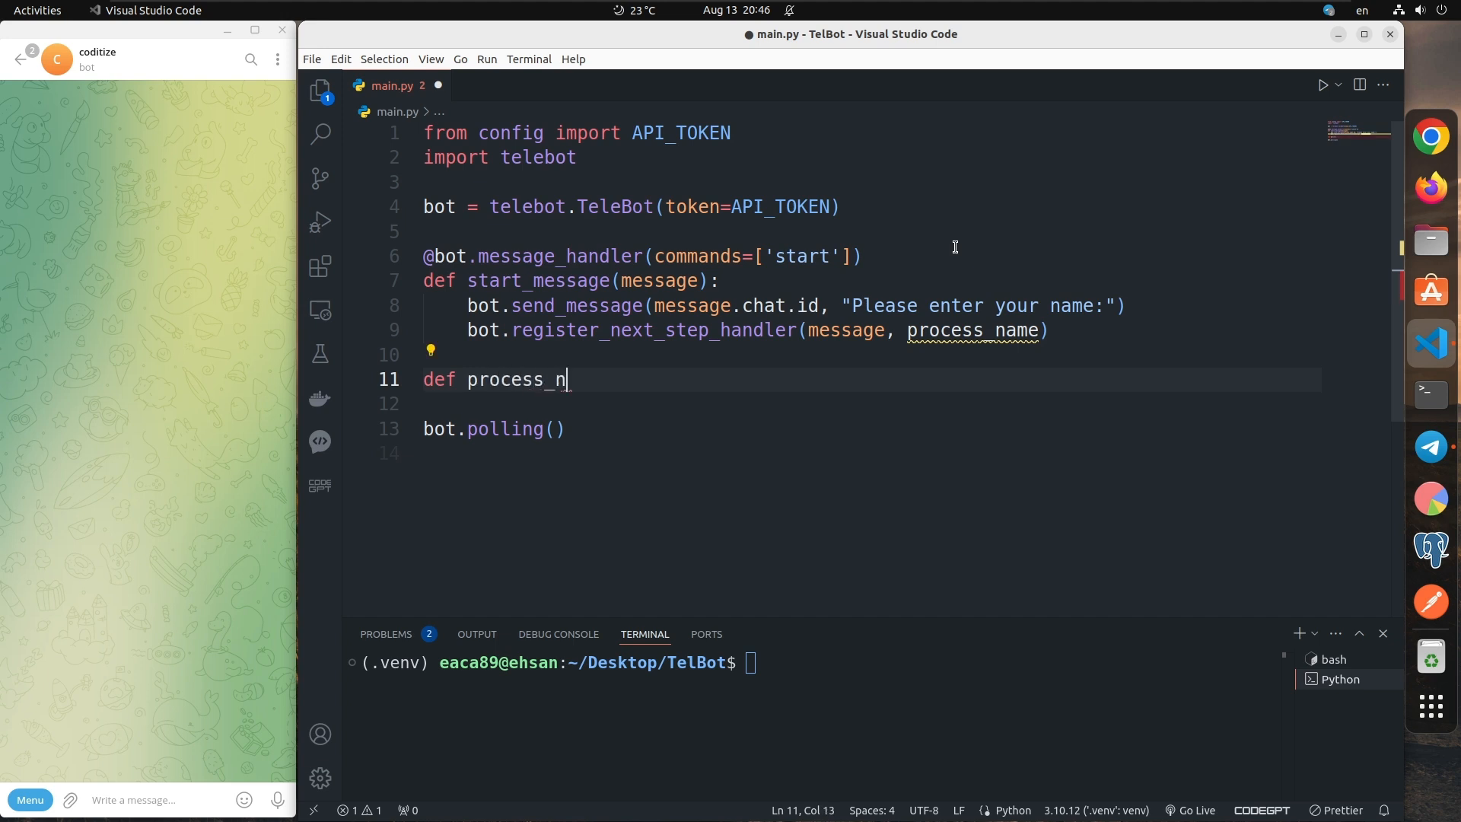
{"action": "type", "text": "ame(me"}
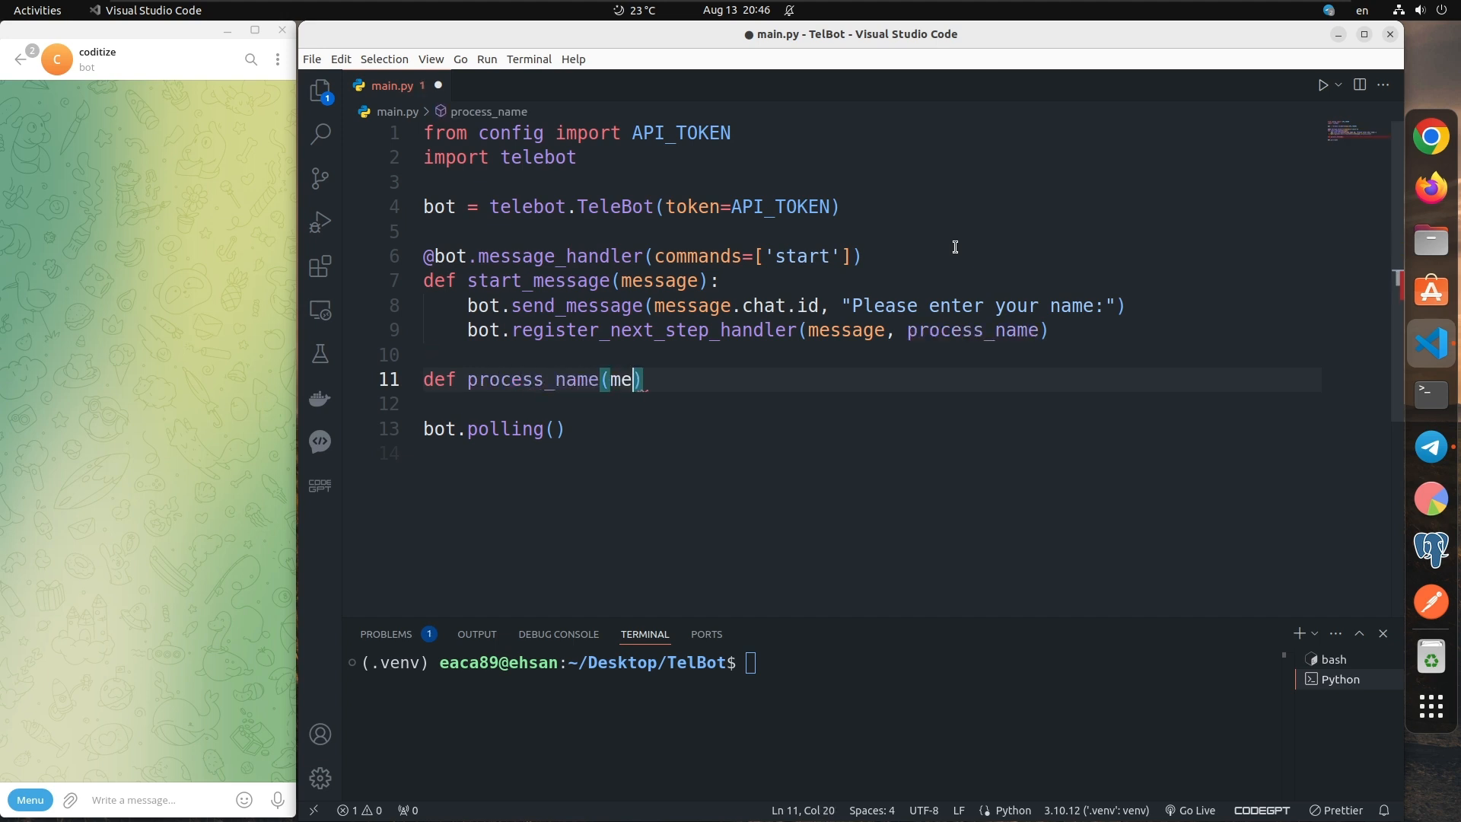
{"action": "type", "text": "ssage):"}
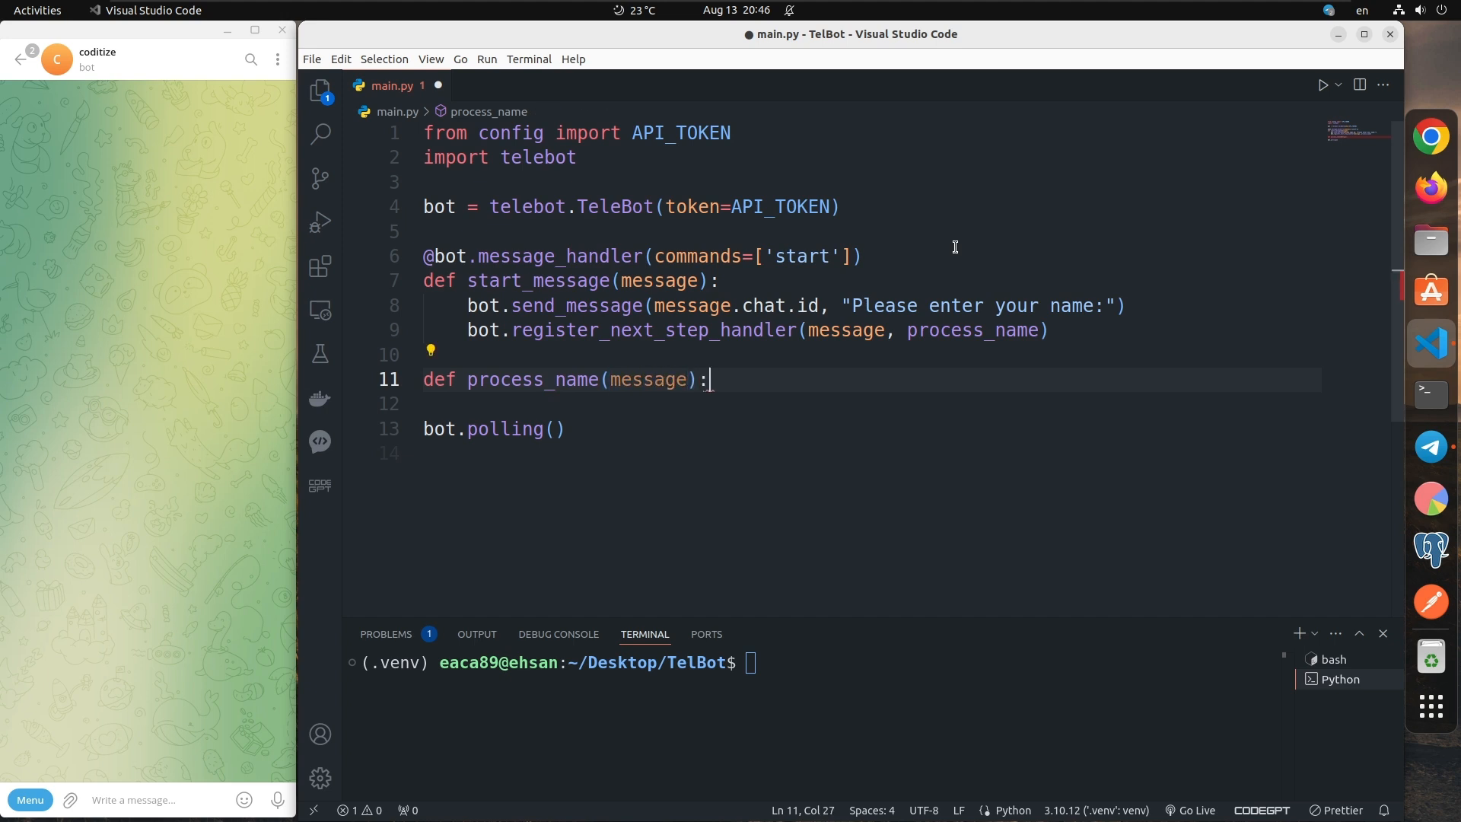
{"action": "type", "text": "name"}
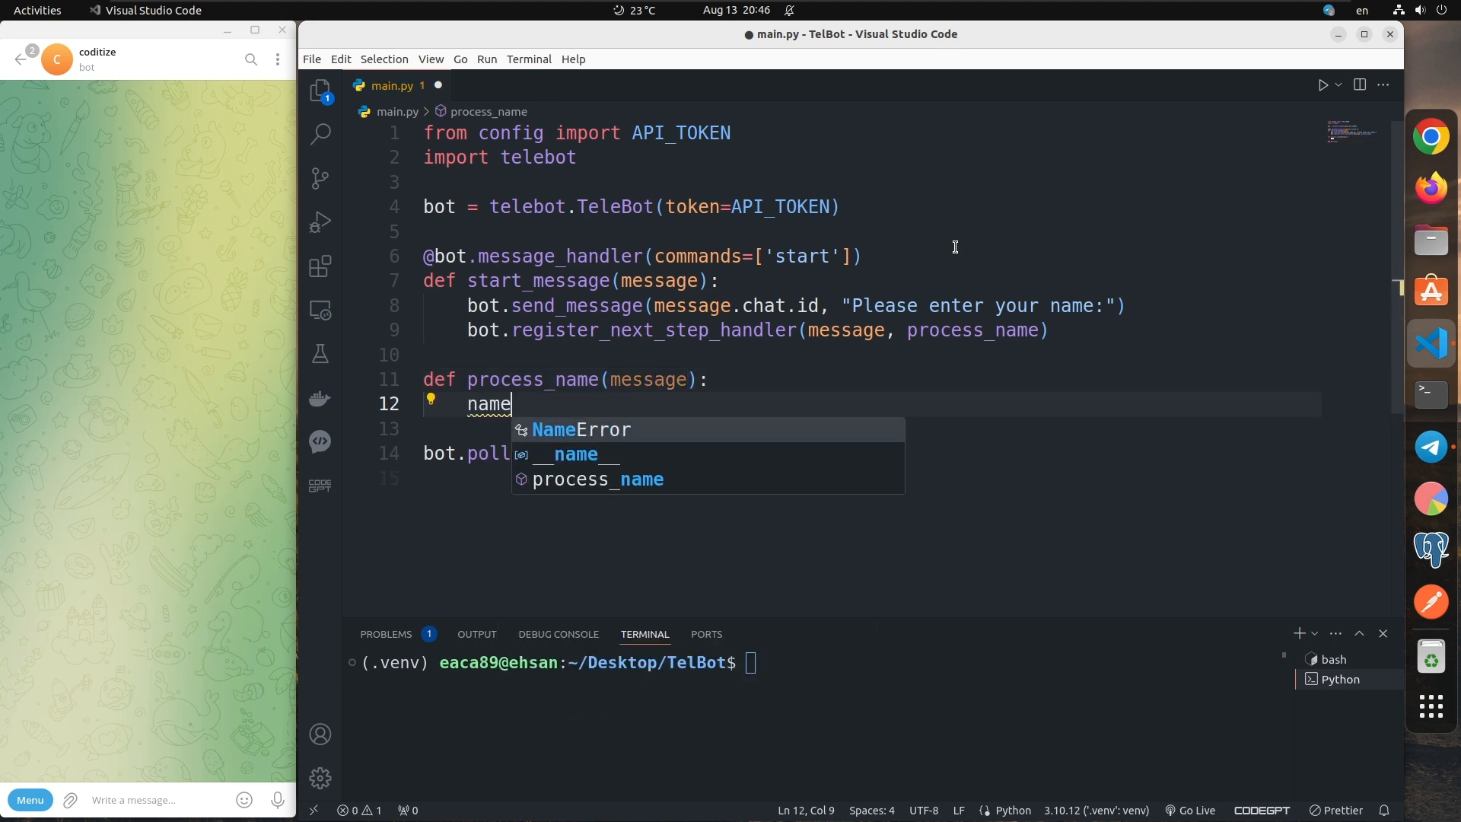
{"action": "type", "text": "= message."}
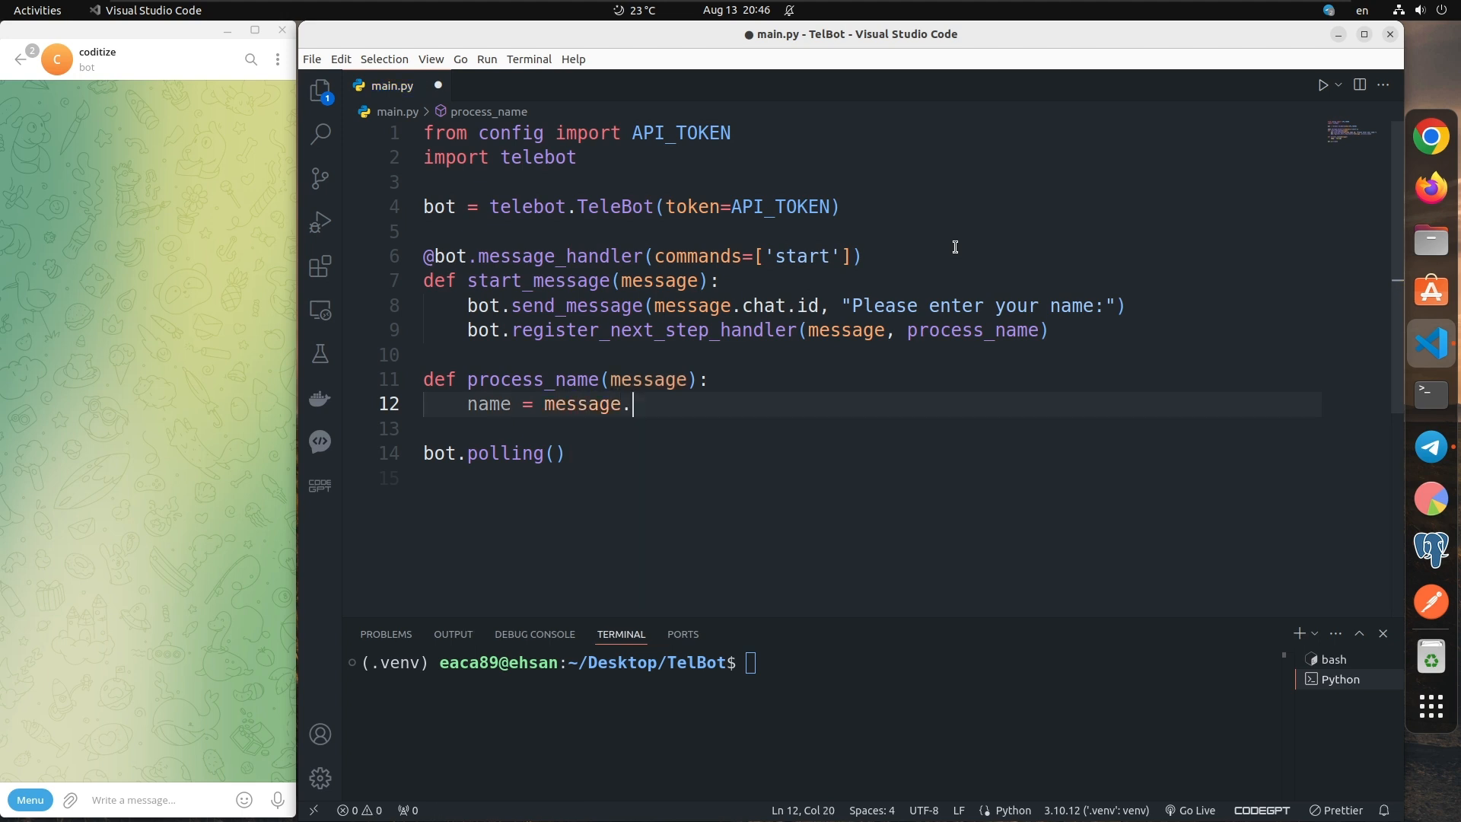
{"action": "type", "text": "text"}
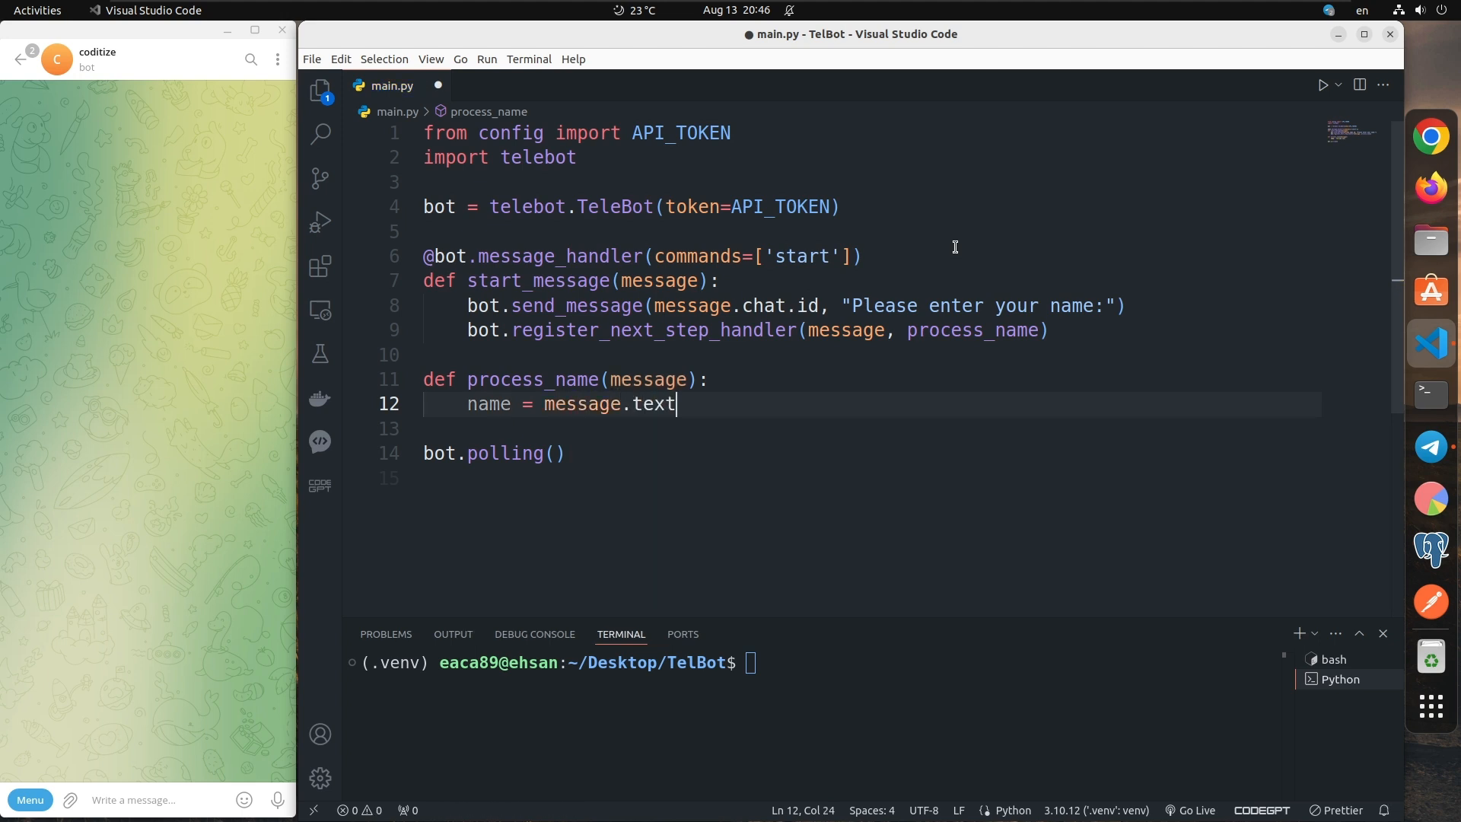
{"action": "mouse_move", "coordinate": [972, 304]}
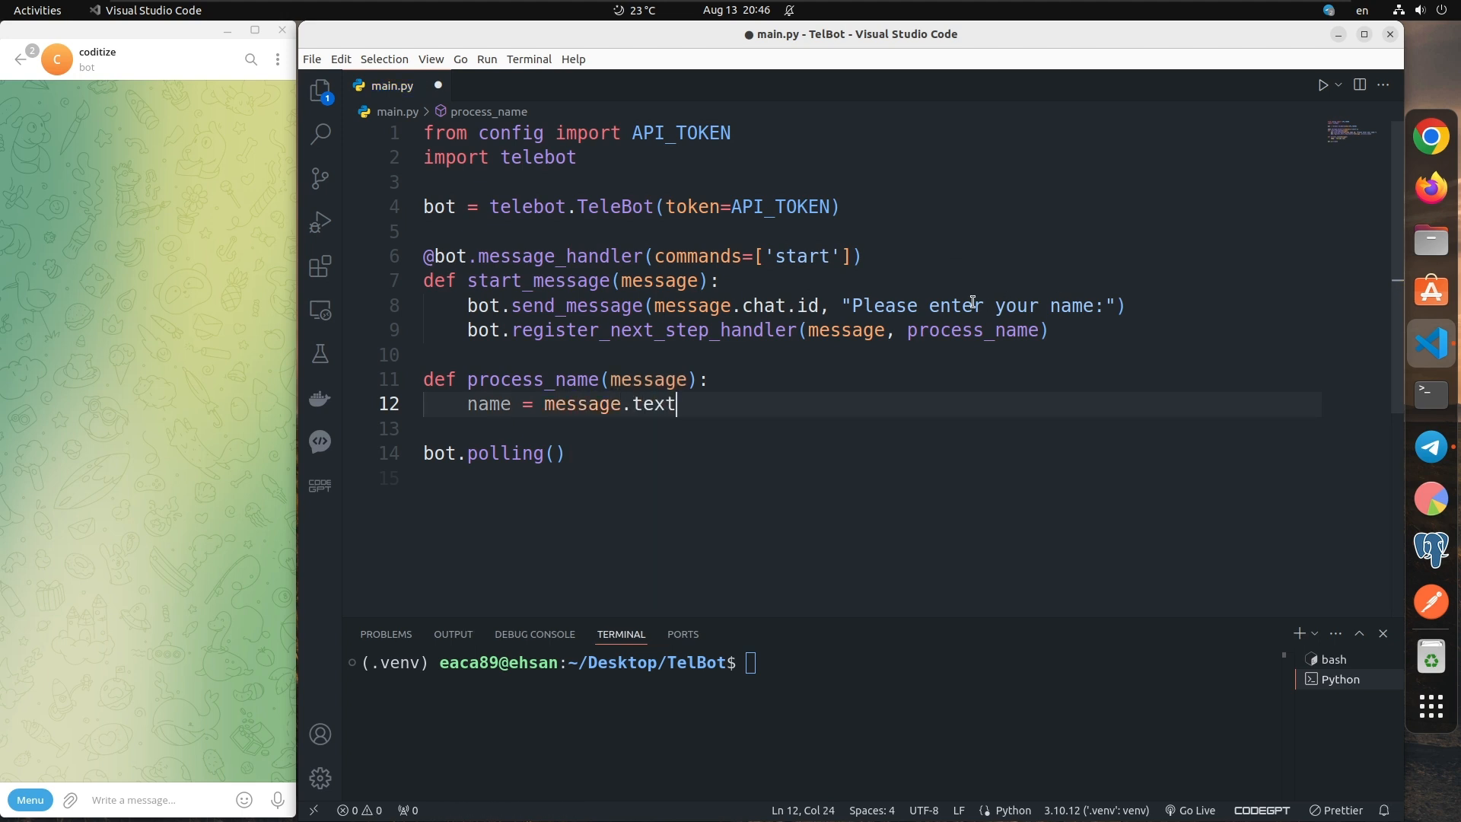
Step: Begin a bot.send_message call to the chat inside process_name
{"action": "left_click_drag", "start_coordinate": [851, 304], "coordinate": [1050, 304]}
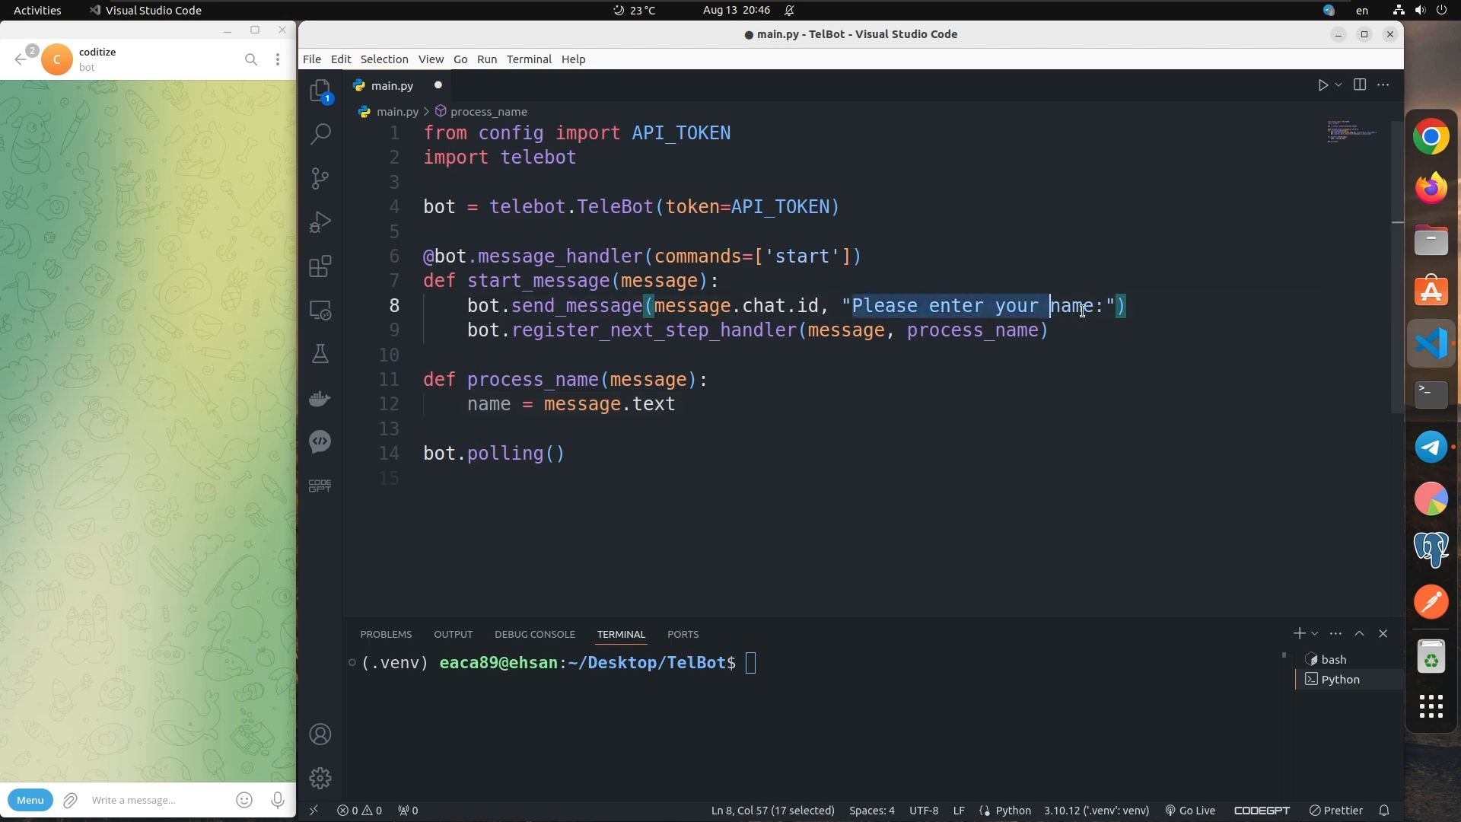
{"action": "type", "text": "bo."}
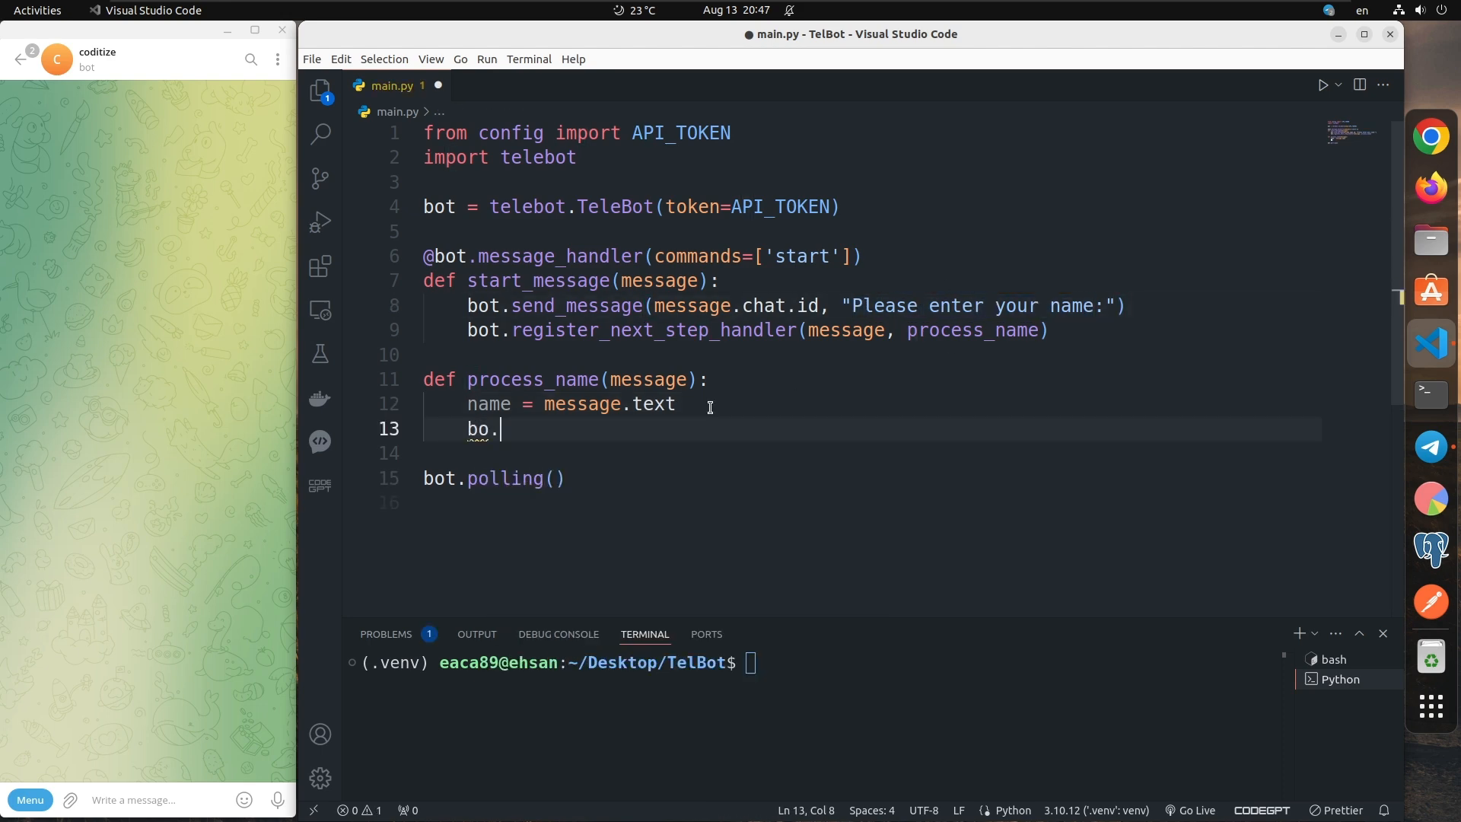
{"action": "type", "text": "t.send"}
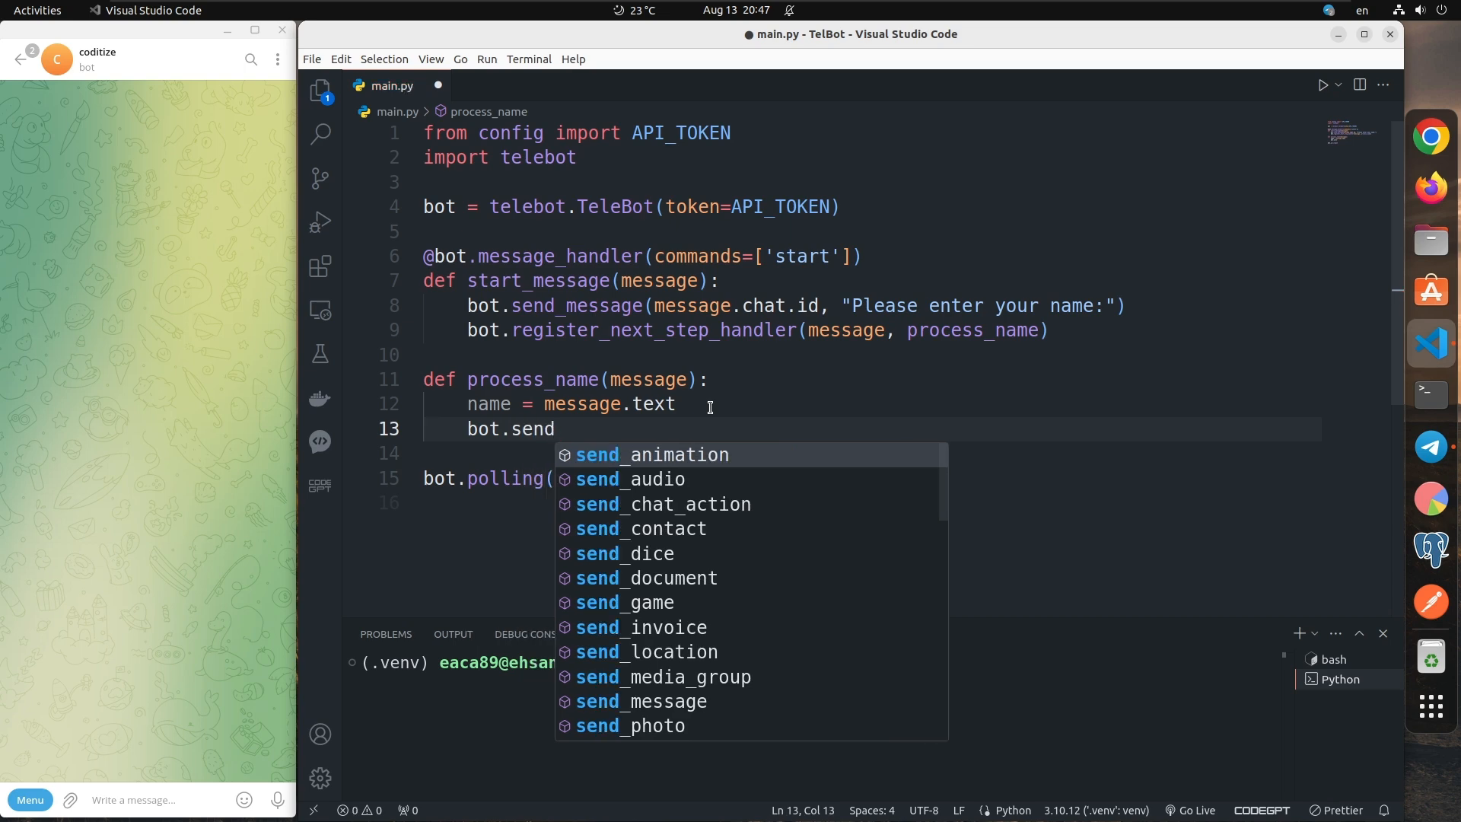
{"action": "left_click", "coordinate": [641, 700]}
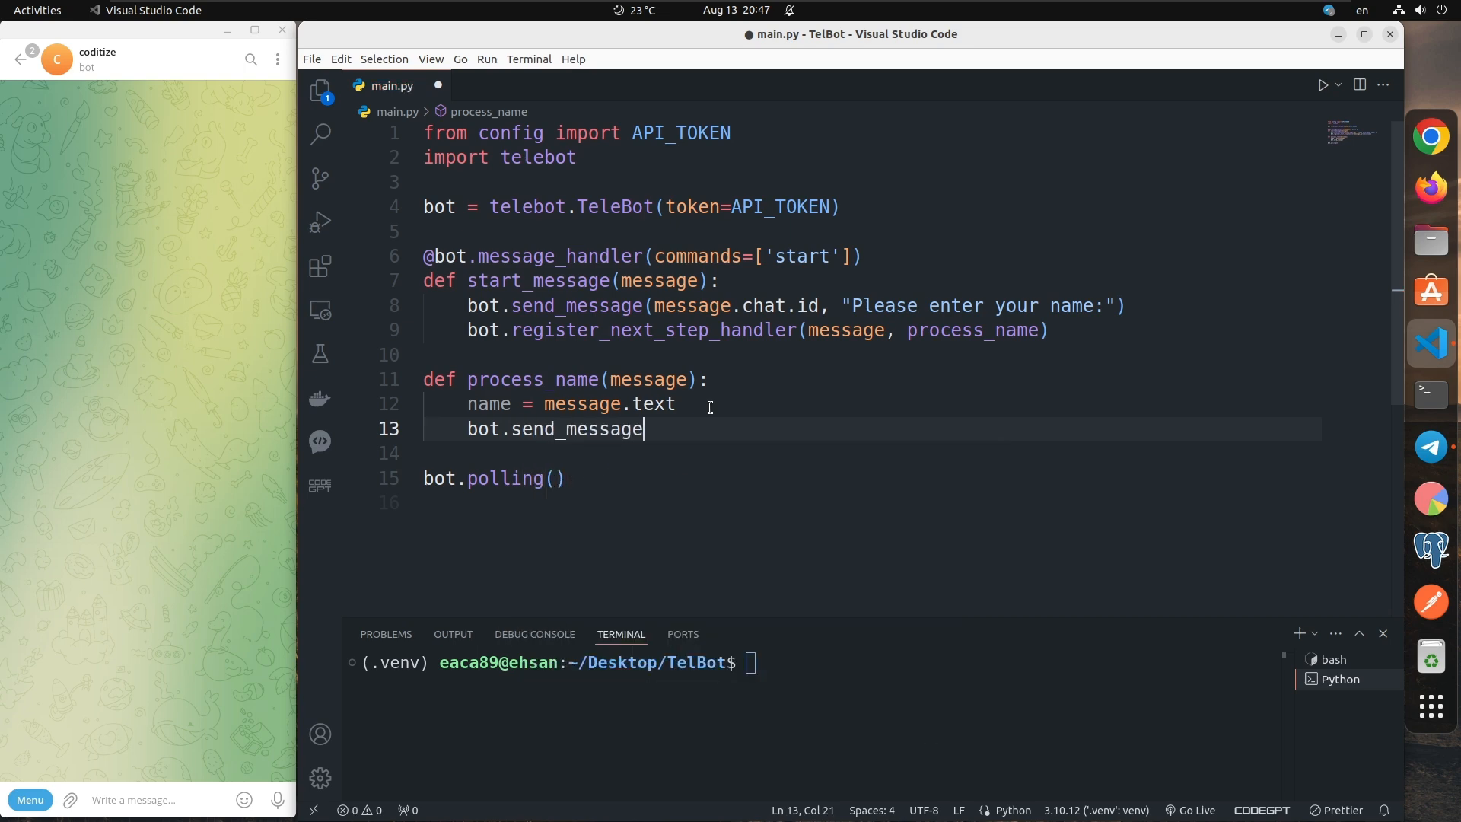
{"action": "type", "text": "(message.chat.id"}
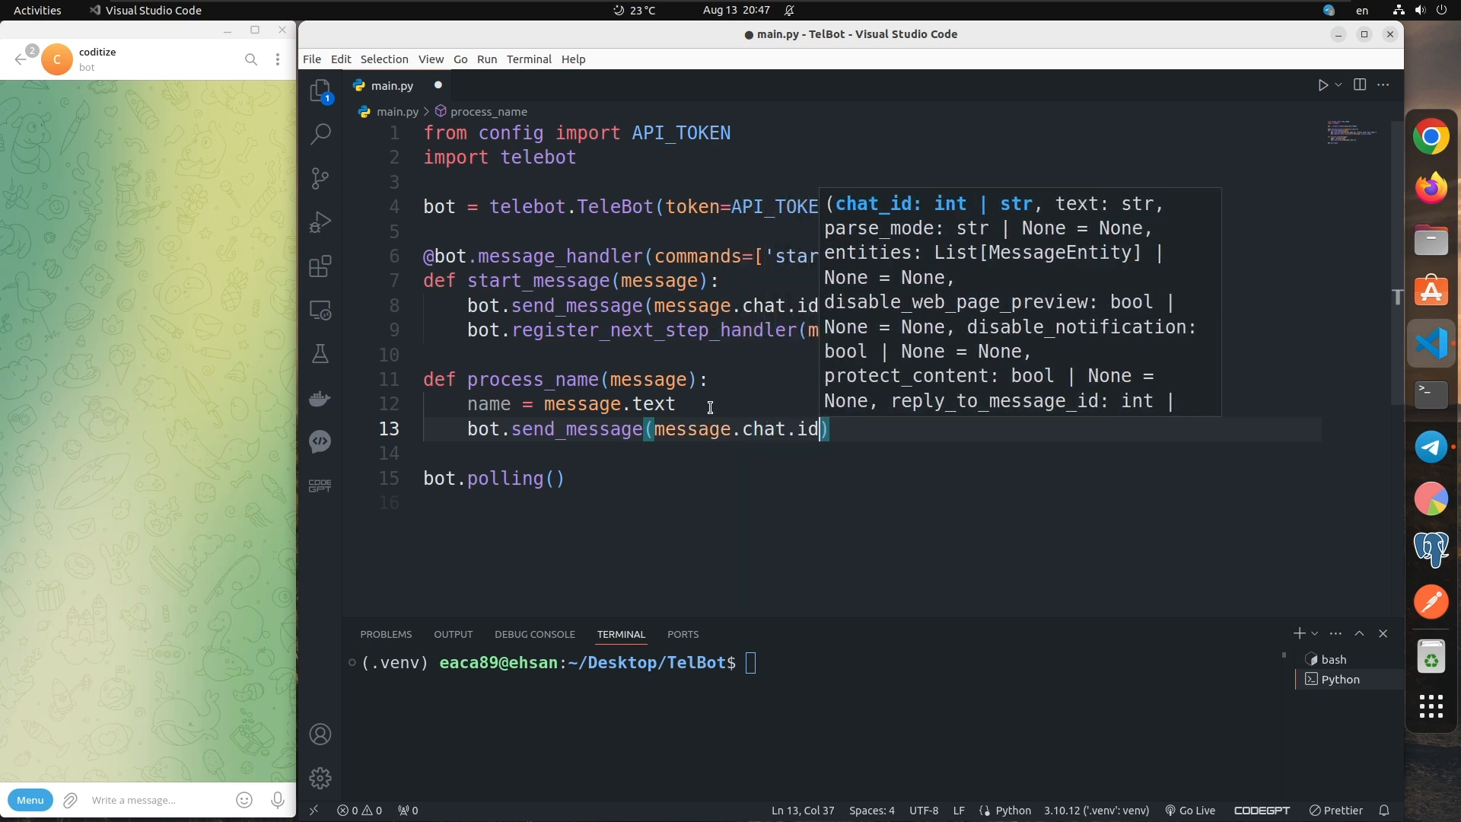
{"action": "type", "text": "\", \""}
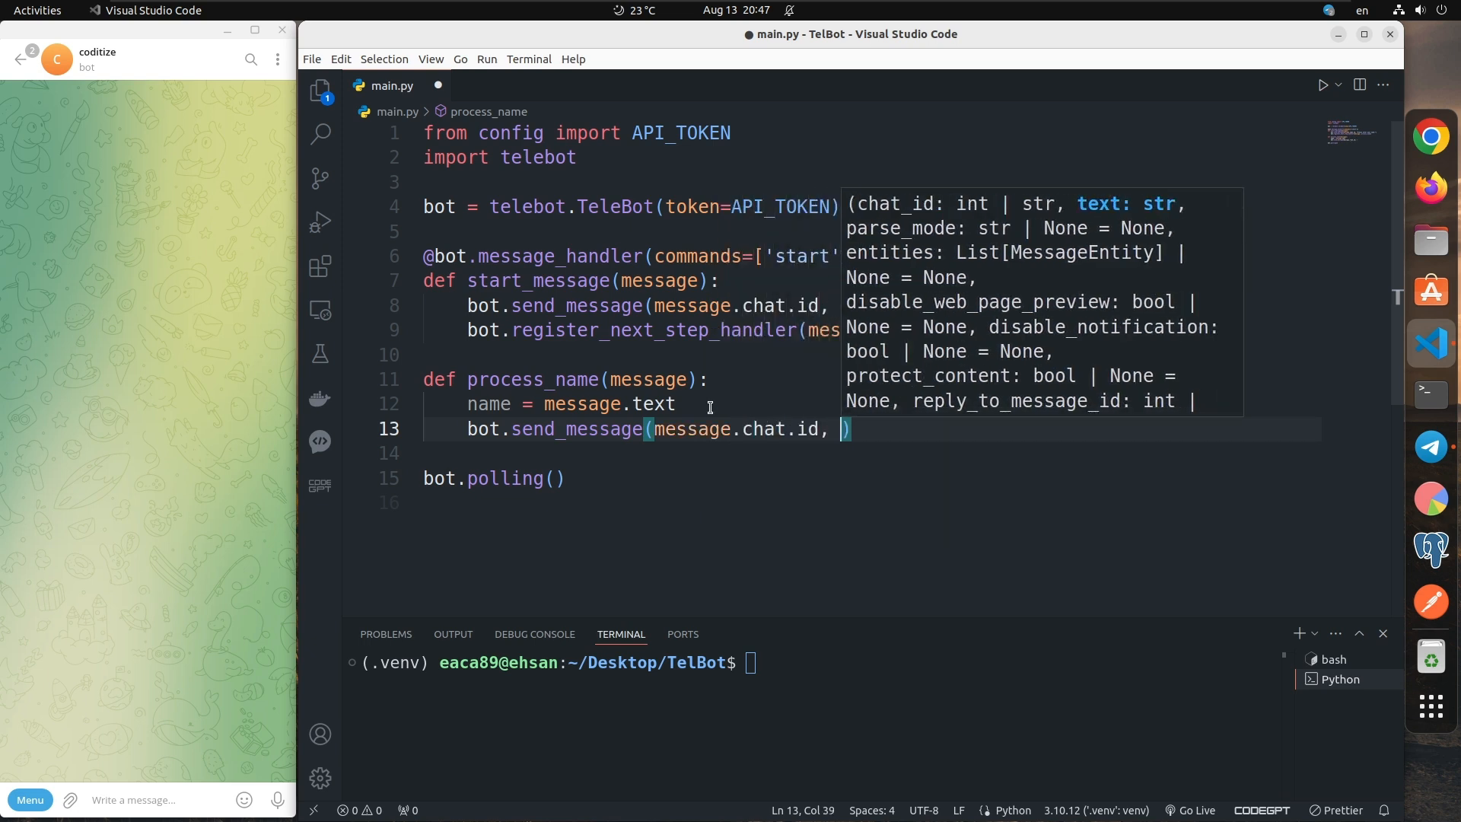
Step: Fill in the f-string message "Hello {name}!\nHow old are you?"
{"action": "type", "text": "f\"\""}
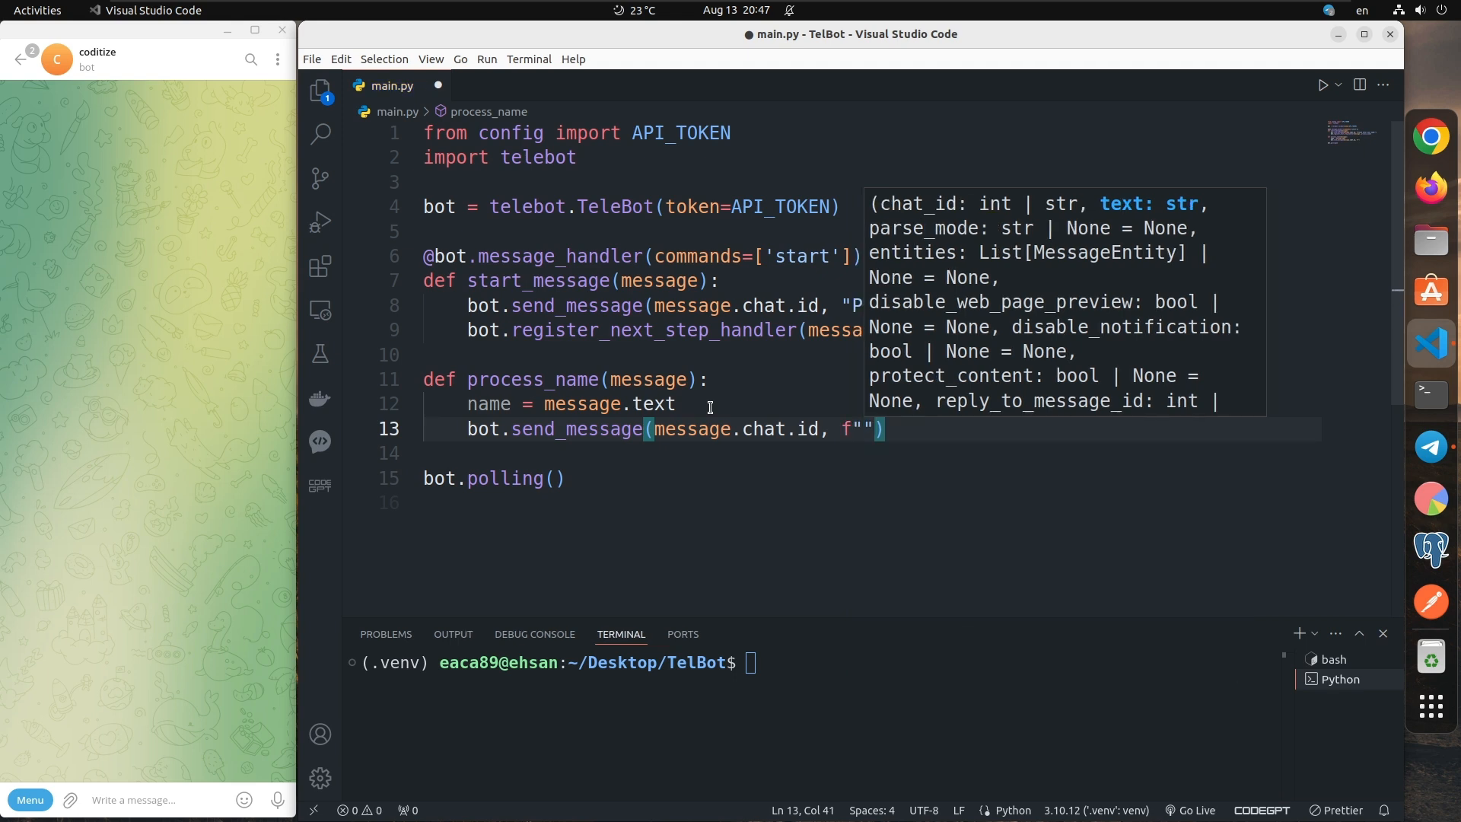
{"action": "type", "text": "Hello"}
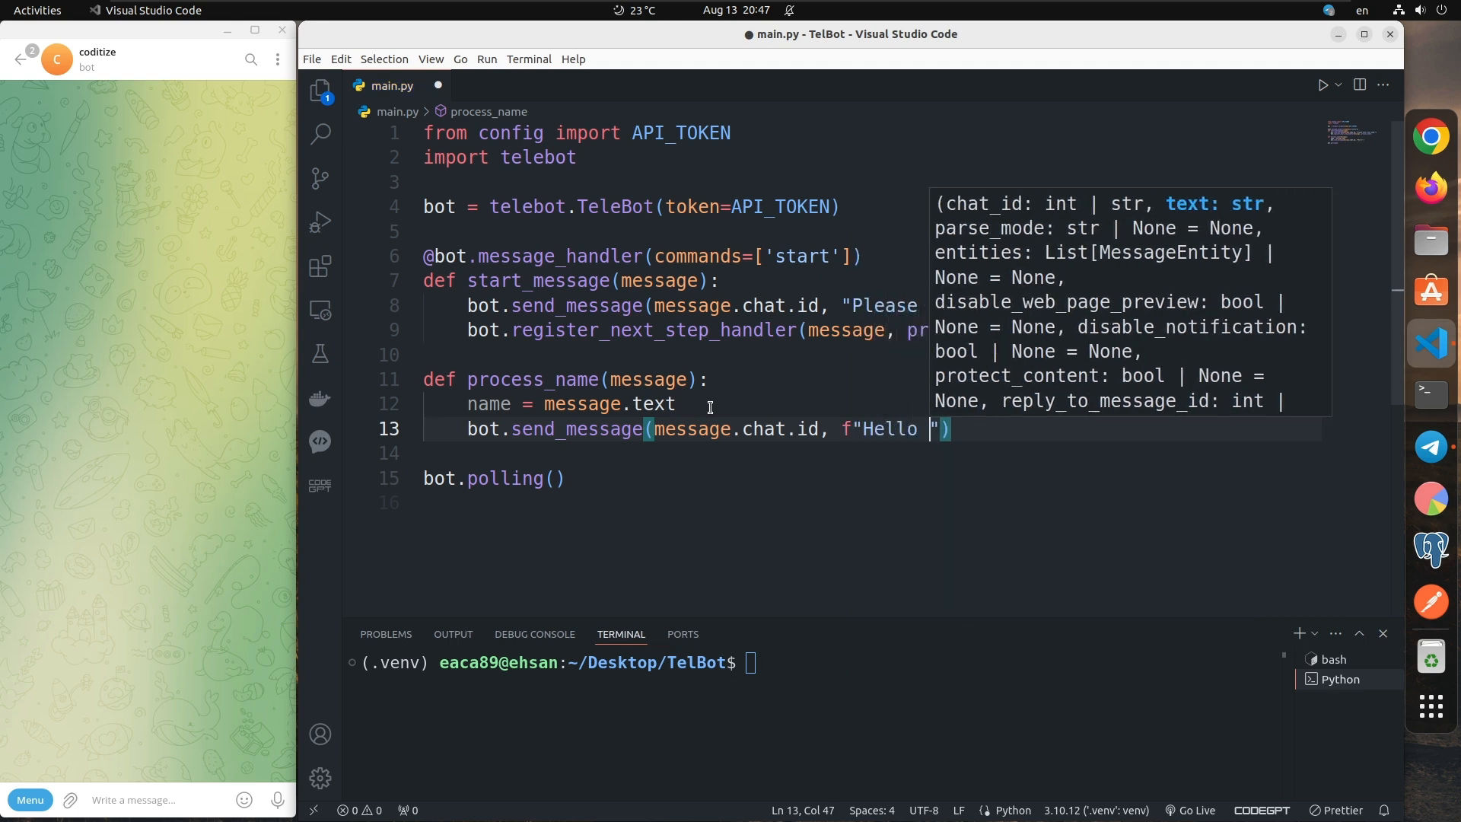
{"action": "type", "text": "{"}
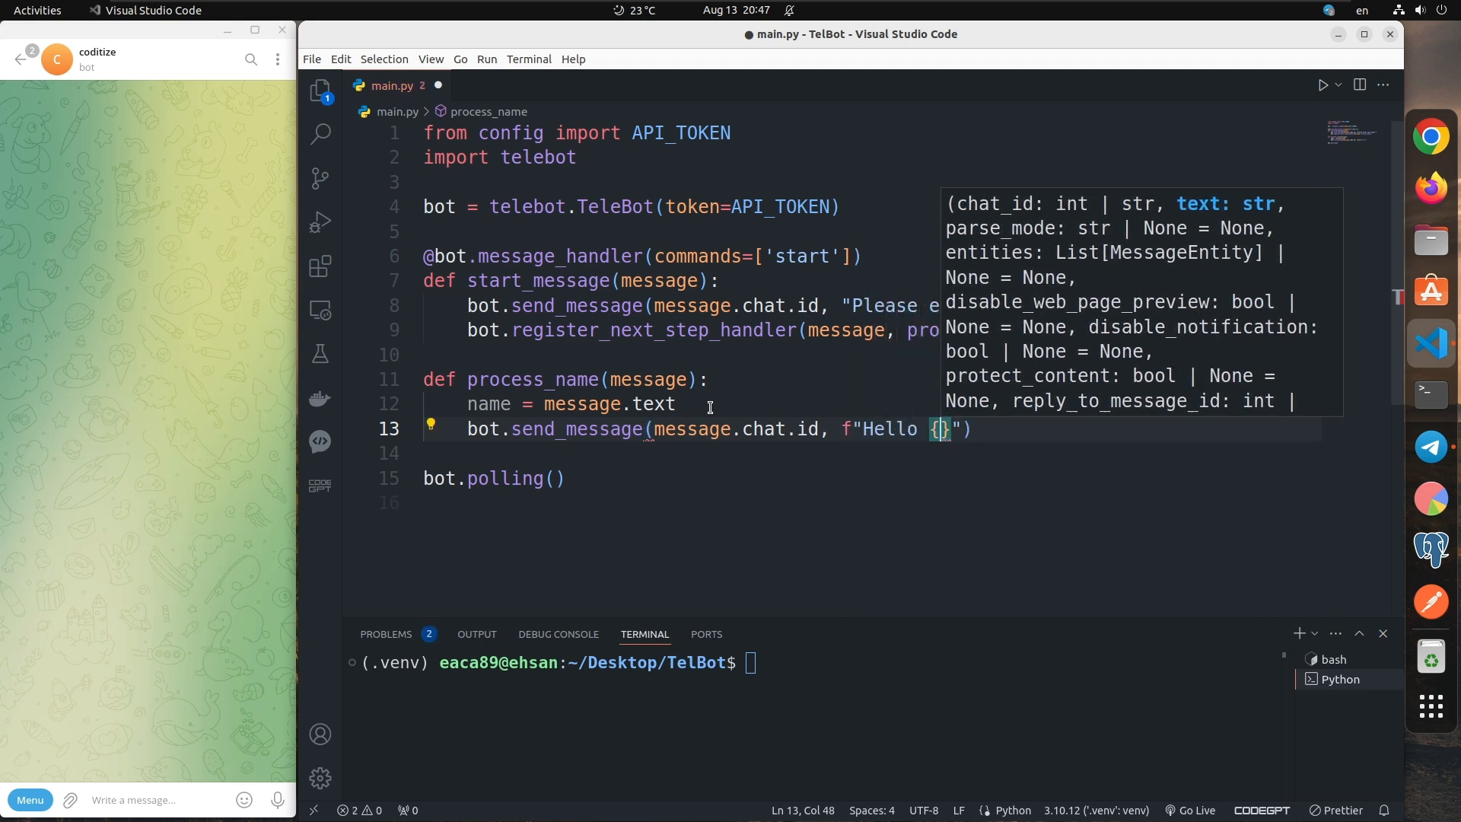
{"action": "type", "text": "name"}
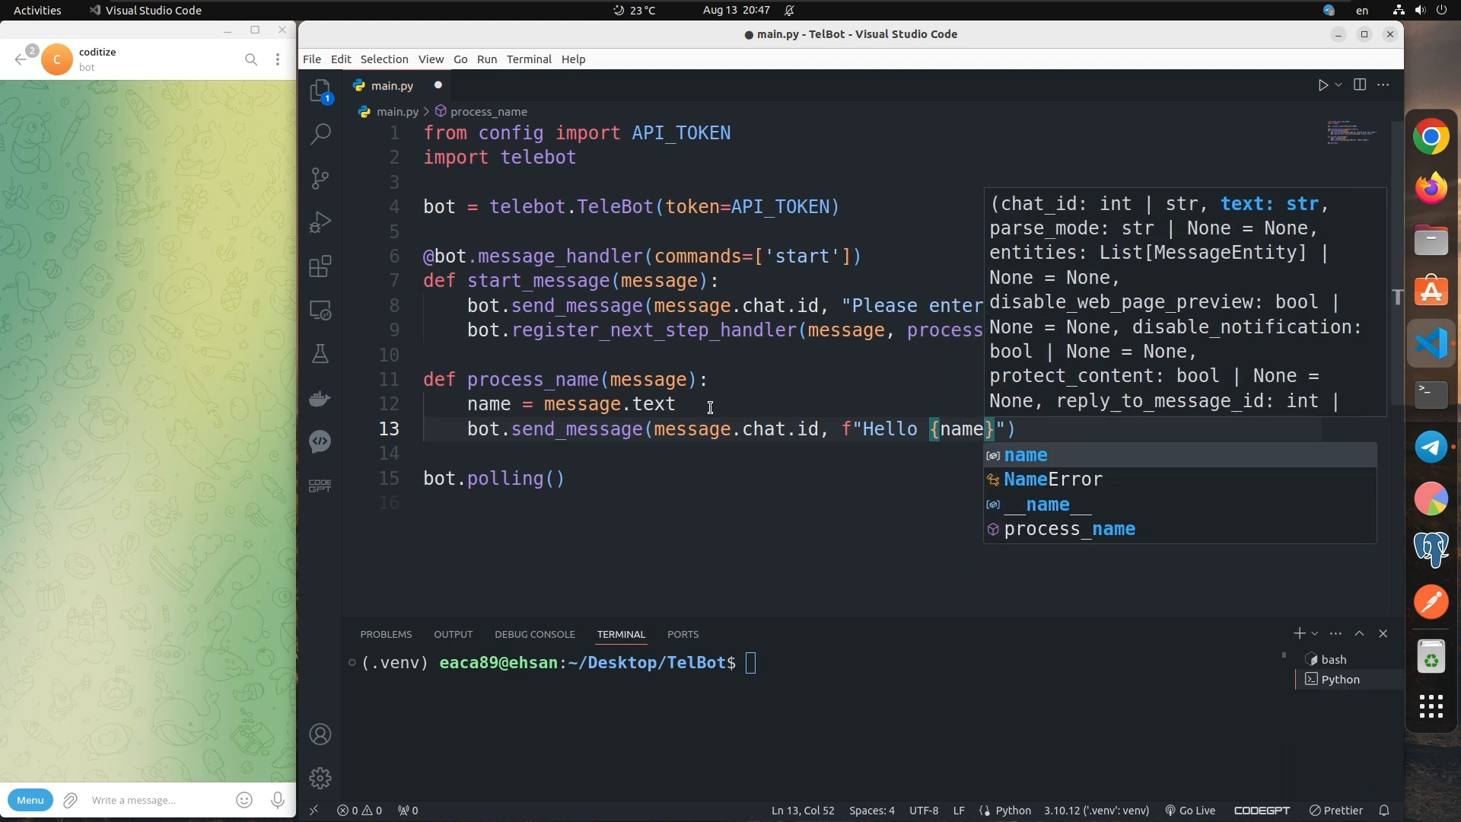
{"action": "type", "text": "!"}
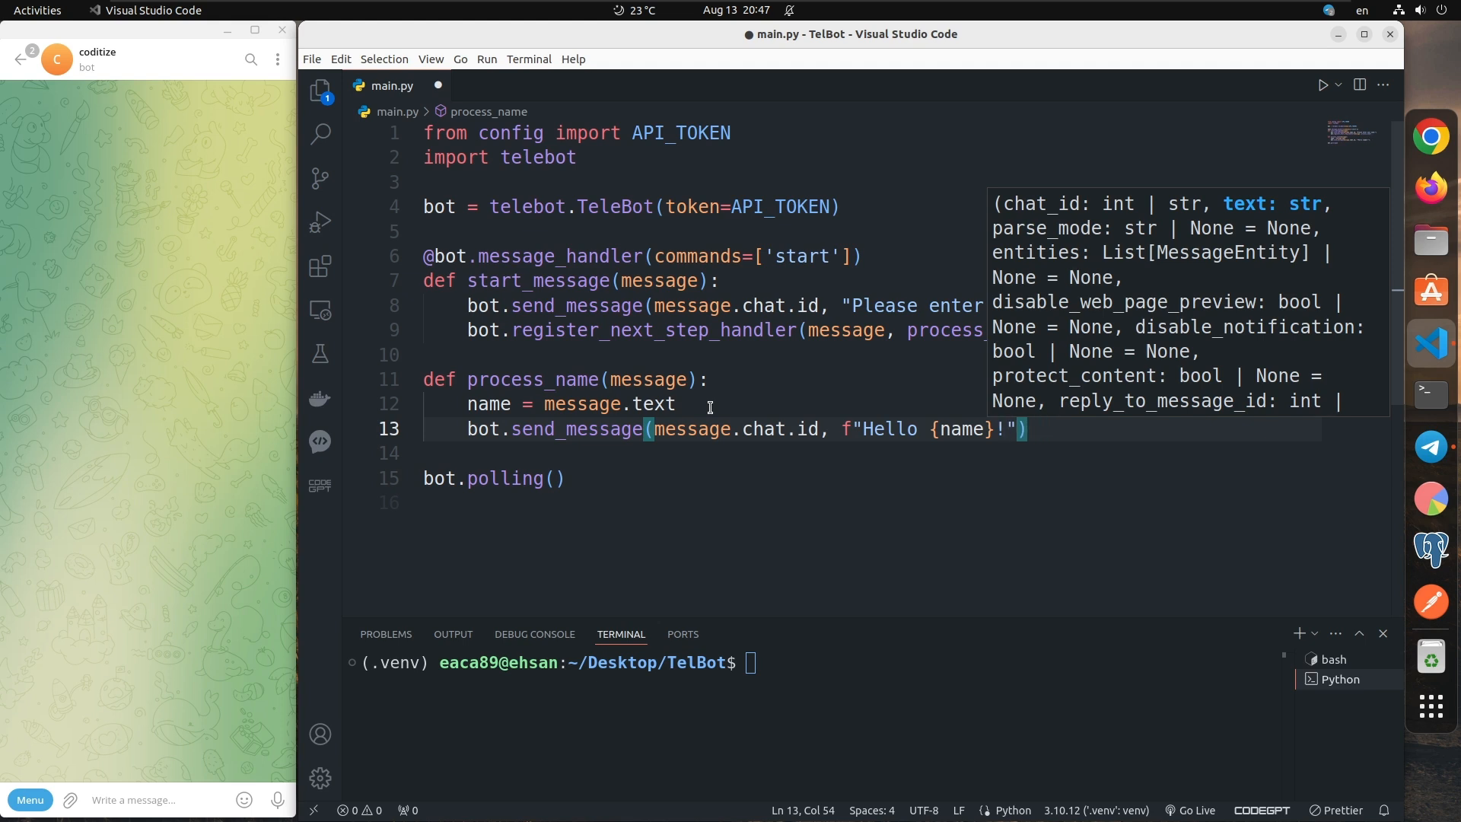
{"action": "type", "text": "\\nH"}
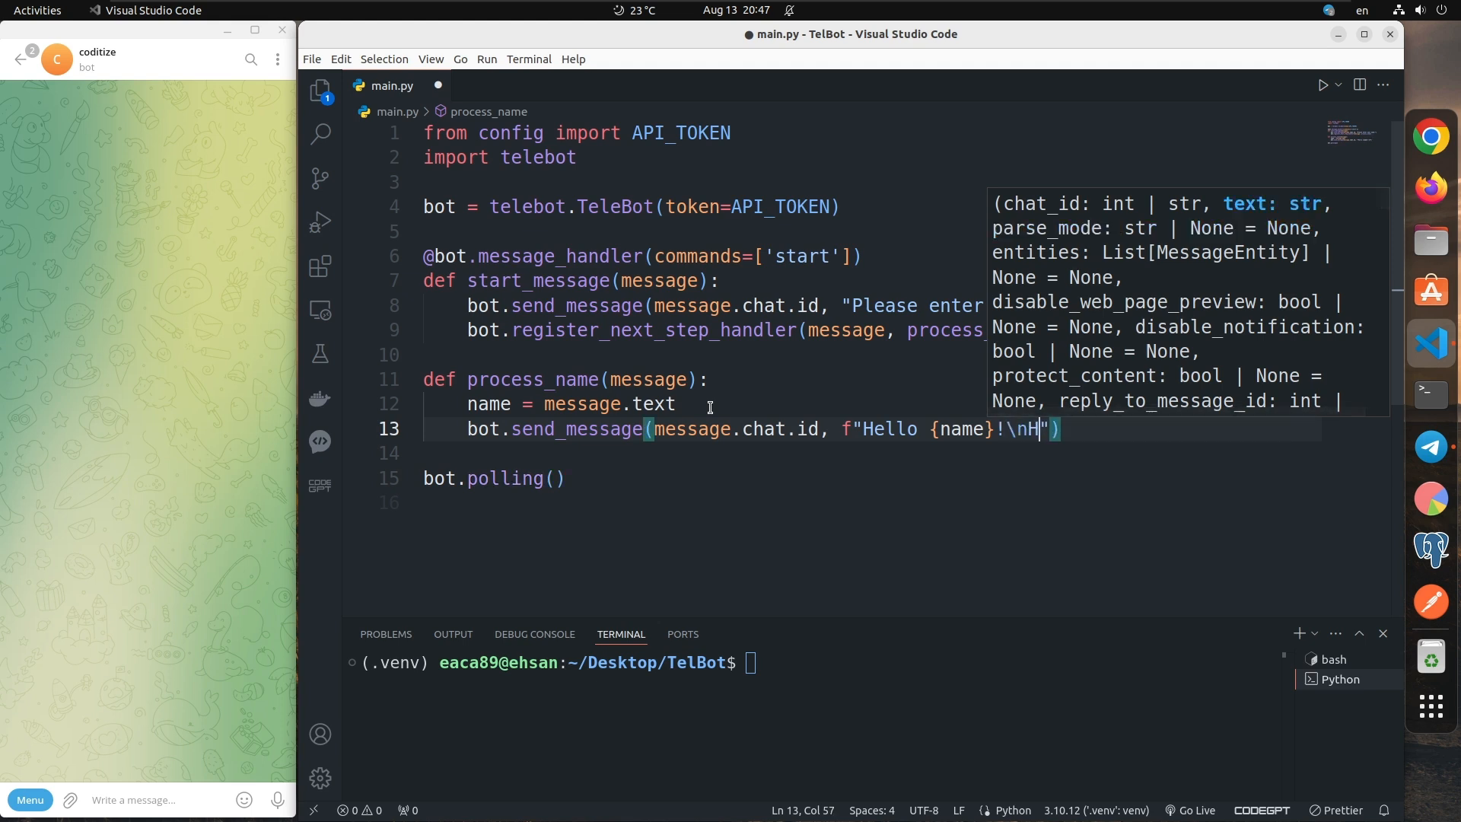
{"action": "type", "text": "ow old are"}
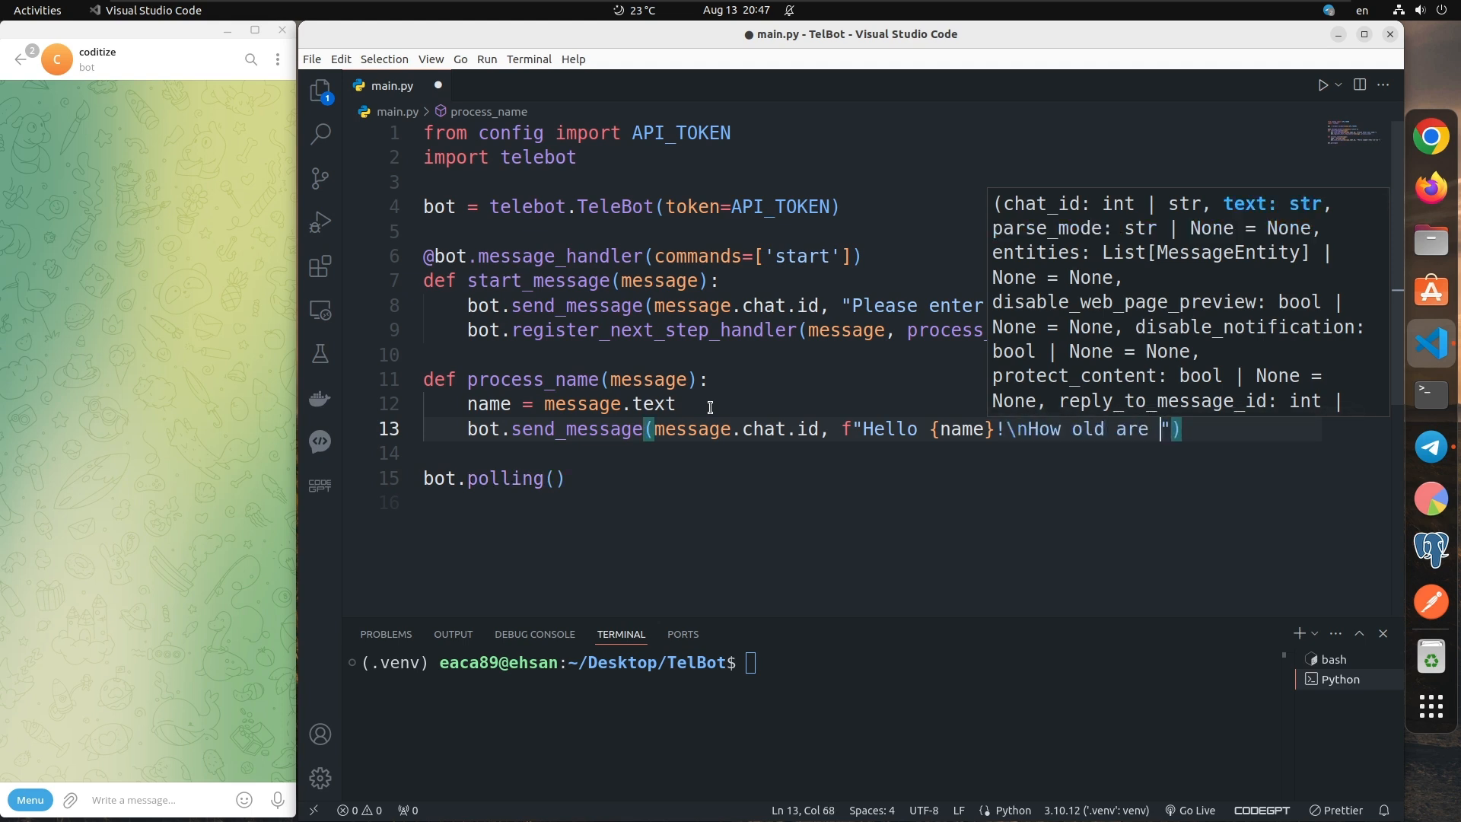
{"action": "type", "text": "you?"}
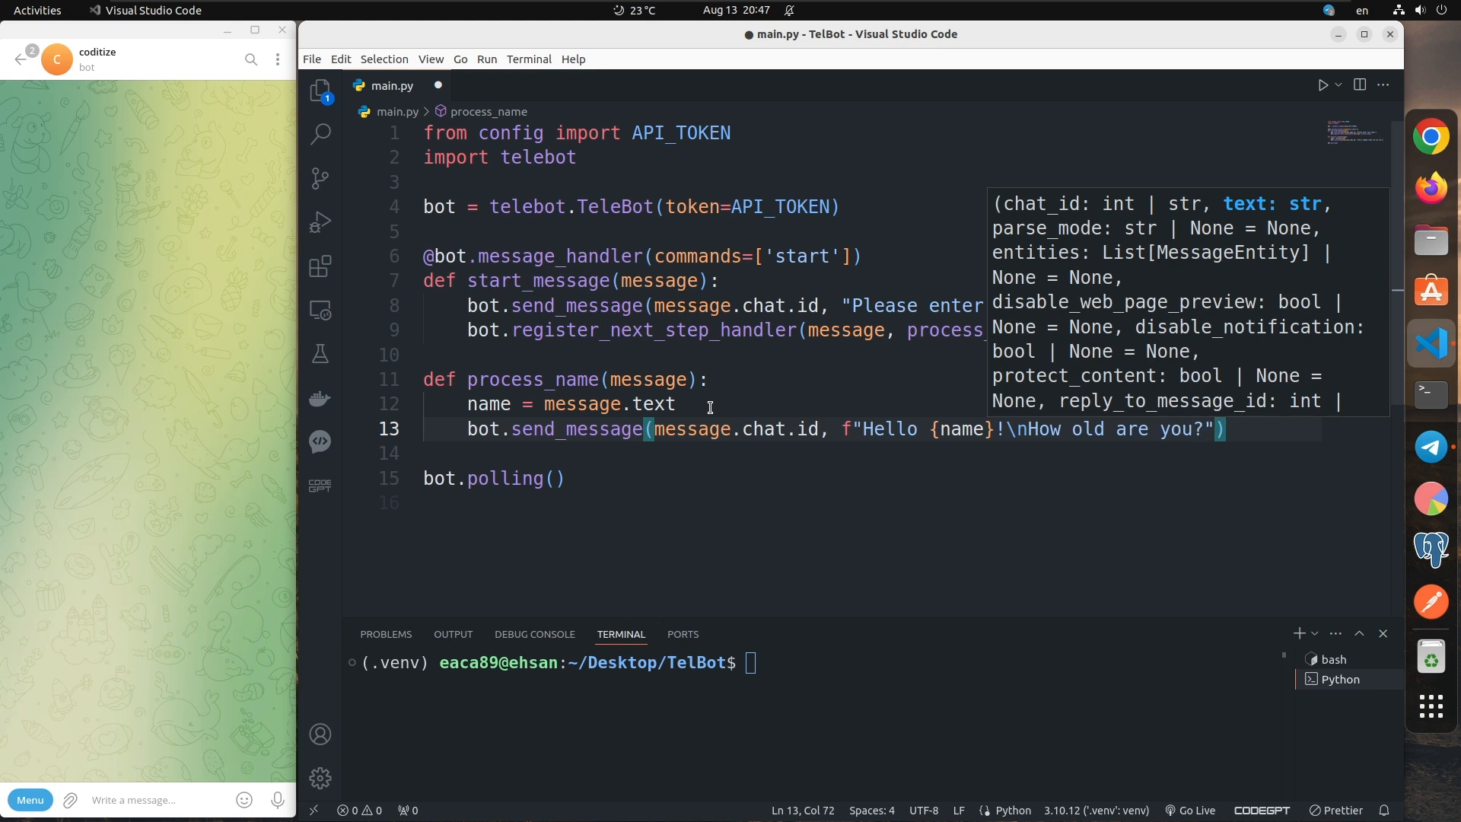
{"action": "key", "text": "Enter"}
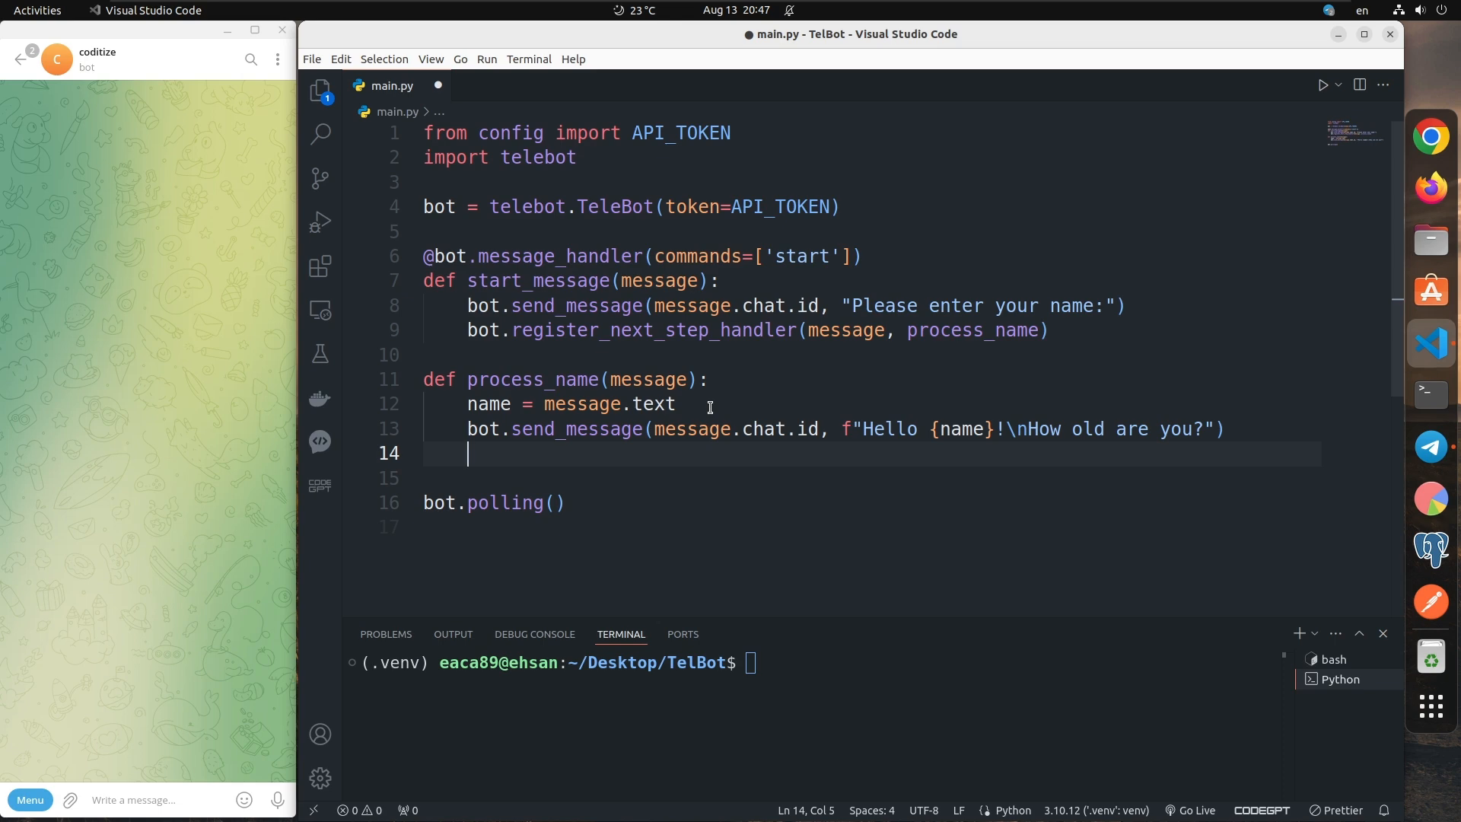
Step: Add bot.register_next_step_handler(message, process_age) at the end of process_name
{"action": "type", "text": "bot.res"}
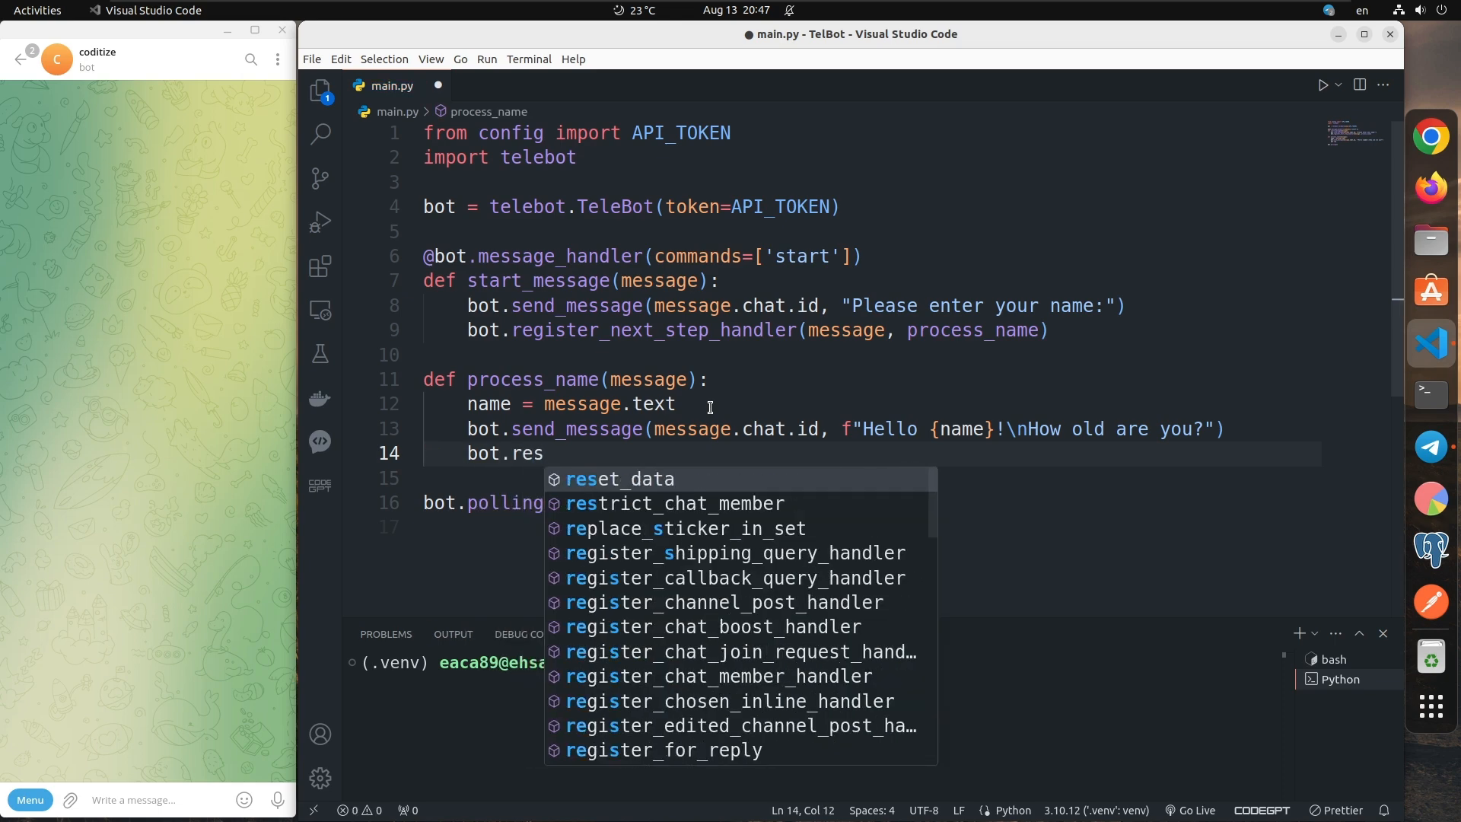
{"action": "type", "text": "gits"}
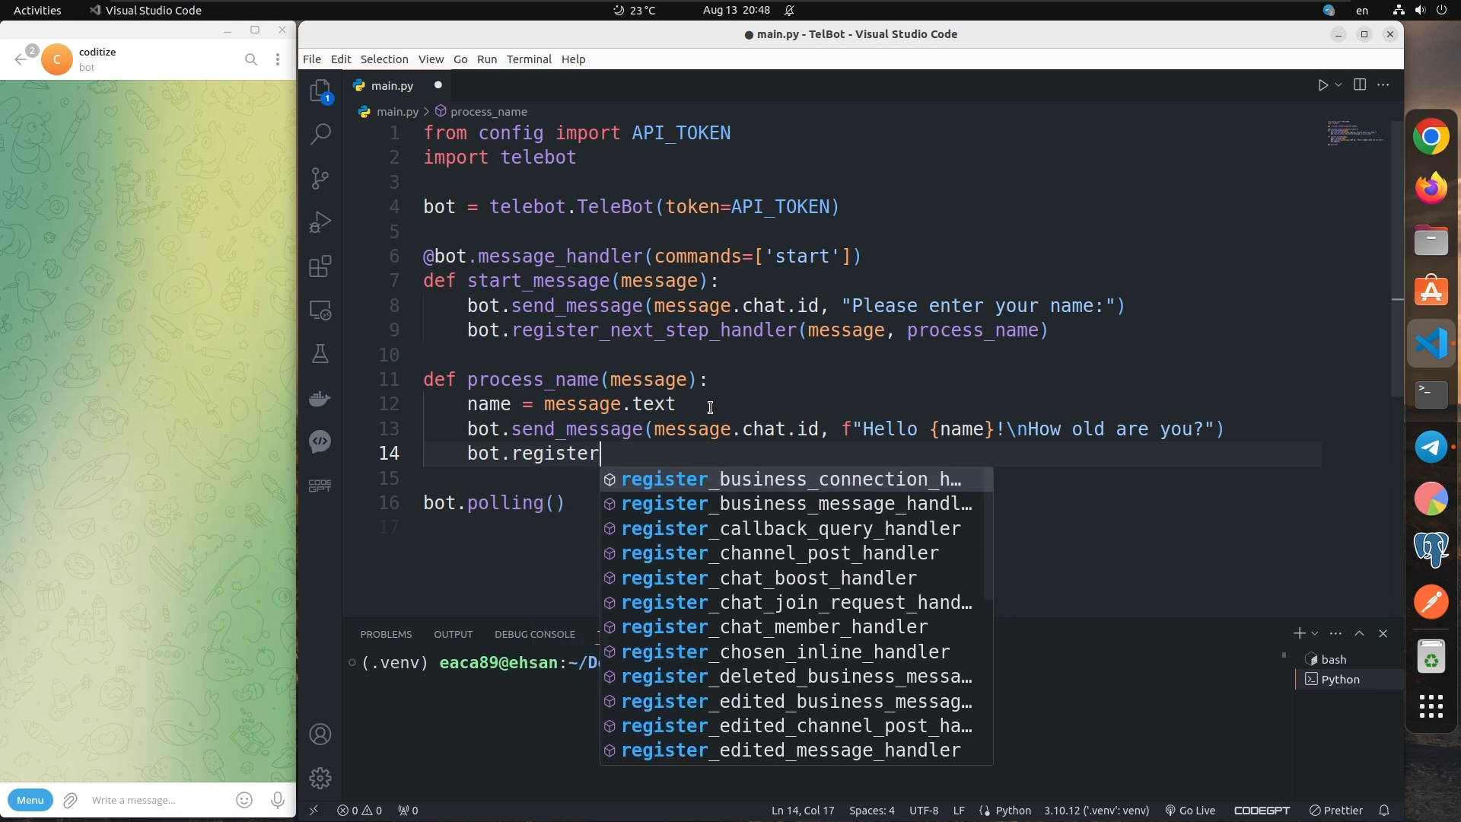
{"action": "type", "text": "_n"}
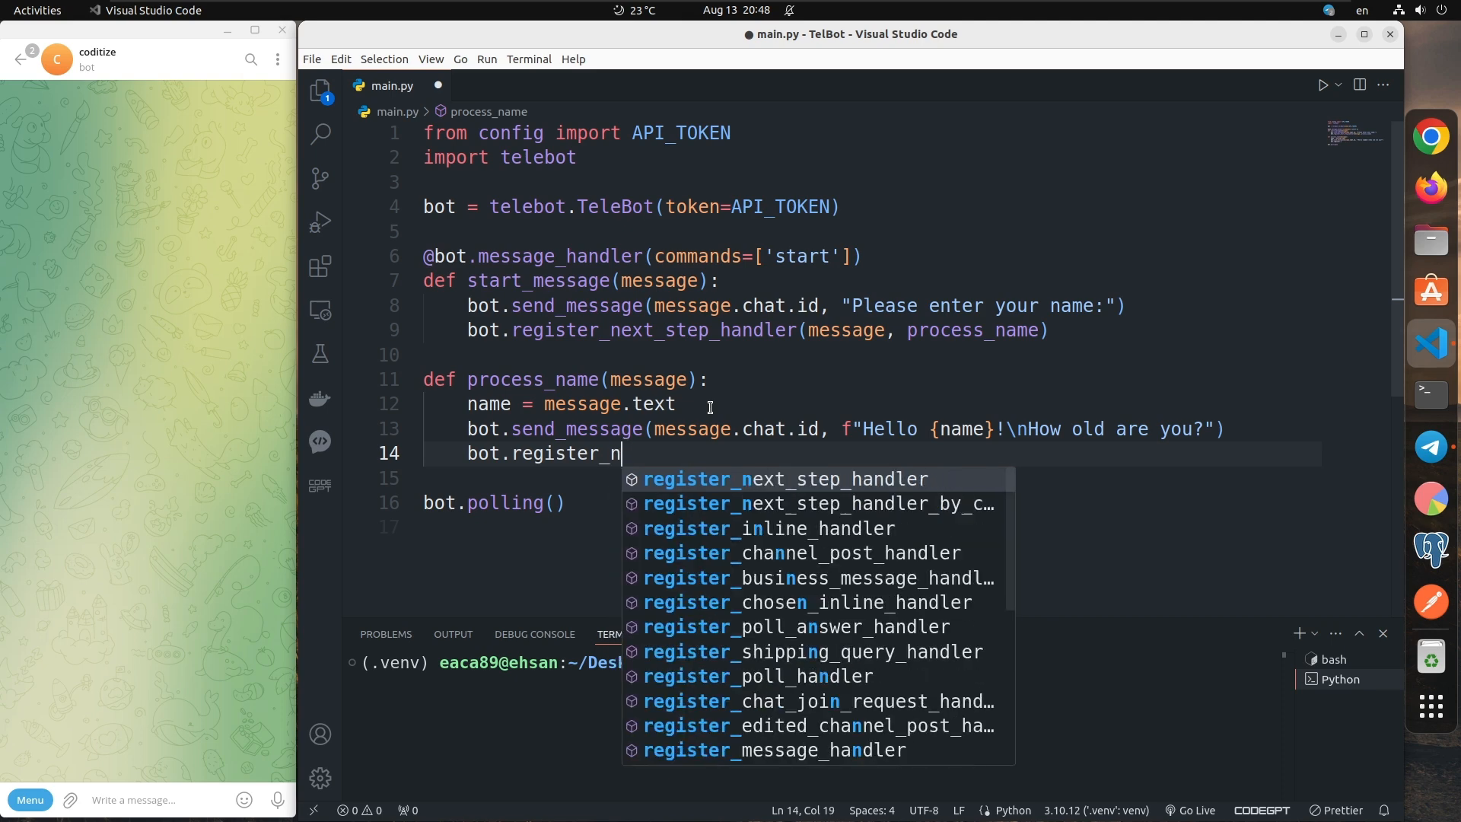
{"action": "left_click", "coordinate": [785, 478]}
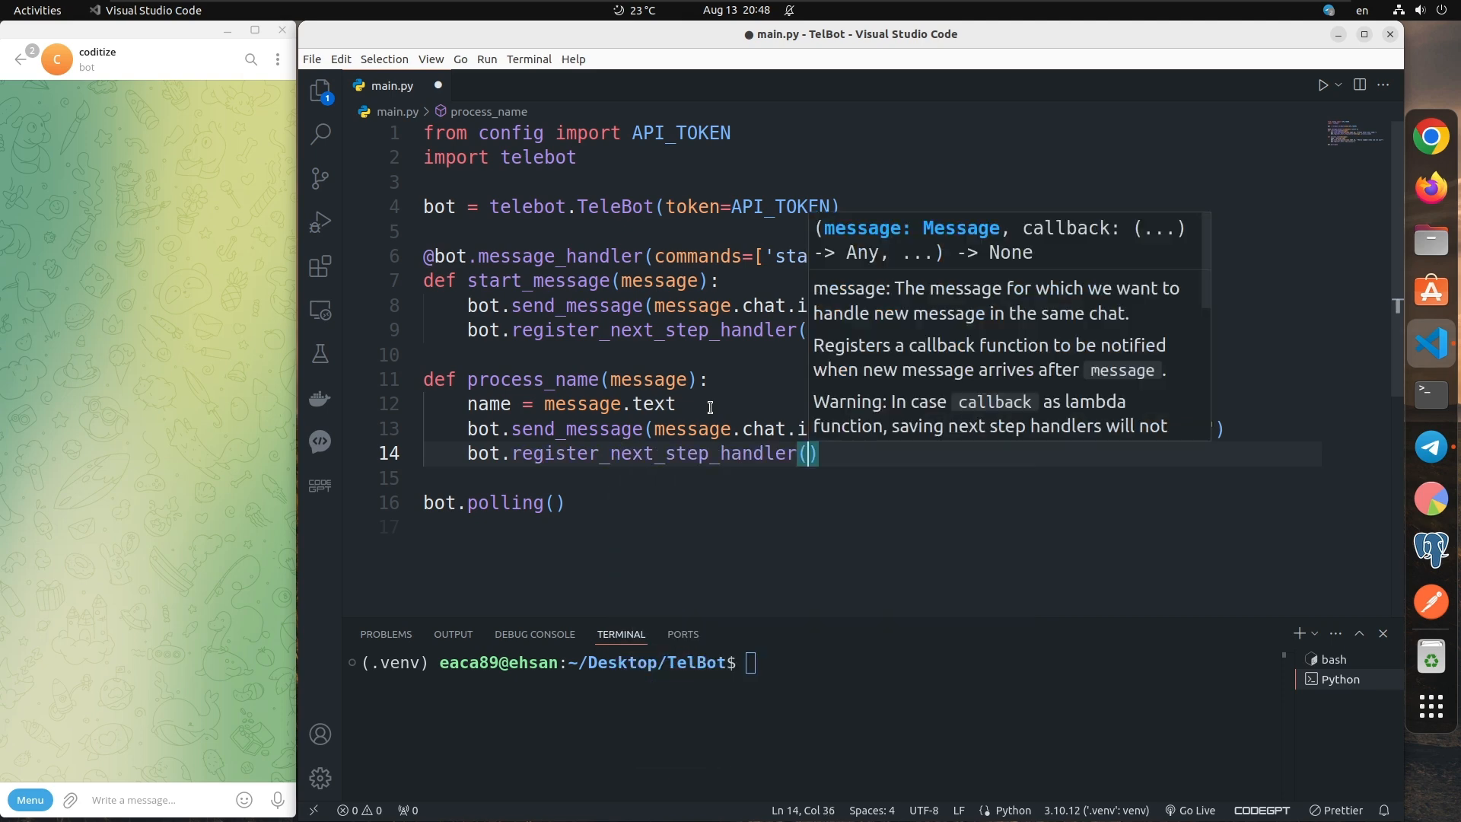
{"action": "type", "text": "message,"}
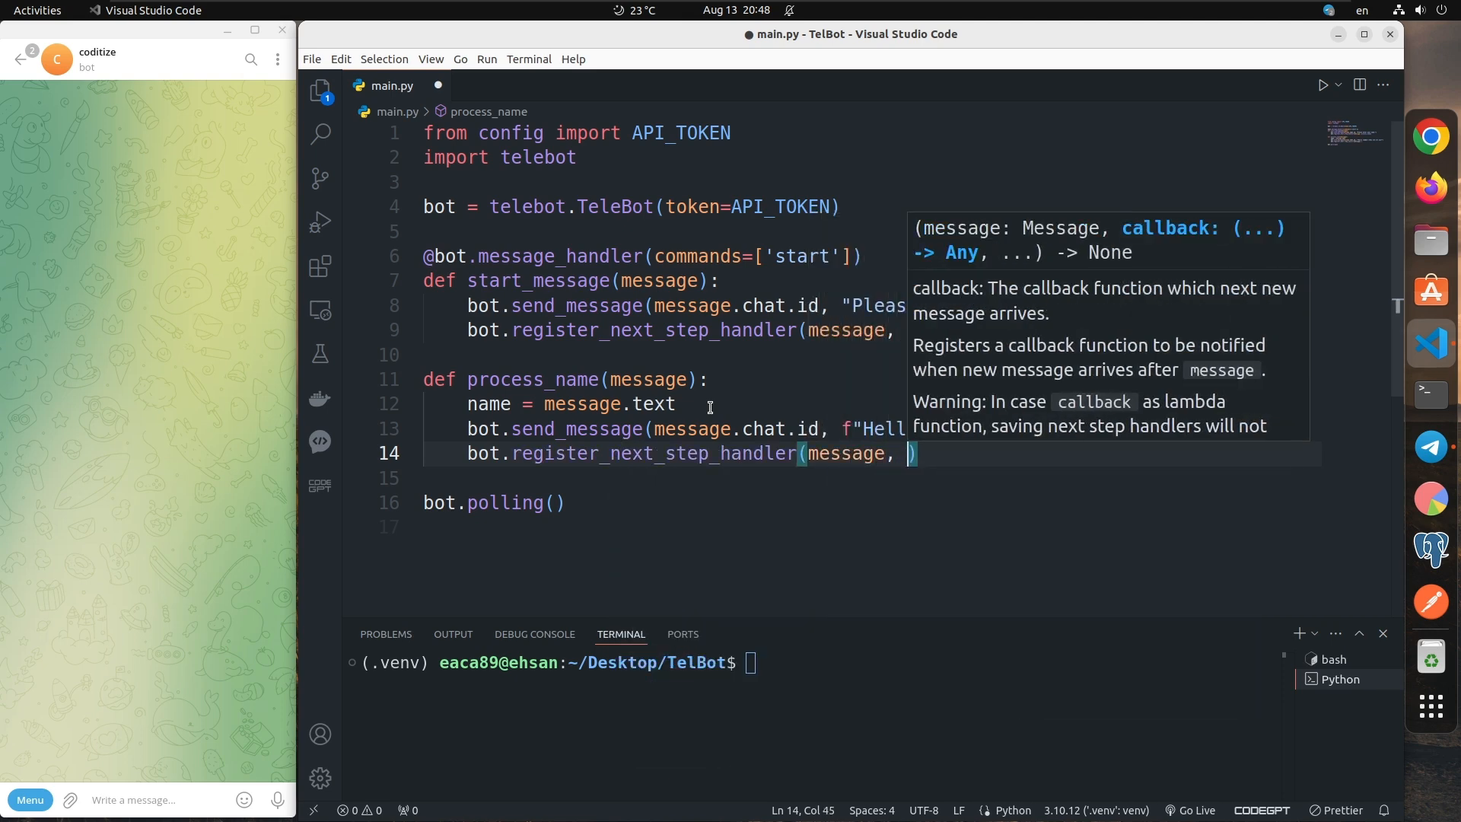
{"action": "type", "text": "process_age"}
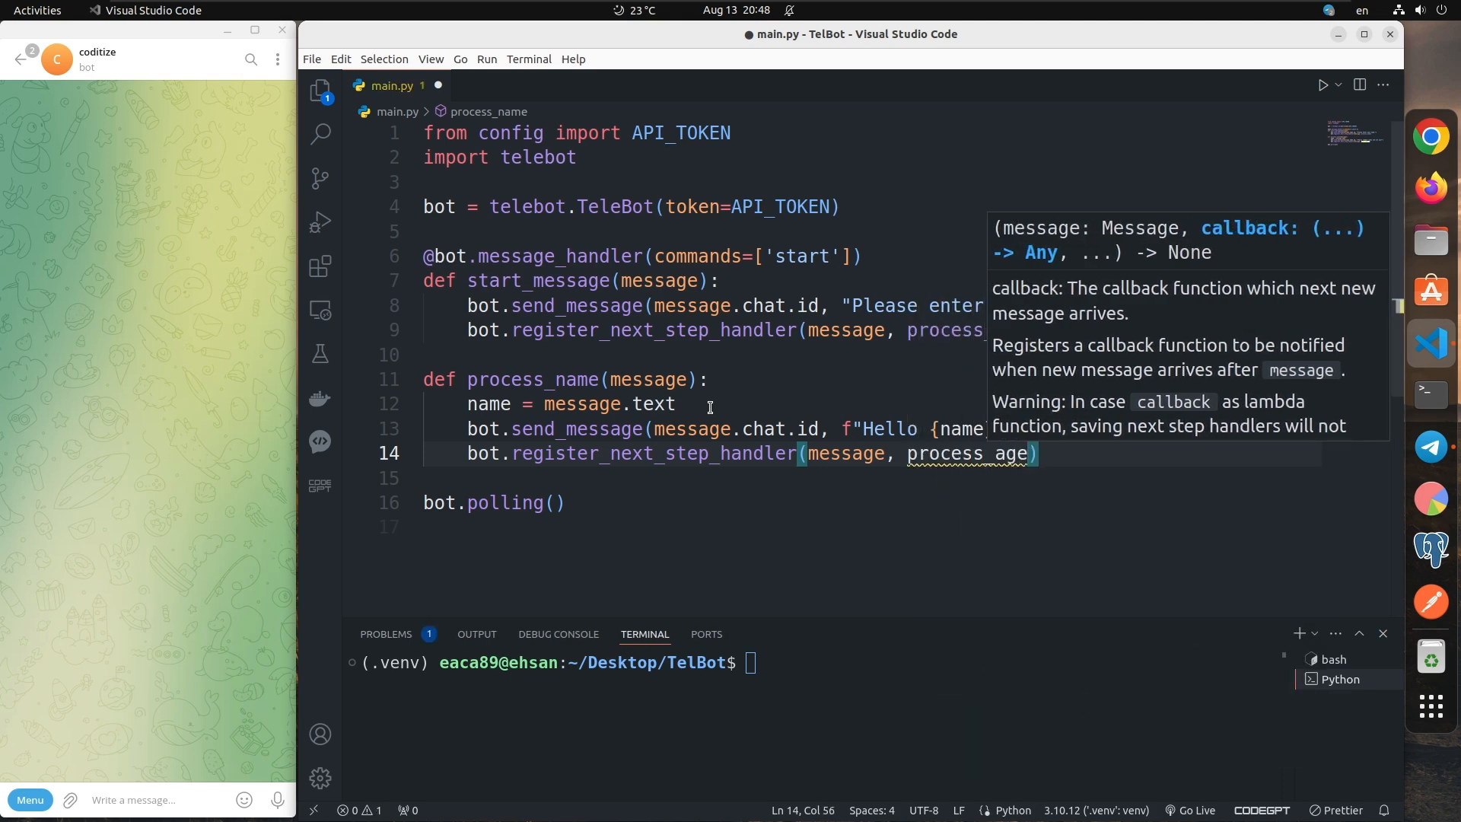
Step: Define process_age(message) and store the reply as age = message.text
{"action": "type", "text": "def process"}
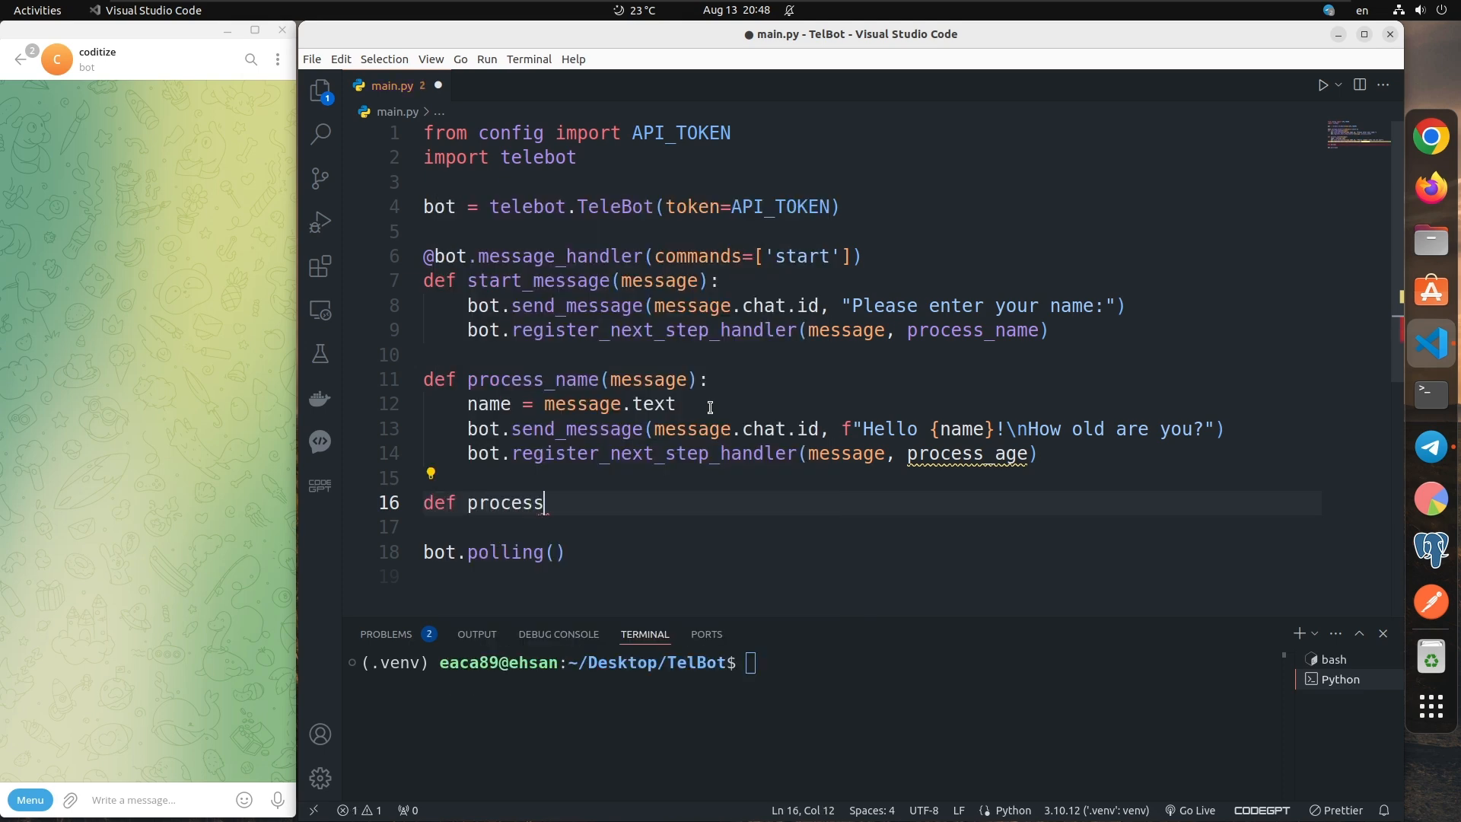
{"action": "type", "text": "_age(me"}
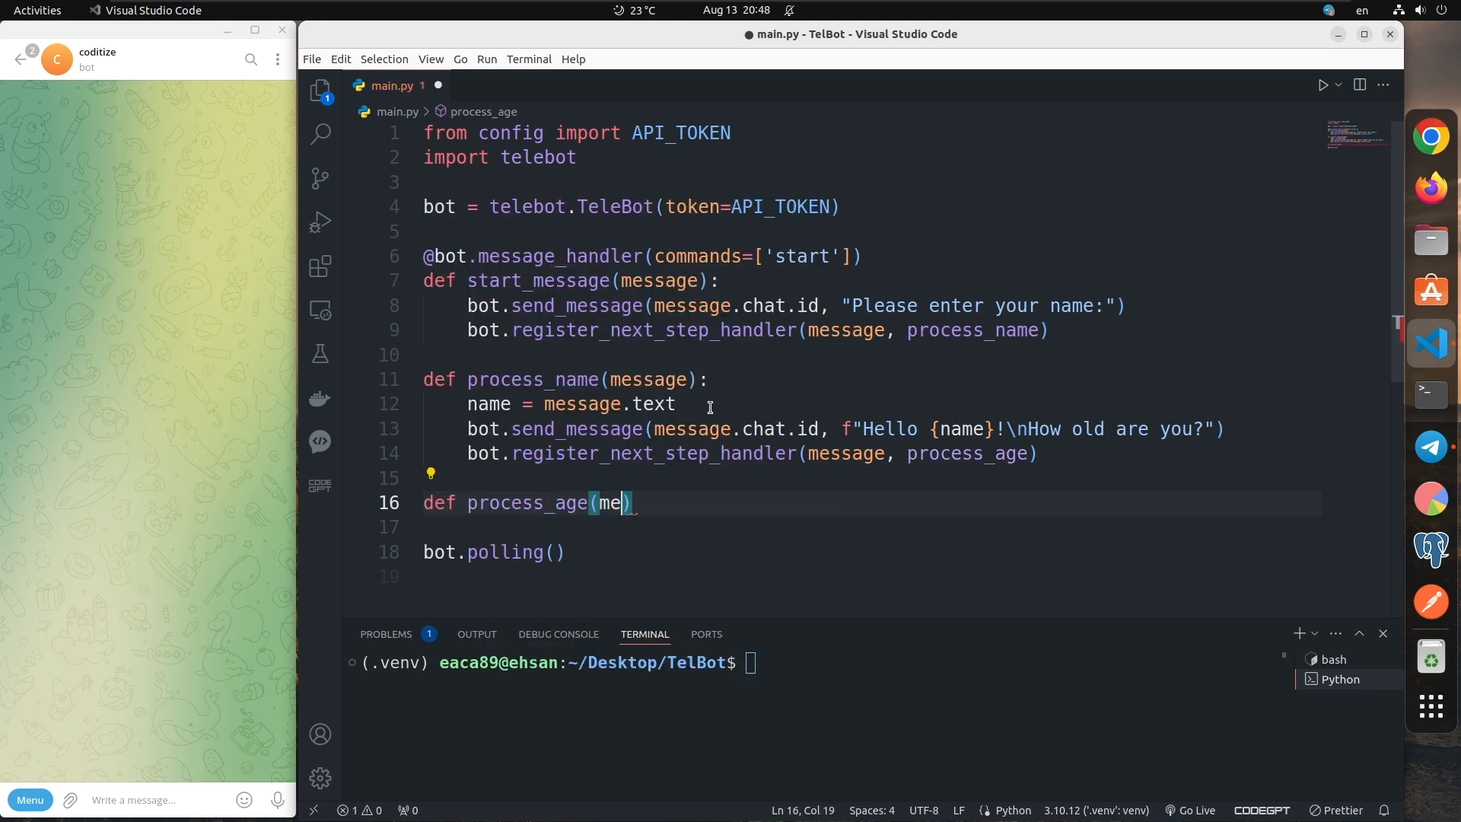
{"action": "type", "text": "ssage"}
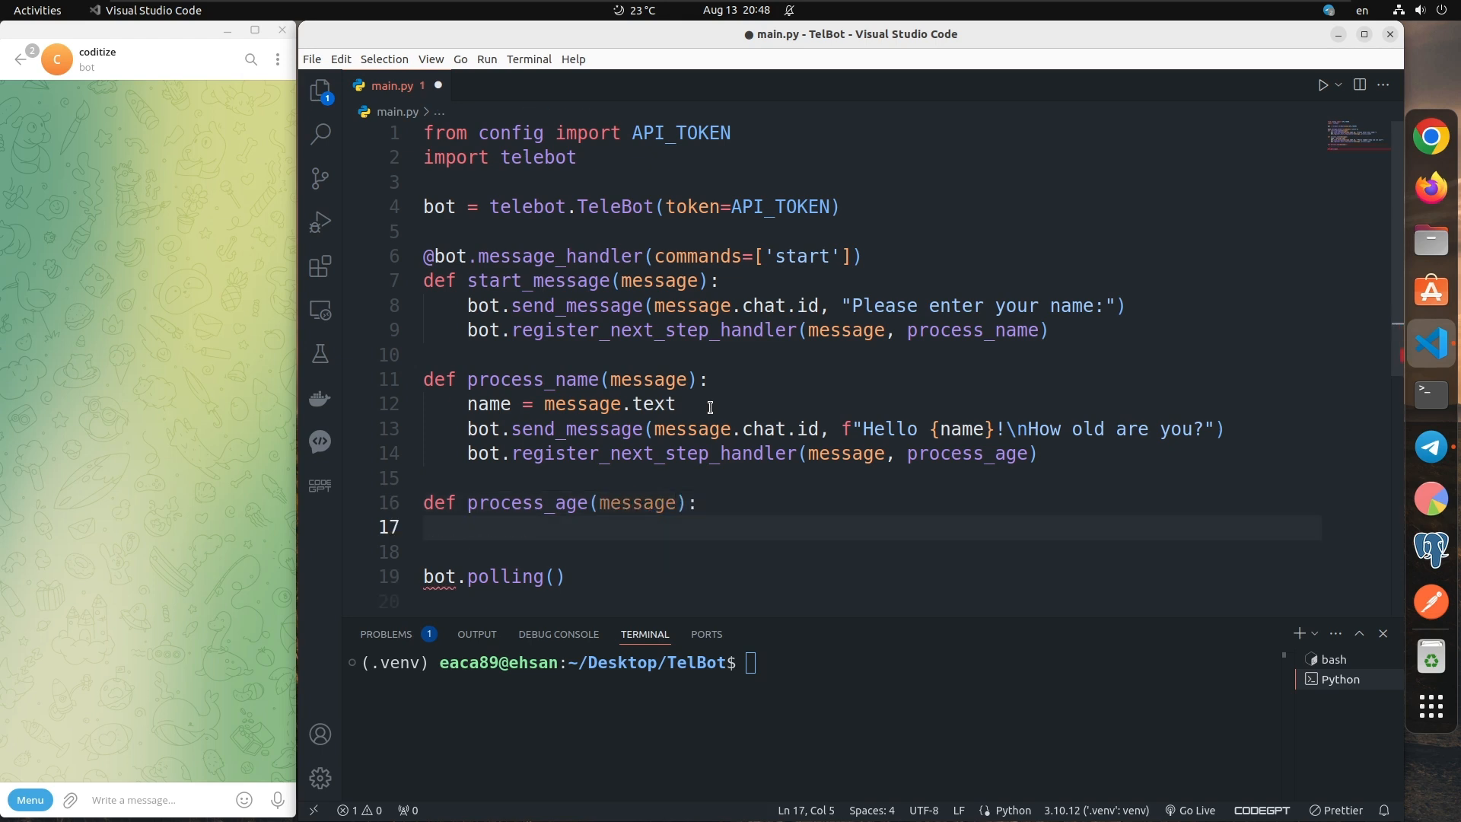
{"action": "type", "text": "age = me"}
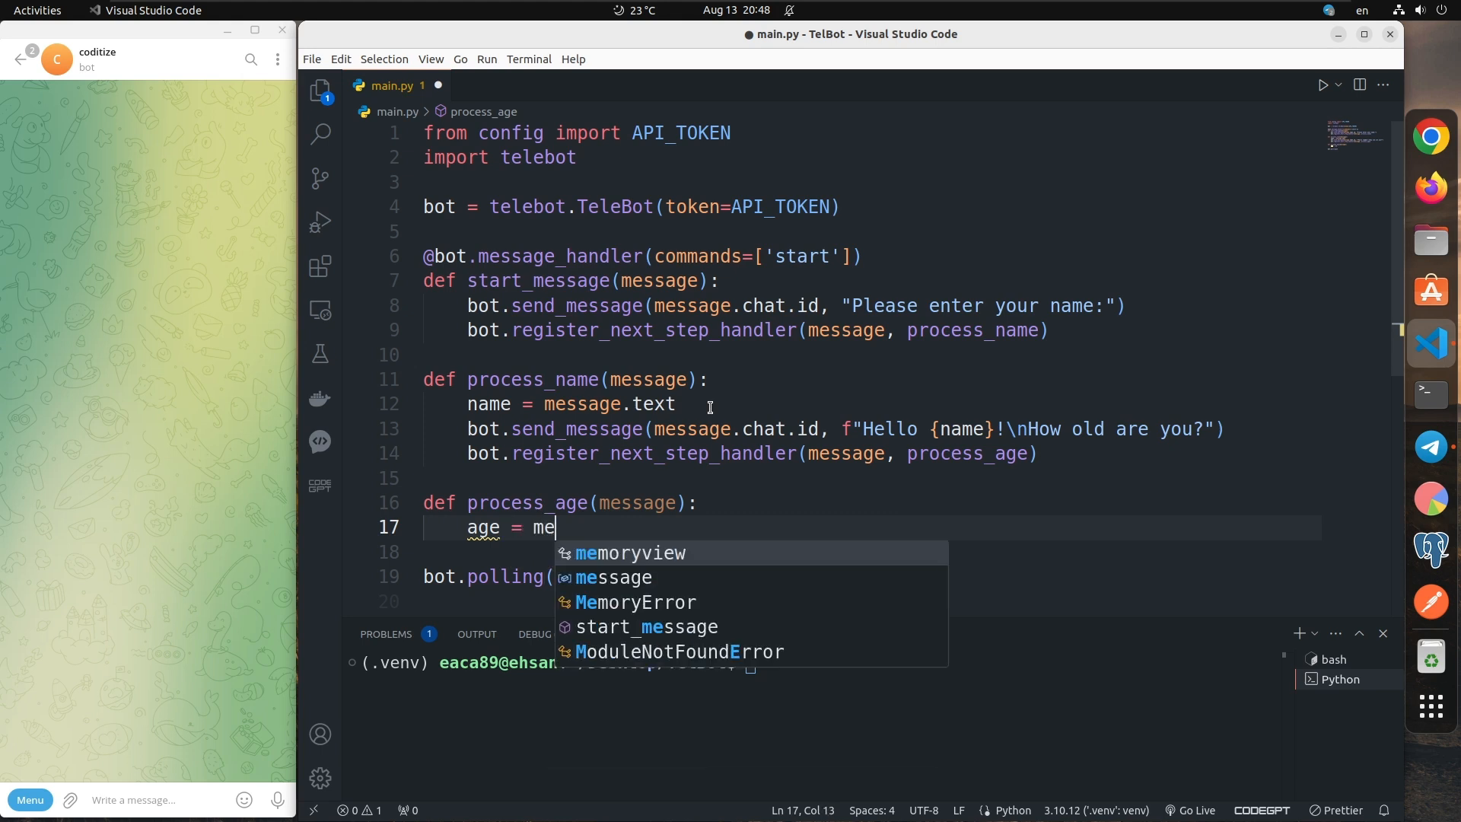
{"action": "type", "text": "ssage.i"}
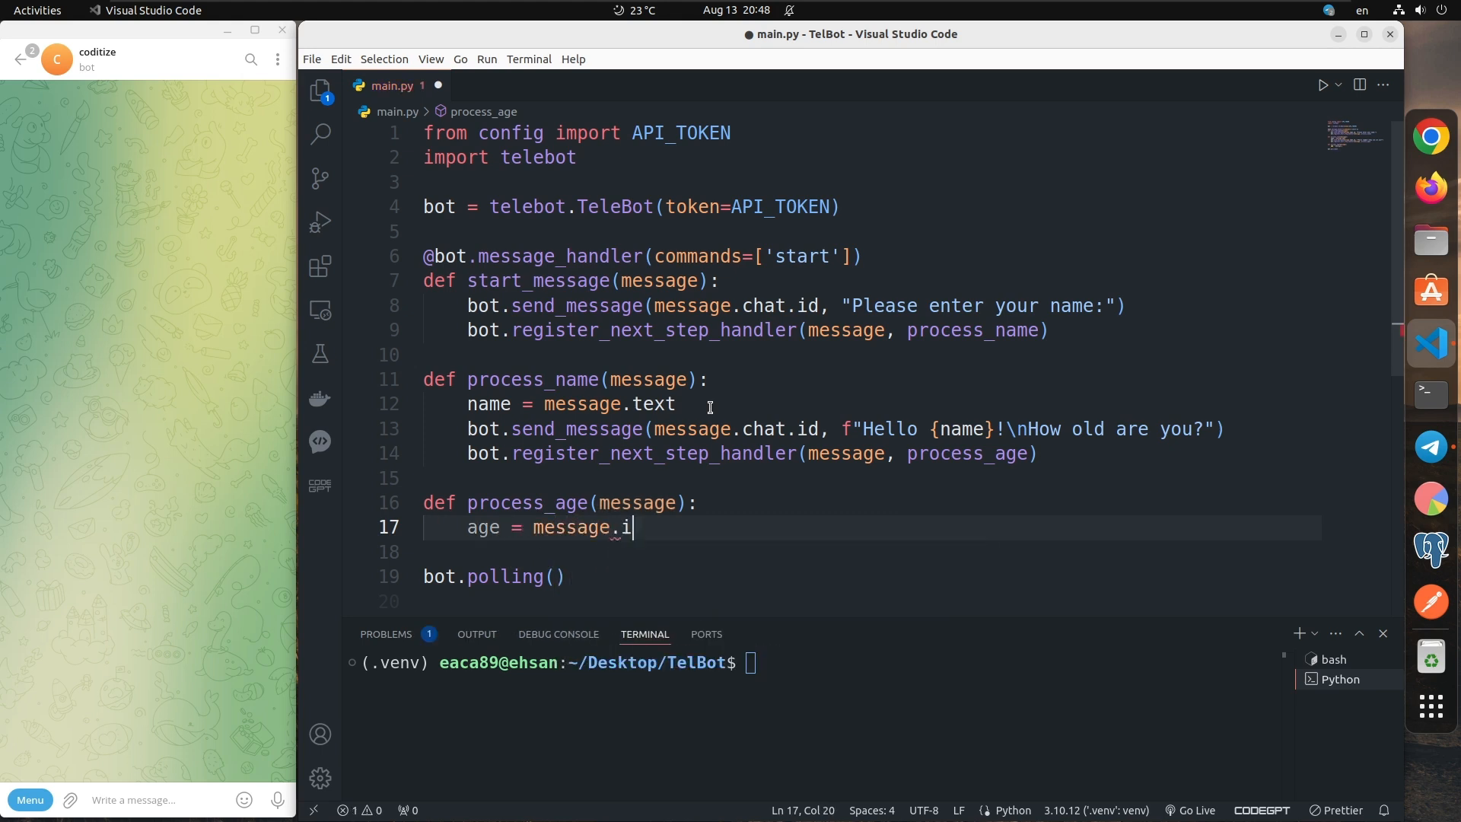
{"action": "key", "text": "Enter"}
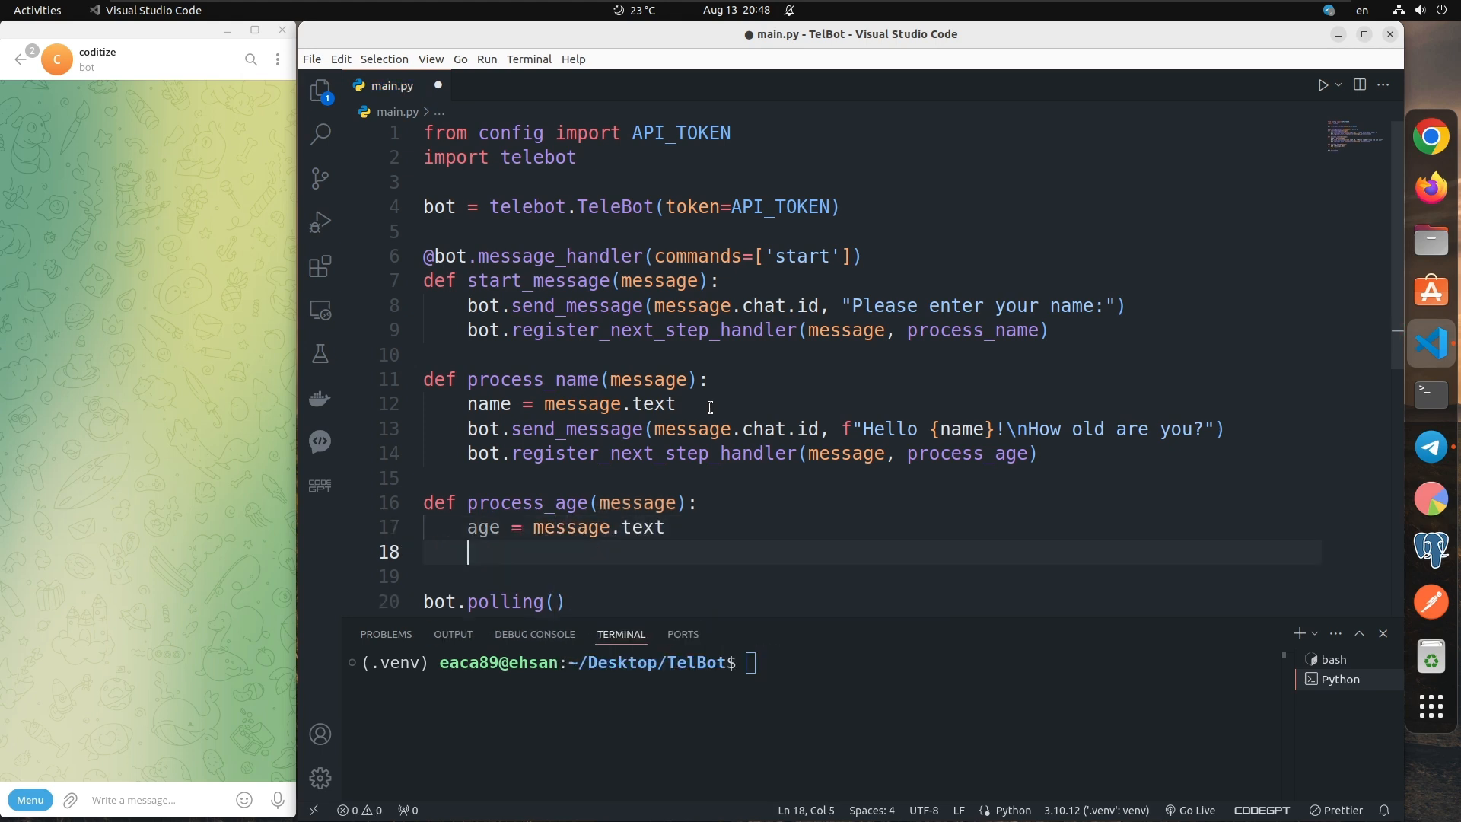
Step: Send the chat an f-string "You are {age} years old\nThank you" via bot.send_message
{"action": "type", "text": "bot"}
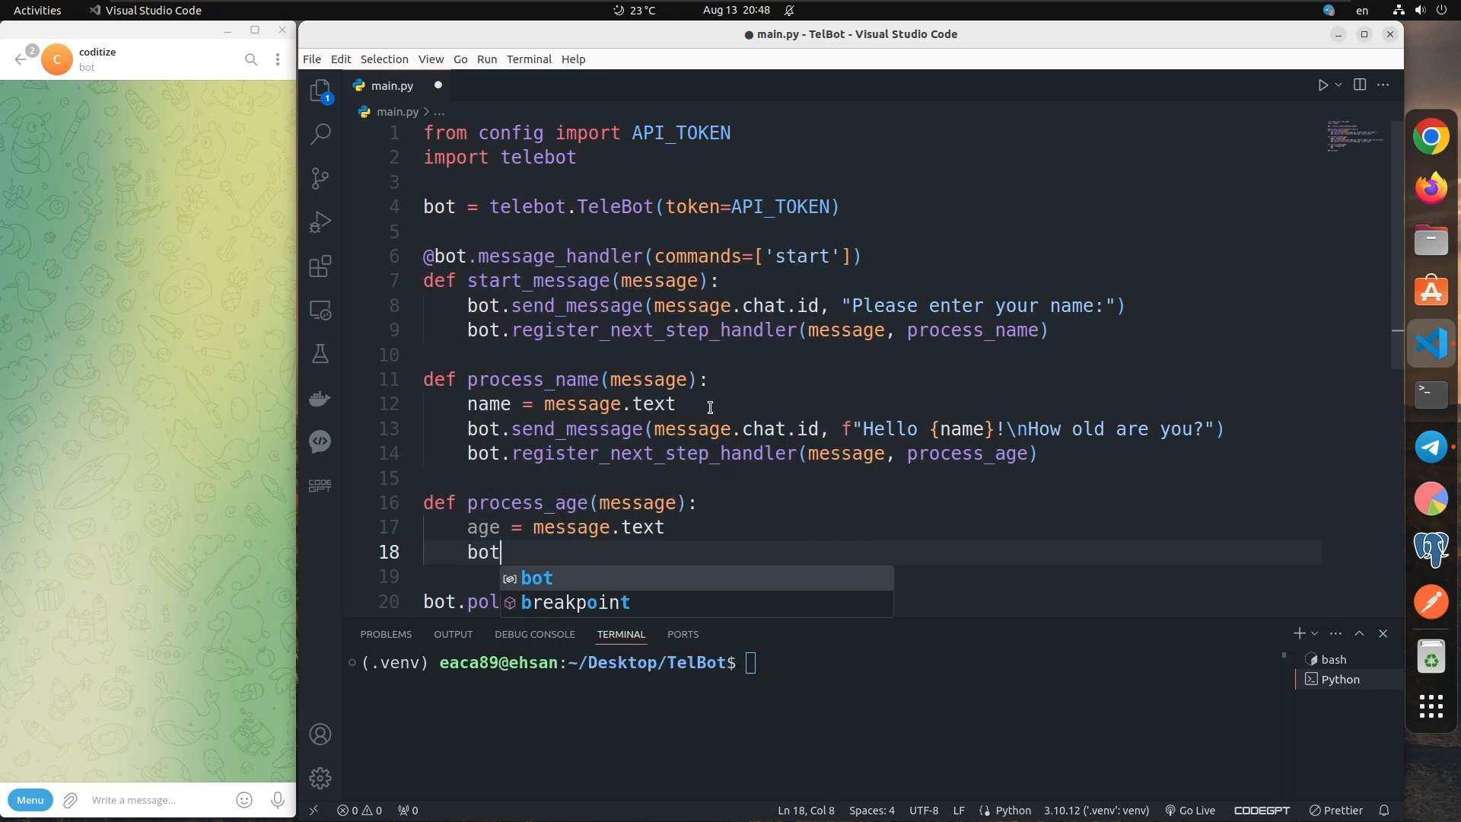
{"action": "type", "text": ".mess"}
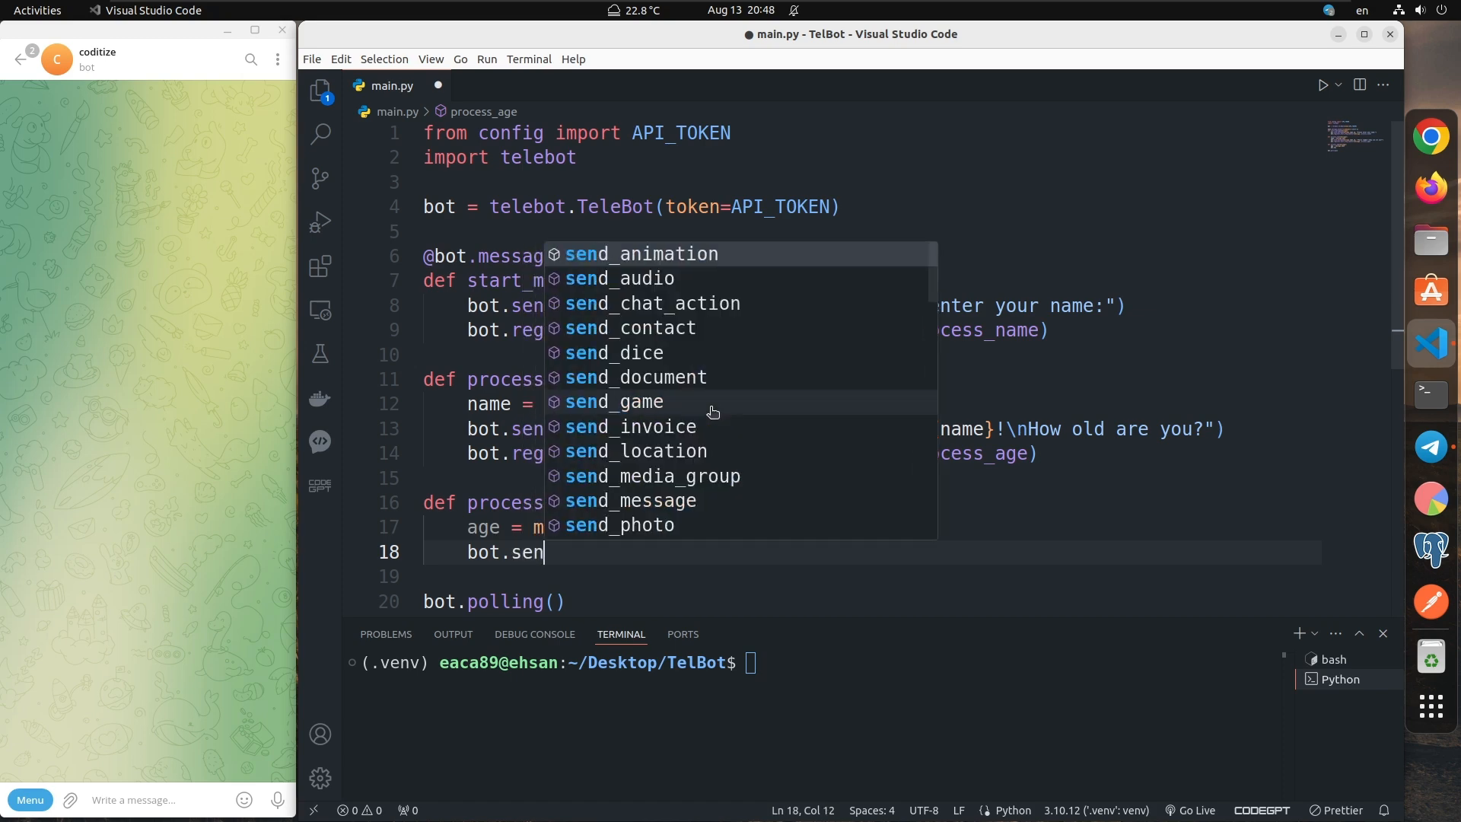
{"action": "type", "text": "d_mes"}
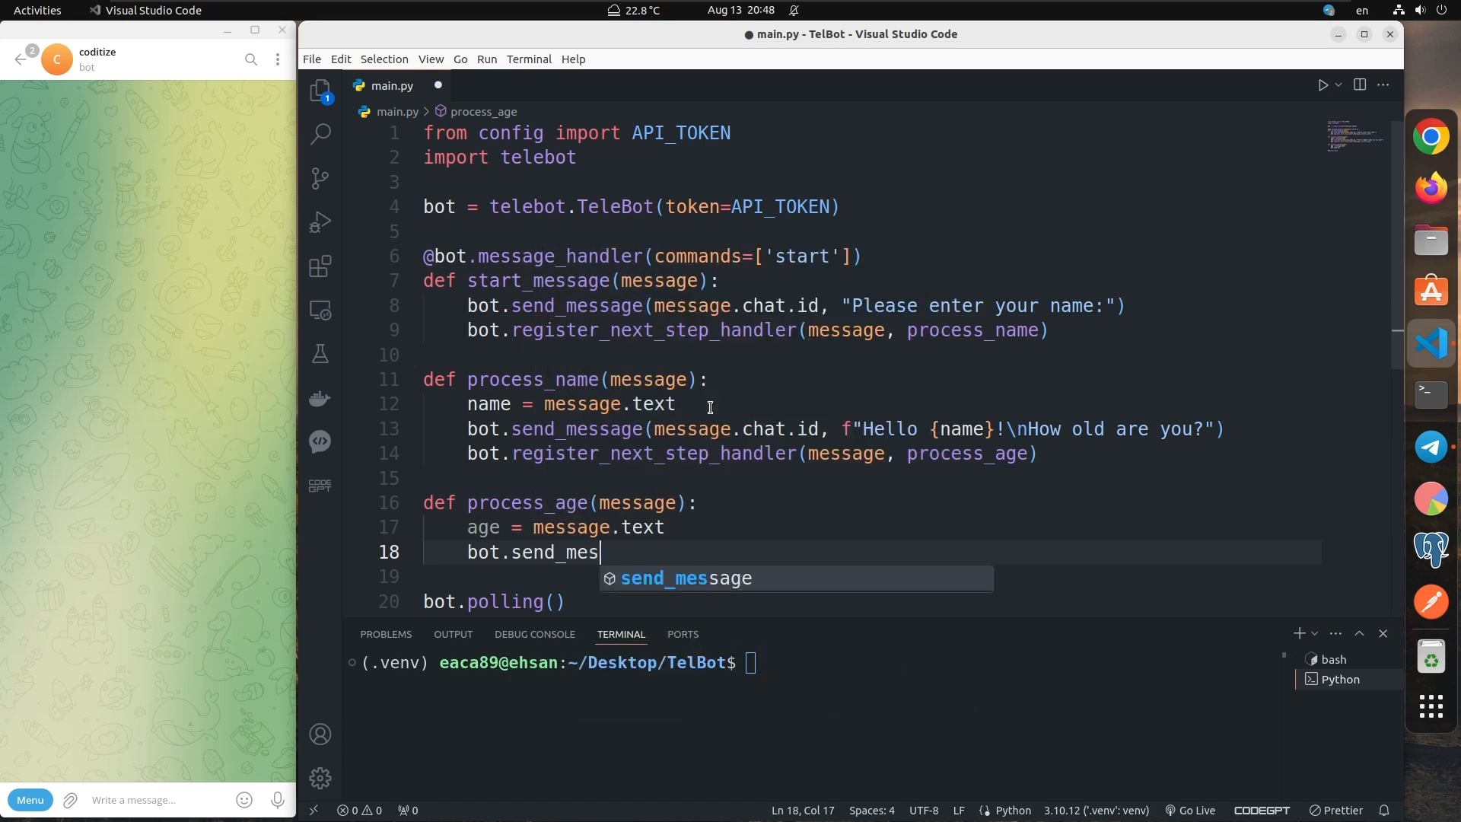
{"action": "type", "text": "sage(m"}
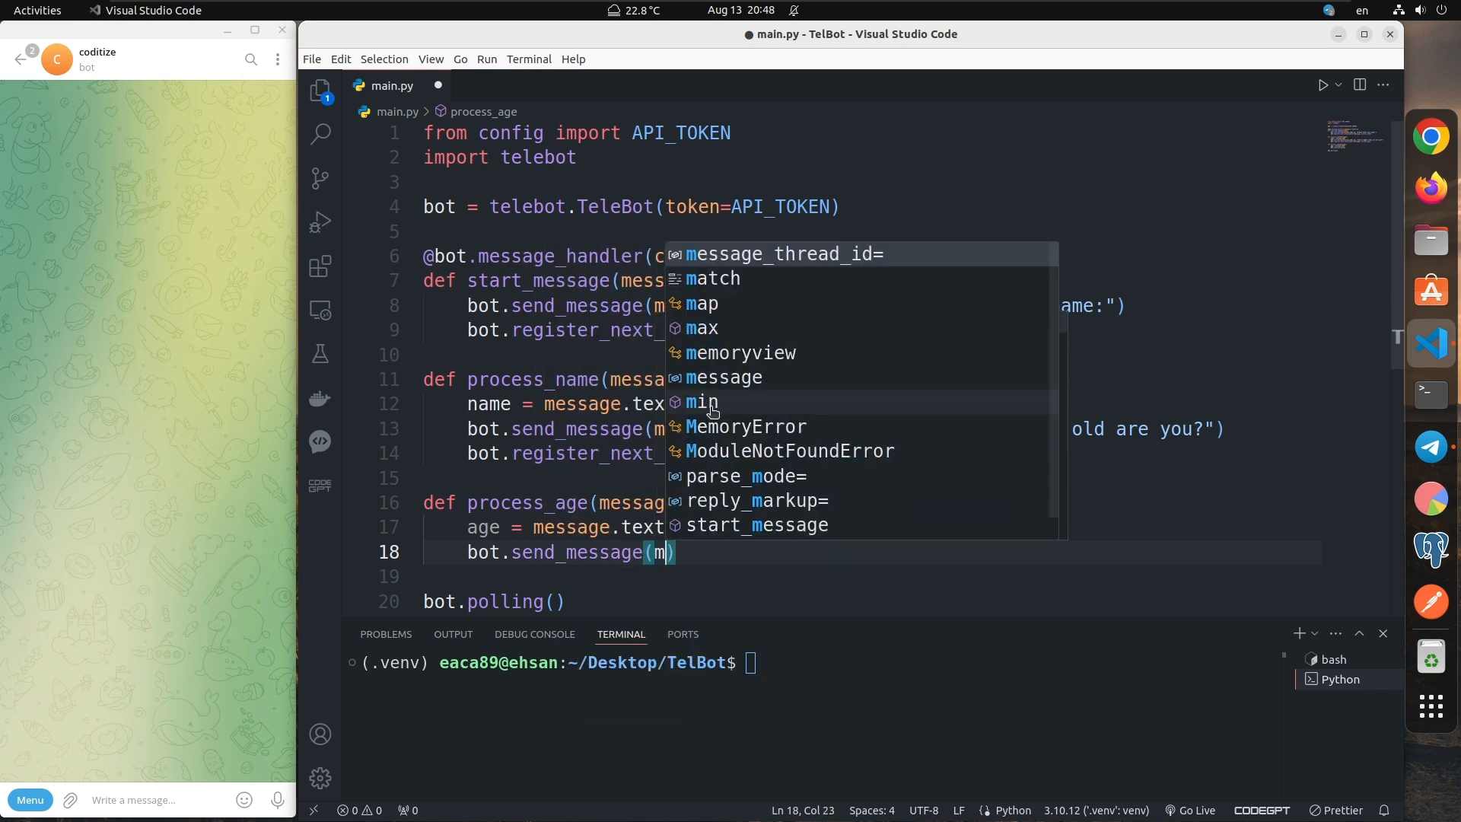
{"action": "type", "text": "essage.chat."}
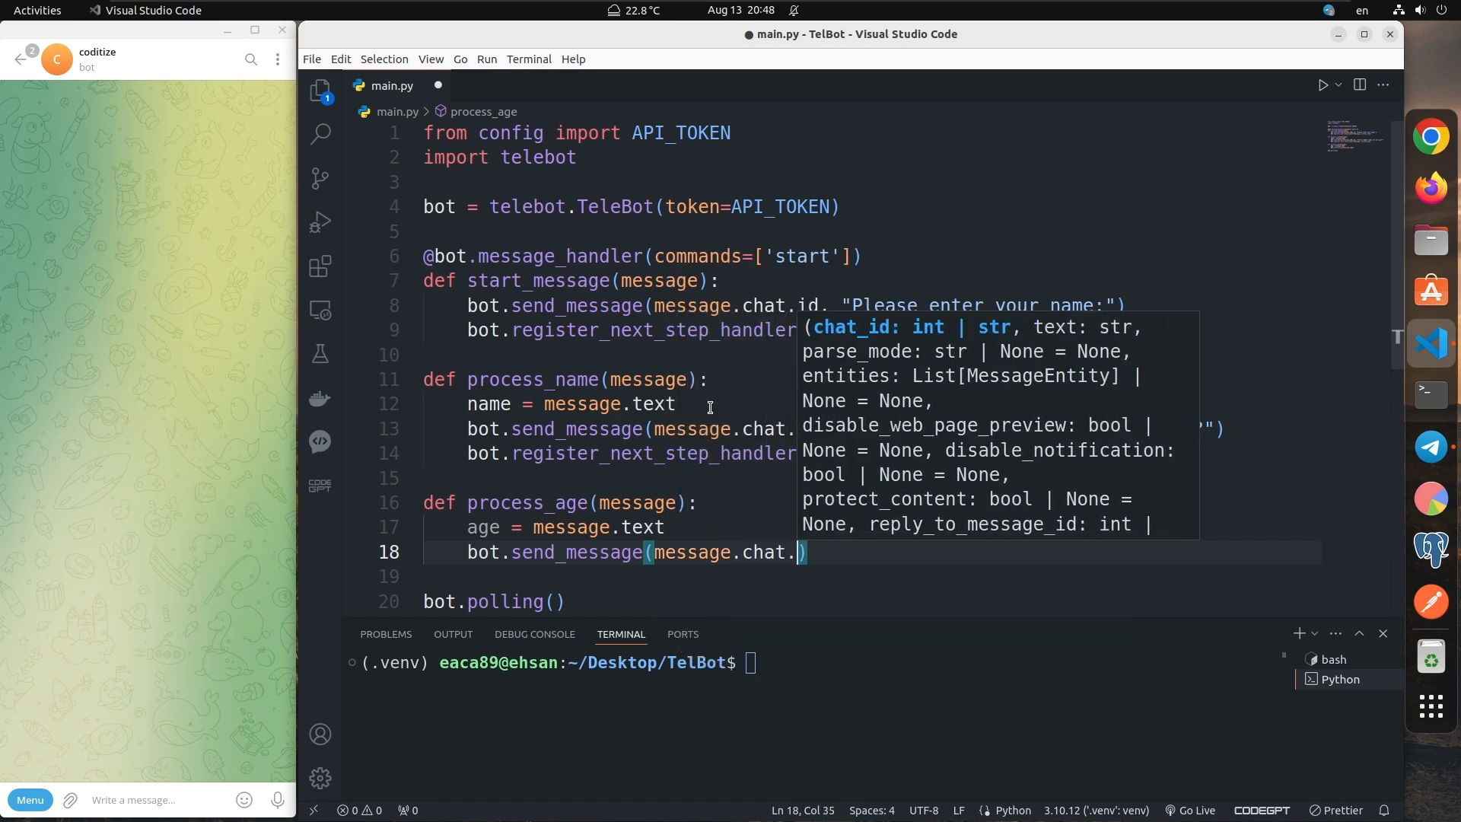
{"action": "type", "text": "id,"}
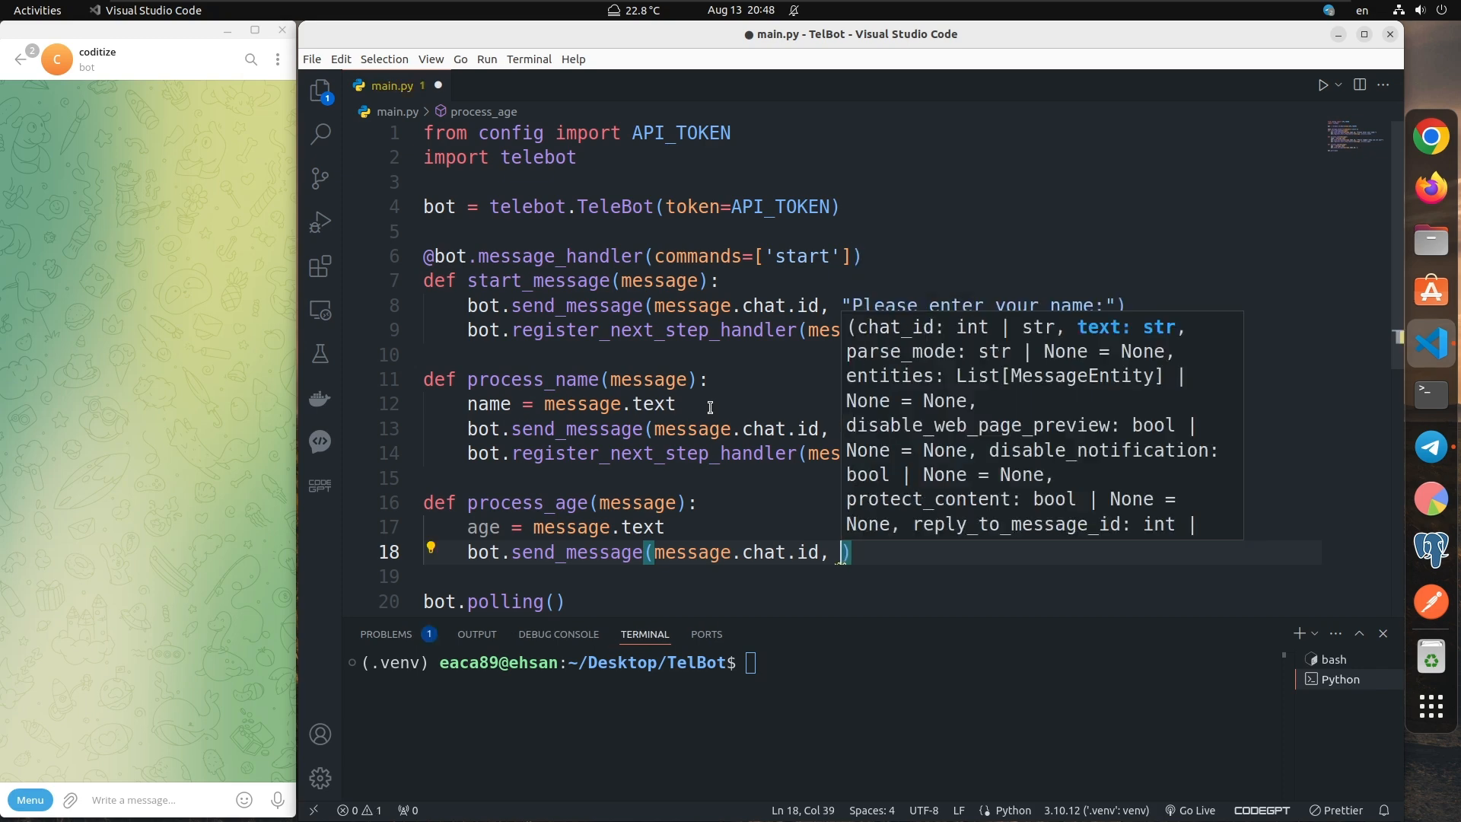
{"action": "type", "text": "f\"Y"}
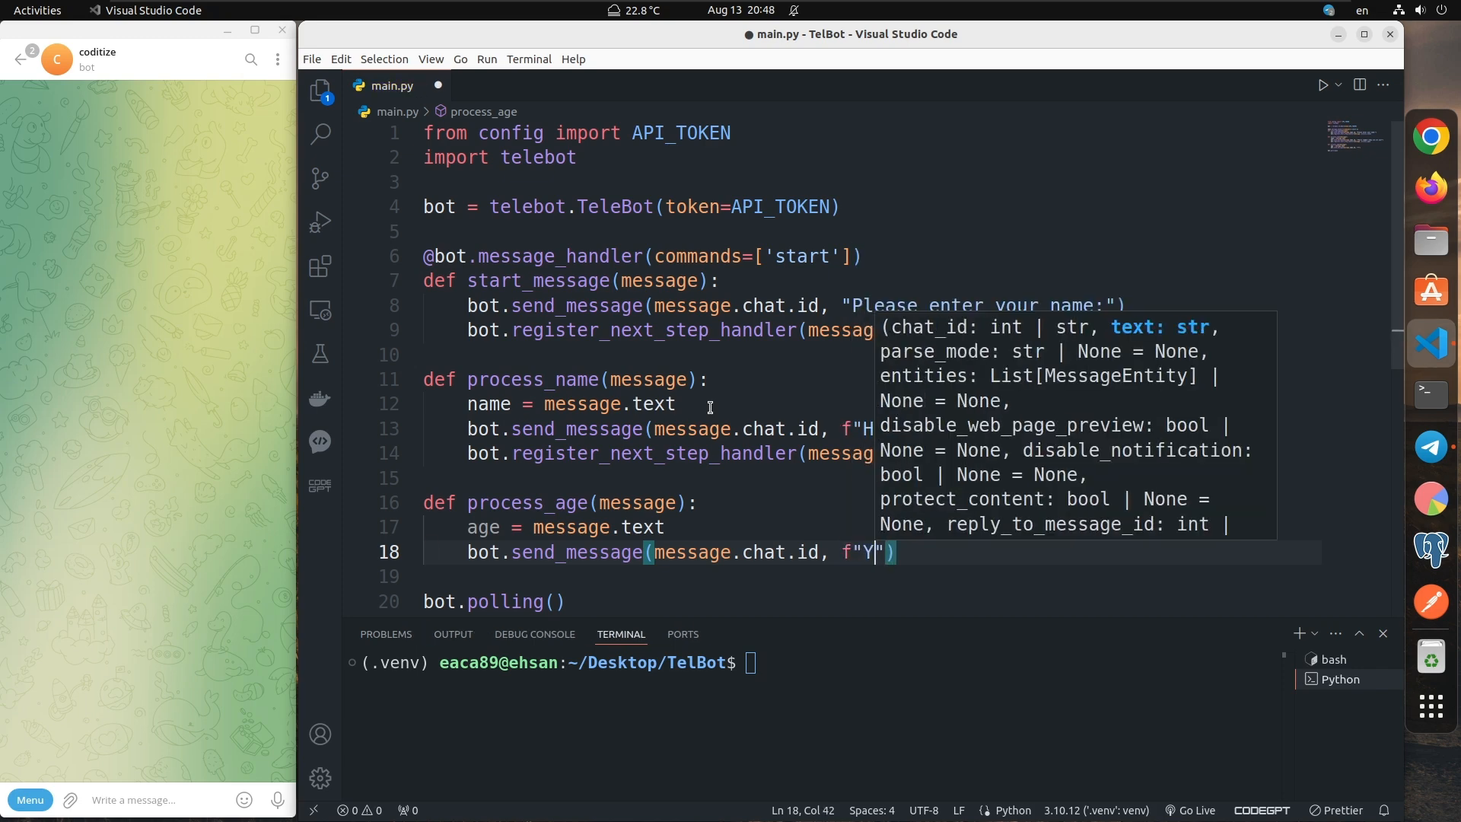
{"action": "type", "text": "ou are {}"}
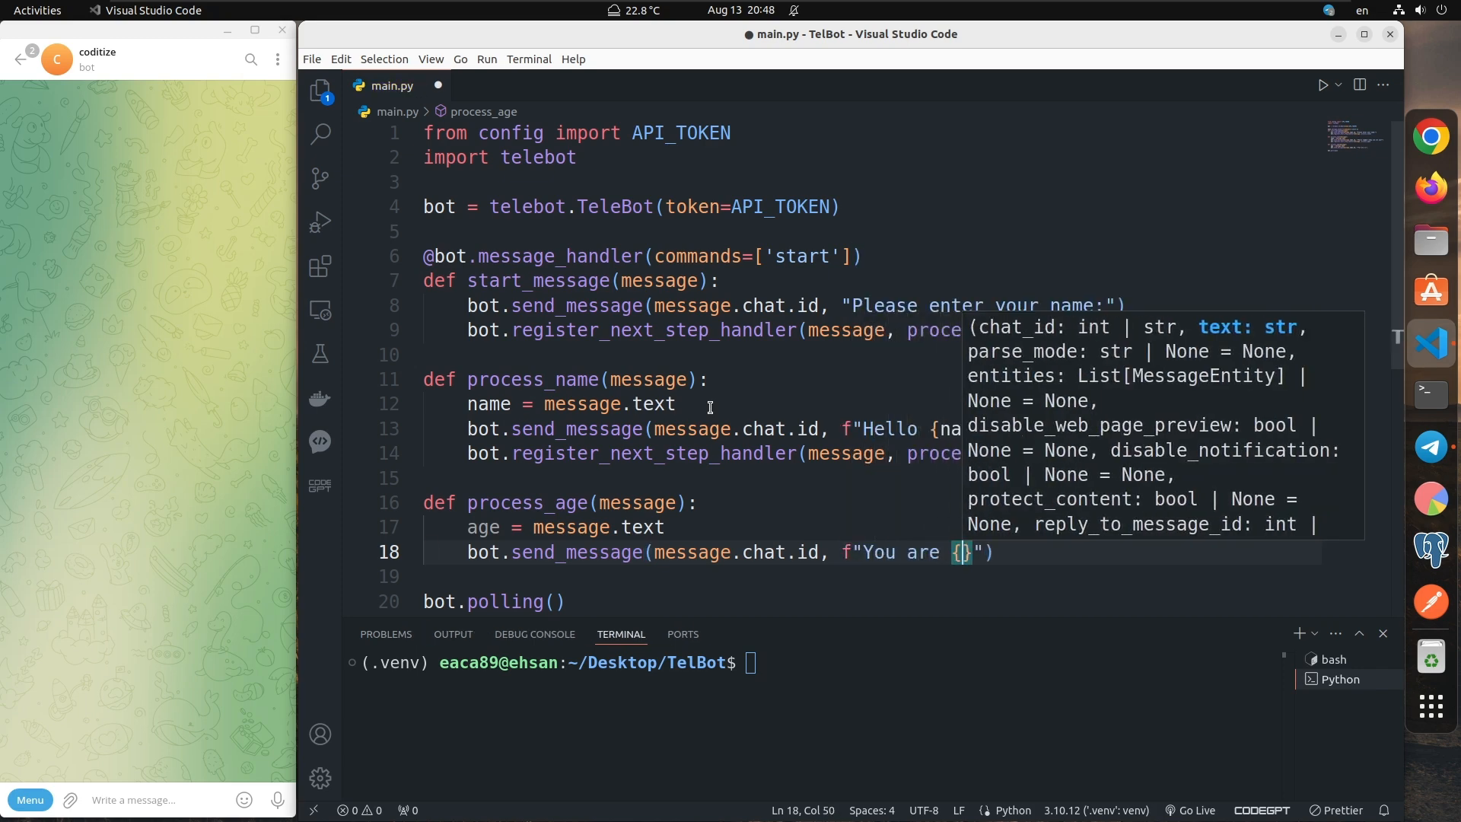
{"action": "type", "text": "age"}
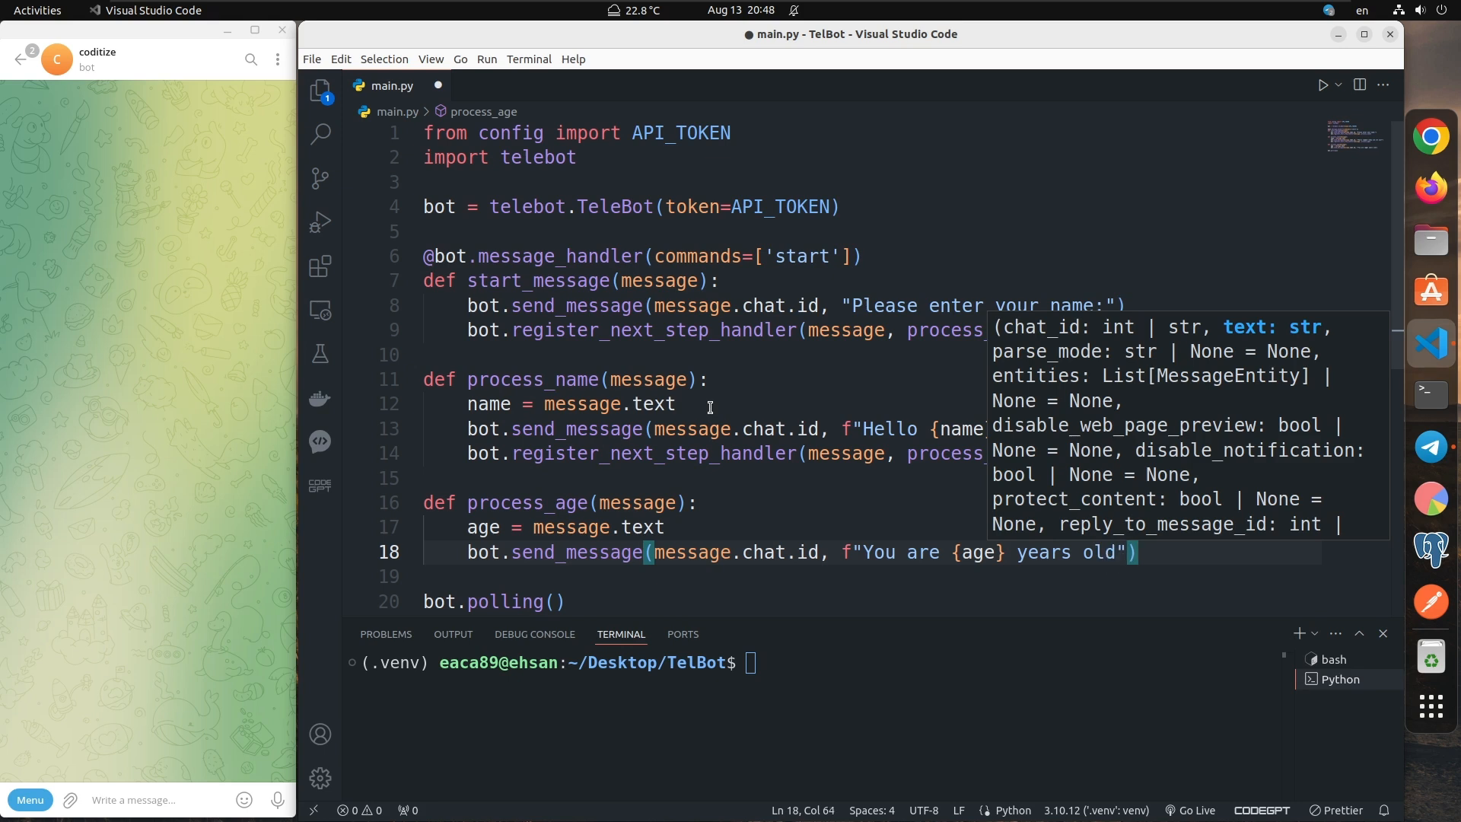
{"action": "type", "text": "\\nT"}
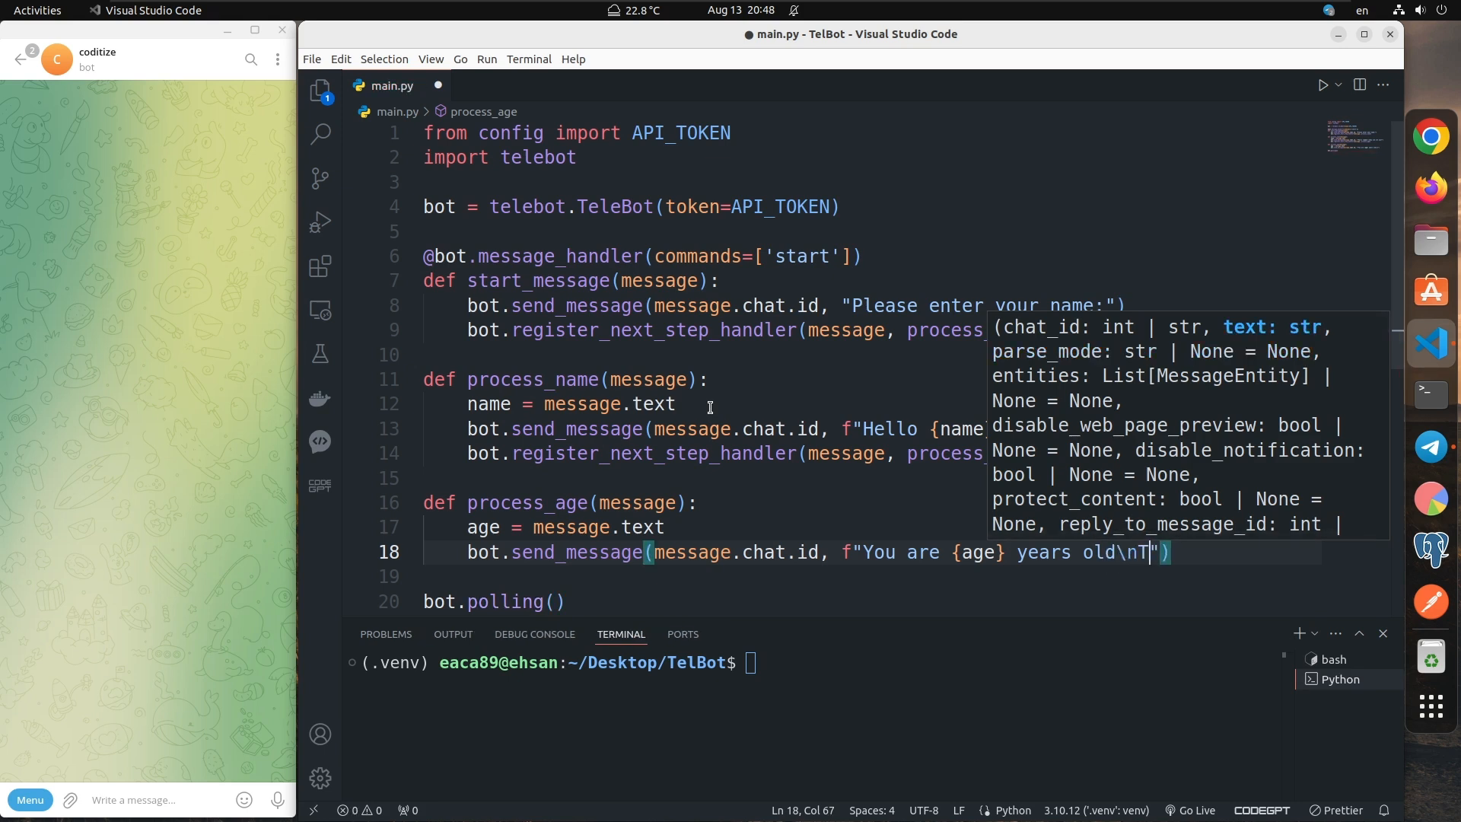
{"action": "type", "text": "hankyou."}
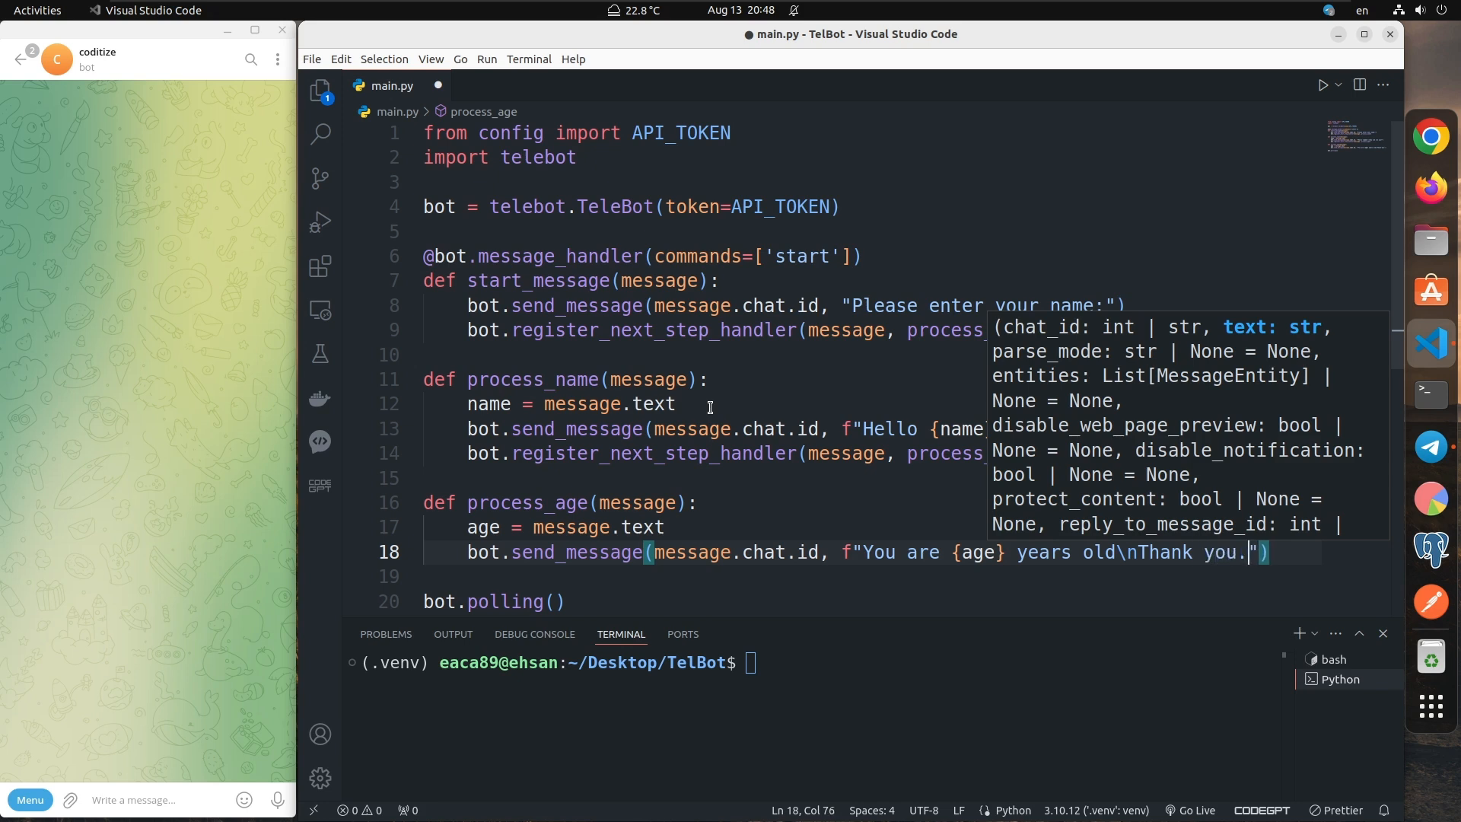
Step: Run main.py with Run Python File, then bring up the Telegram bot chat
{"action": "left_click", "coordinate": [770, 381]}
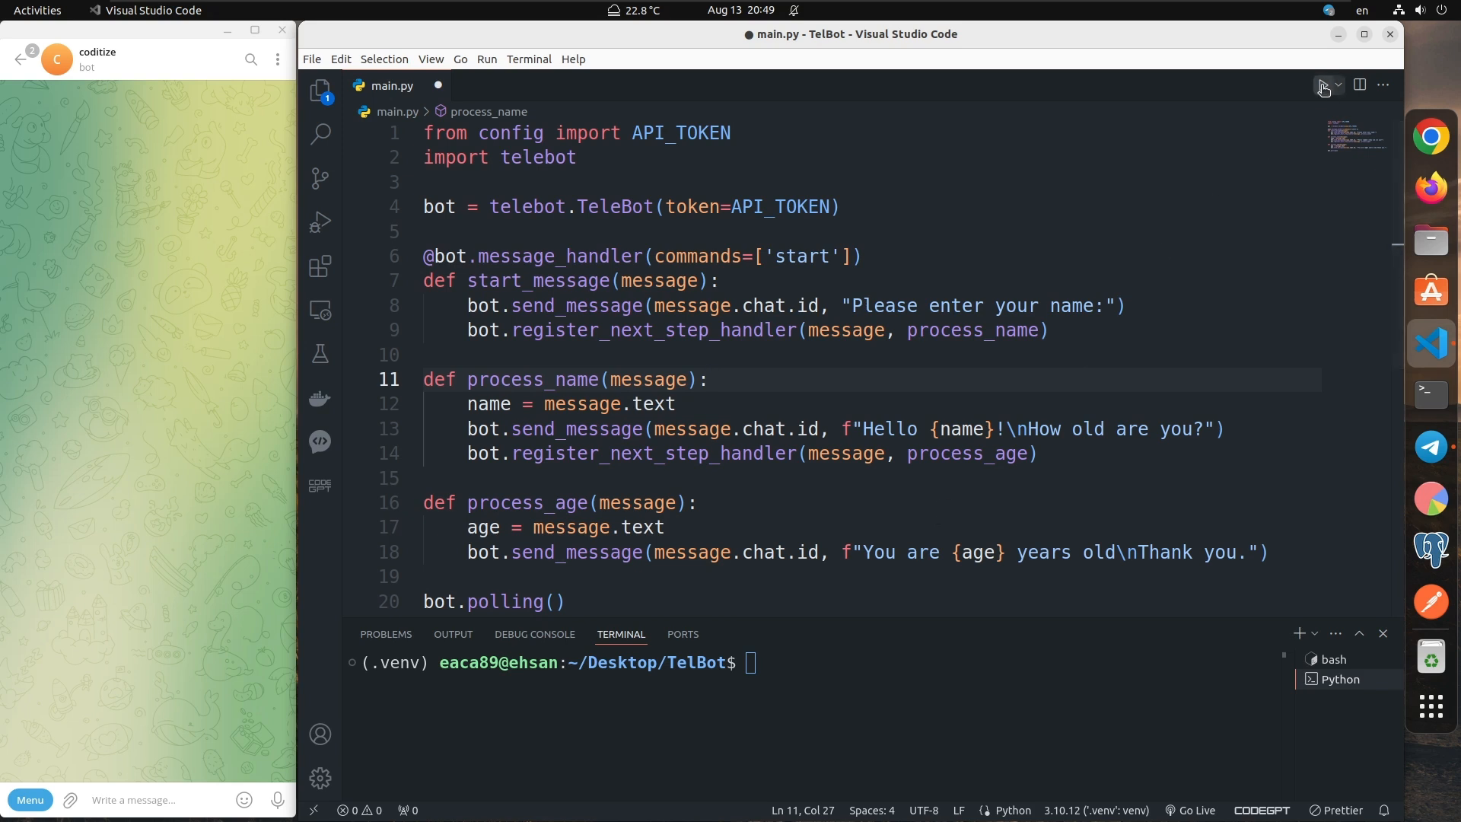
{"action": "left_click", "coordinate": [1322, 85]}
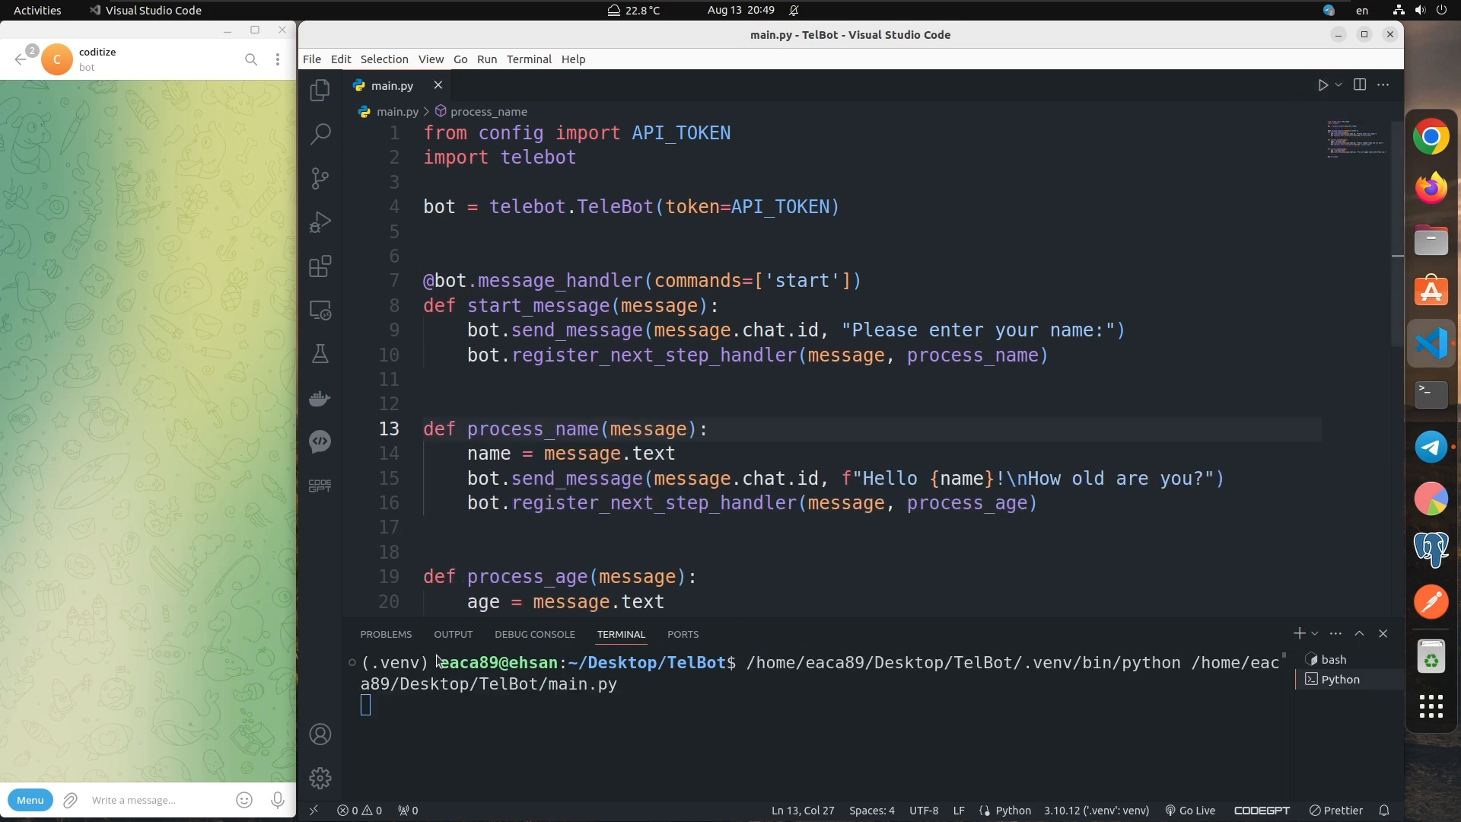
{"action": "mouse_move", "coordinate": [765, 313]}
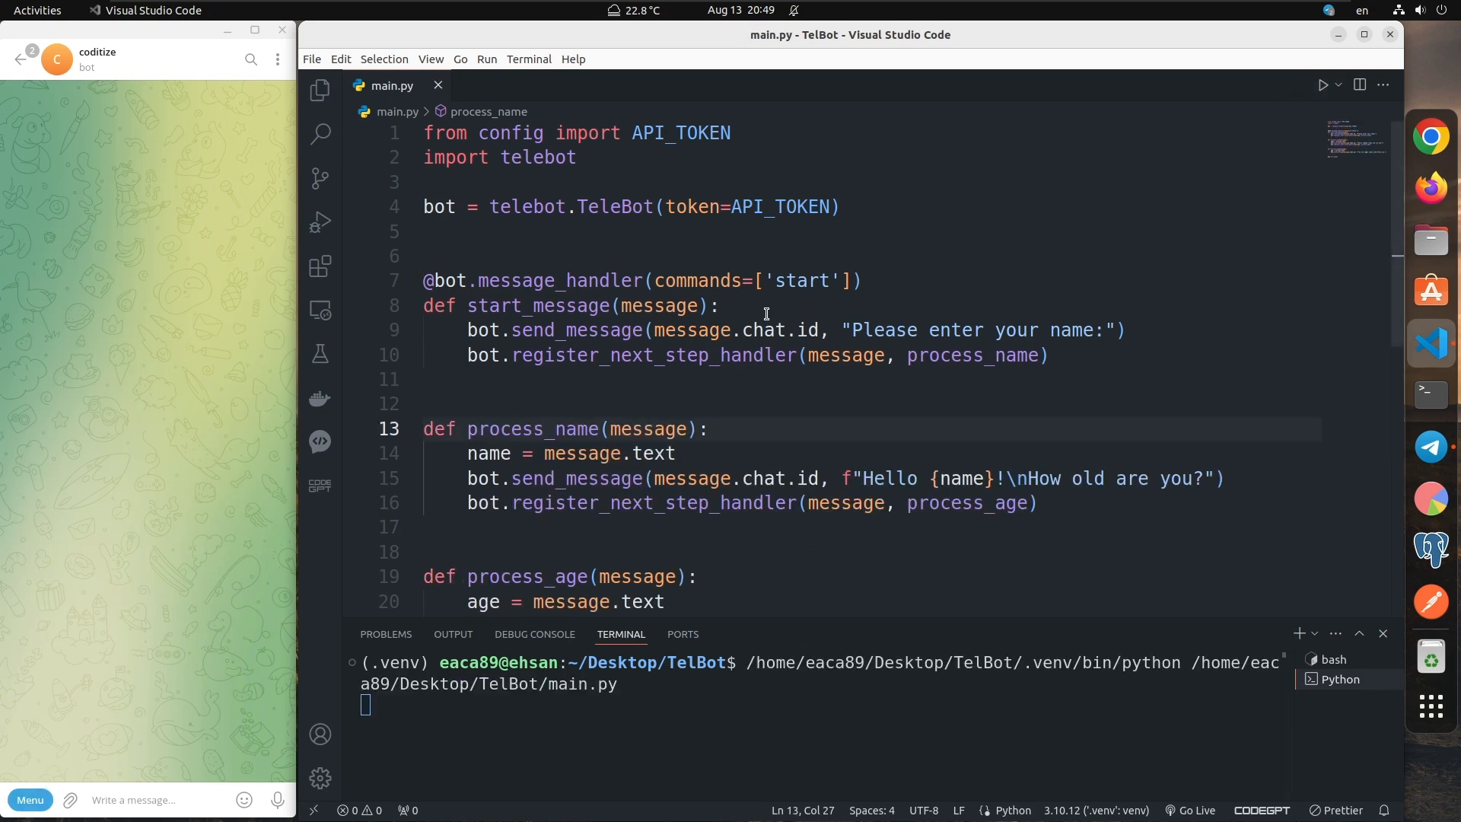
{"action": "left_click", "coordinate": [29, 800]}
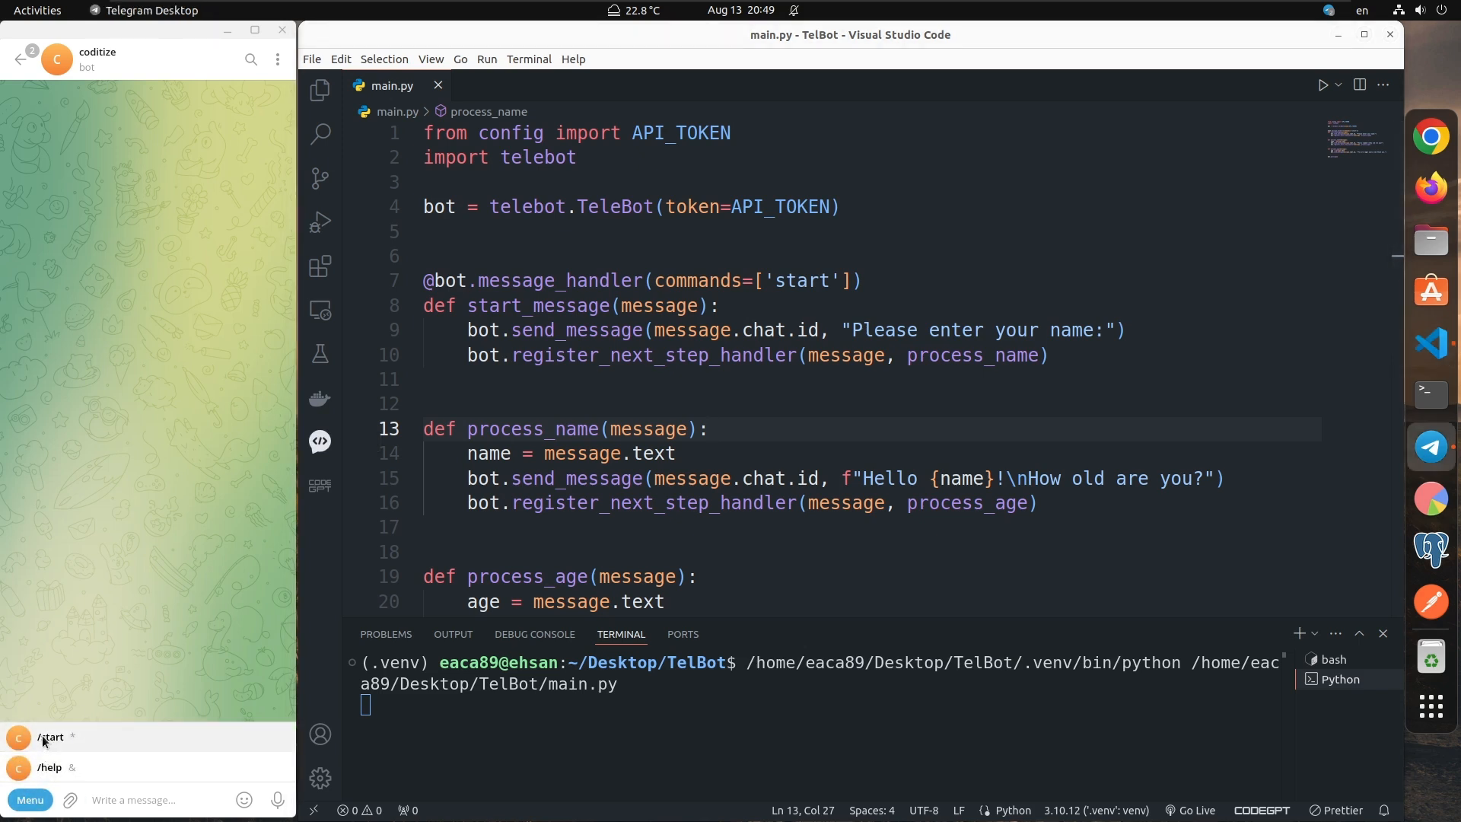
Step: Send /start to the bot in Telegram and reply with the name Ehsan
{"action": "type", "text": "/s"}
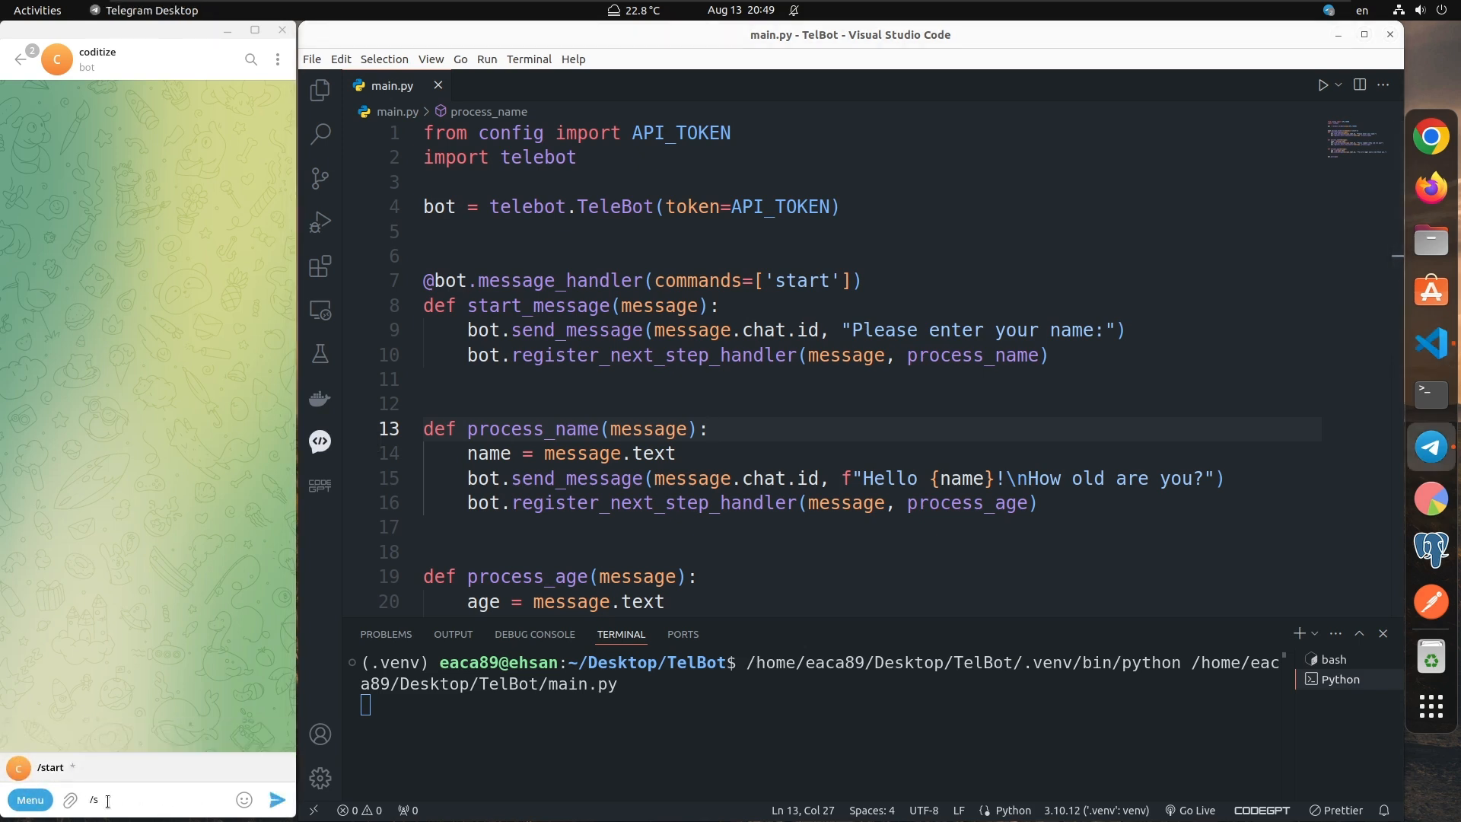
{"action": "type", "text": "tart"}
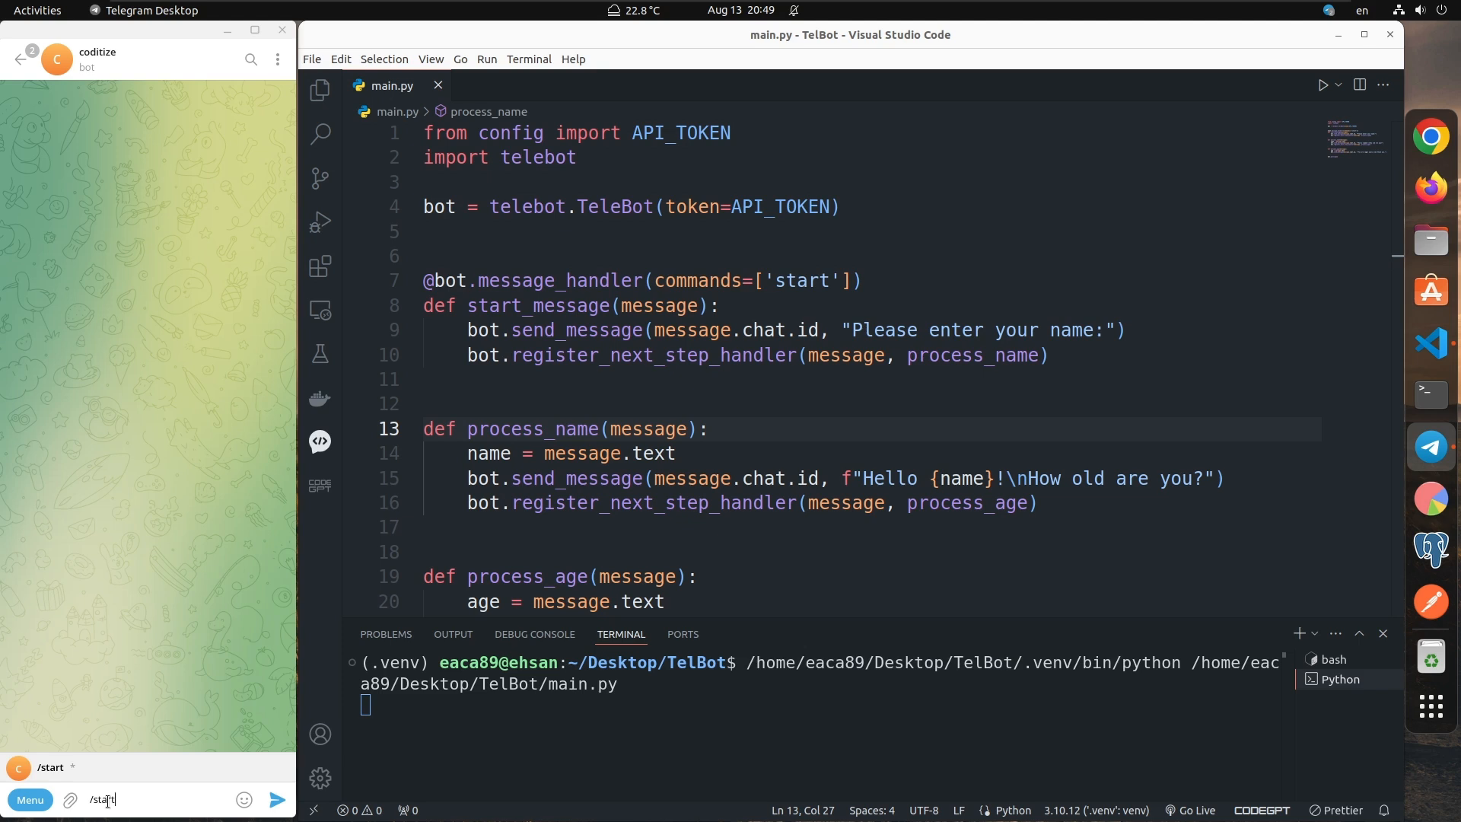
{"action": "left_click", "coordinate": [275, 799]}
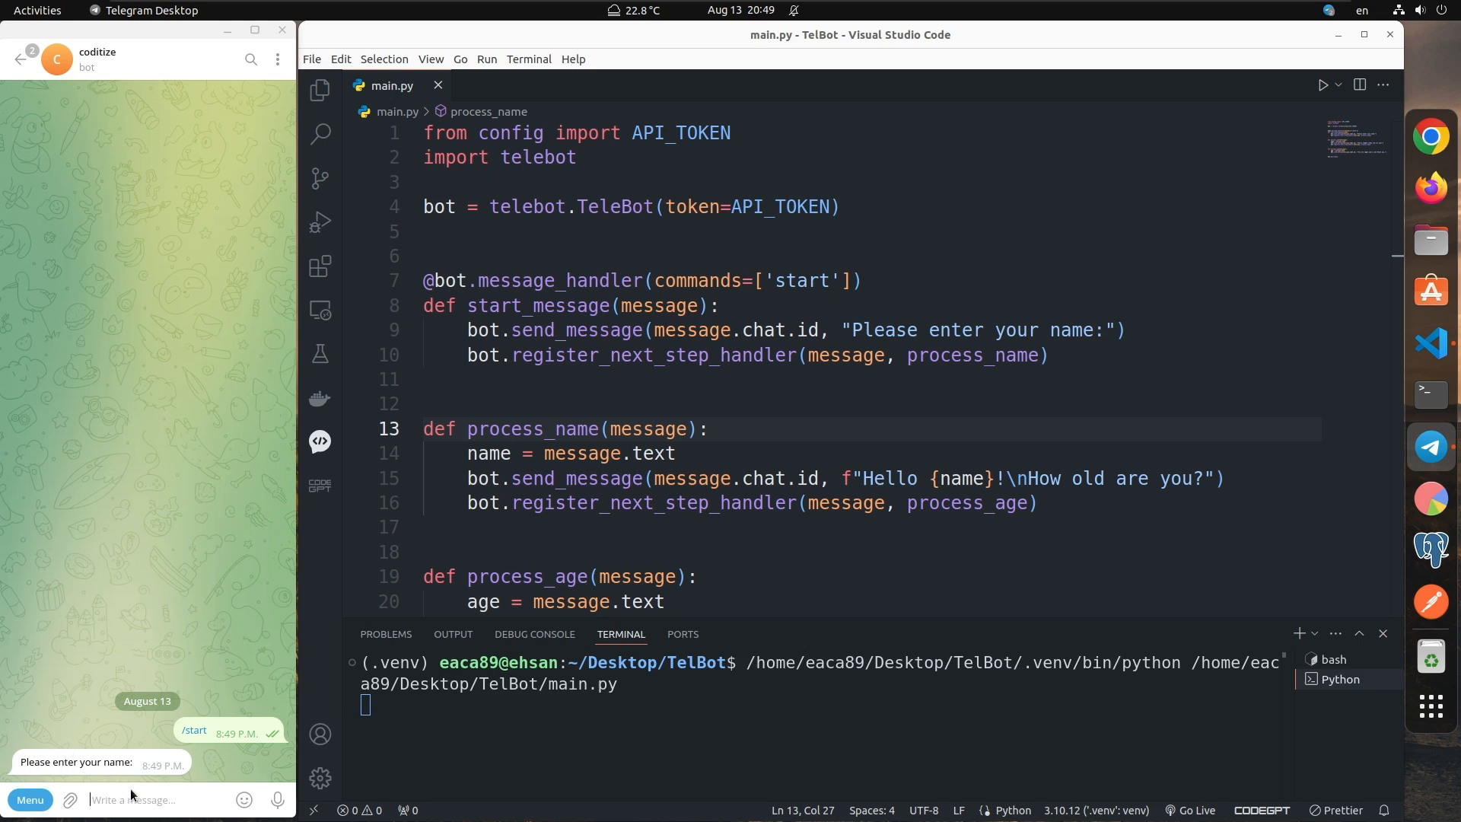
{"action": "type", "text": "Ehsan"}
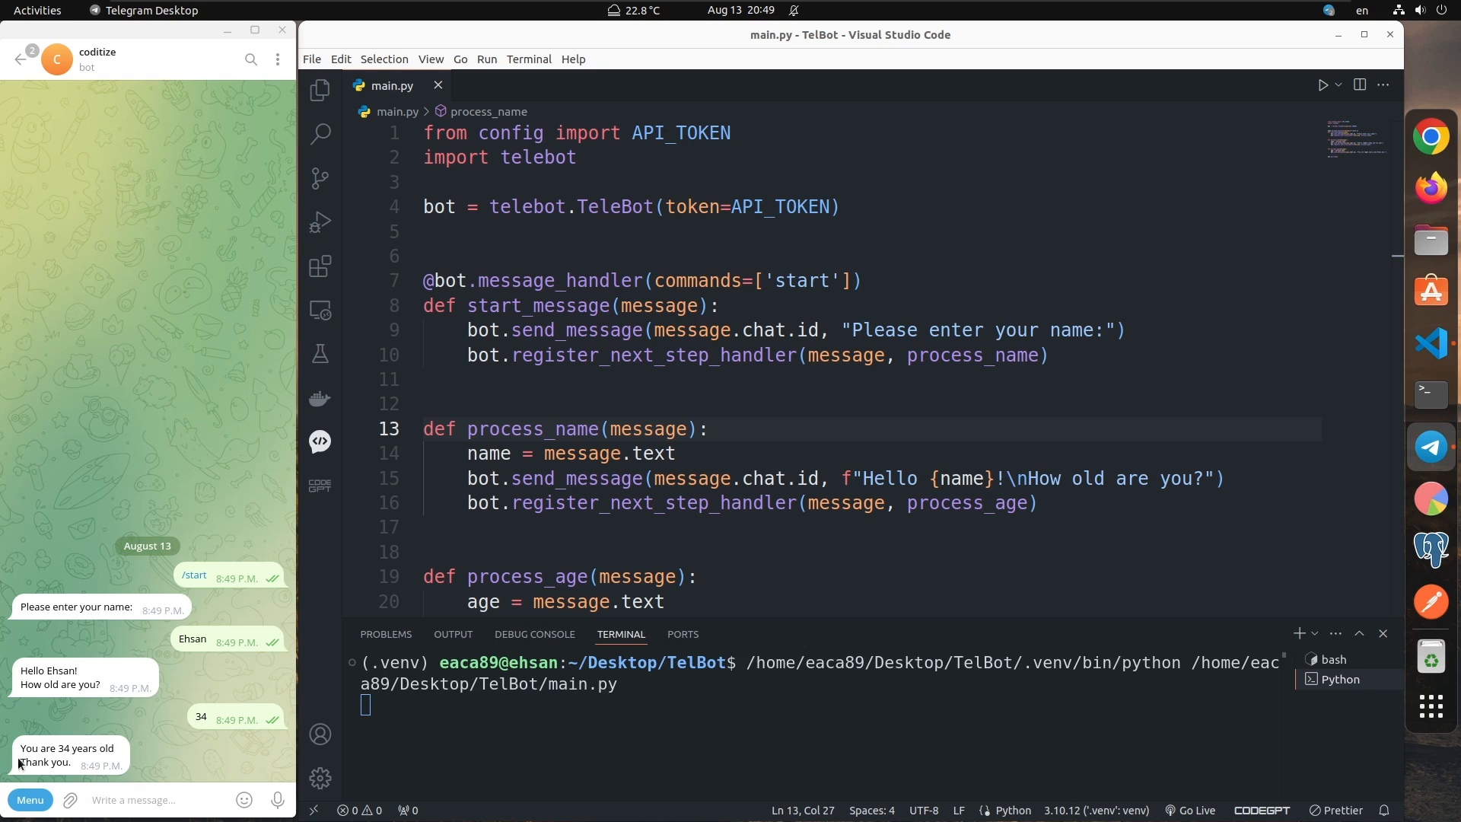
{"action": "mouse_move", "coordinate": [122, 764]}
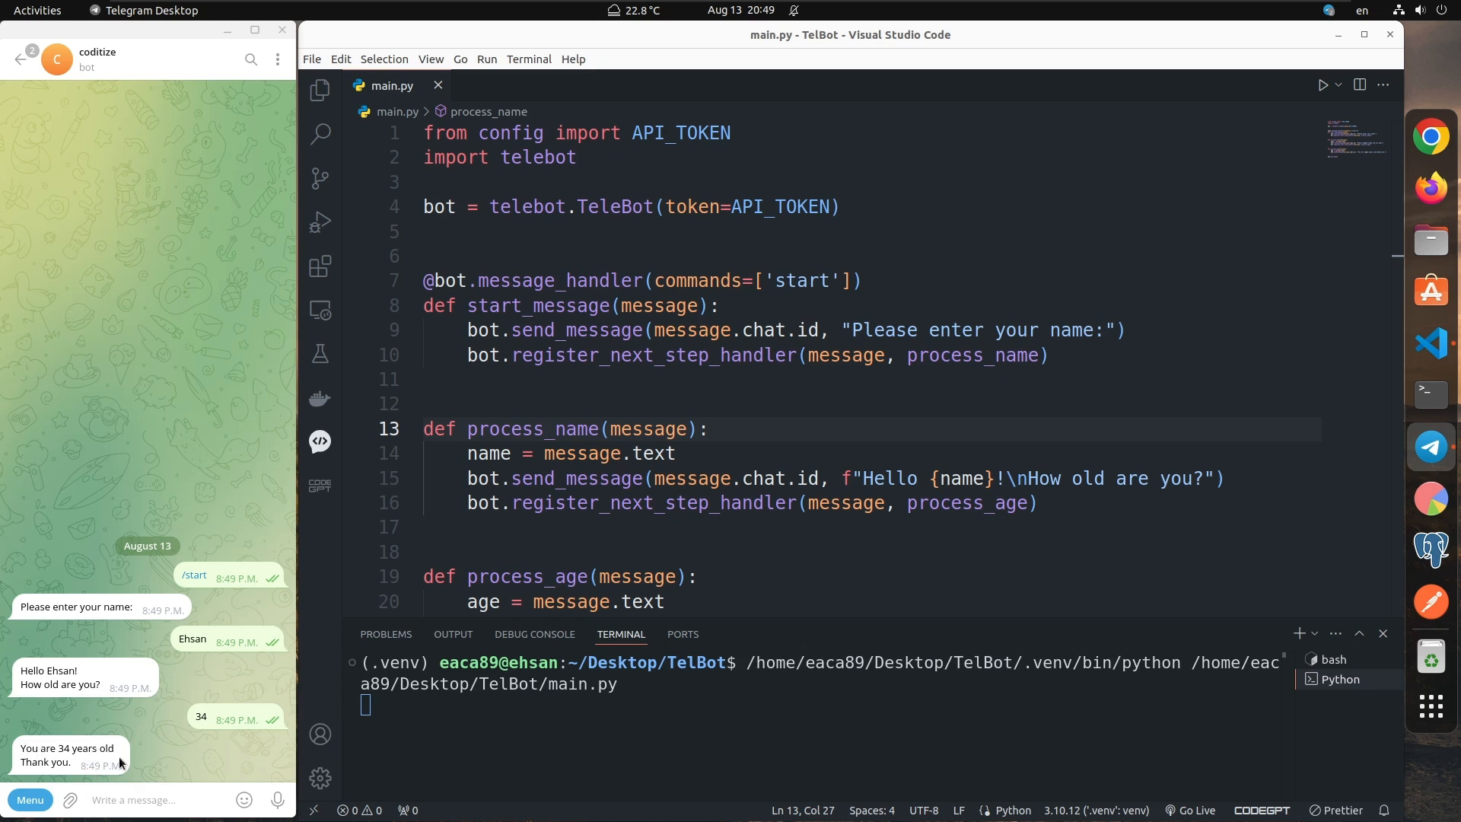
{"action": "mouse_move", "coordinate": [164, 737]}
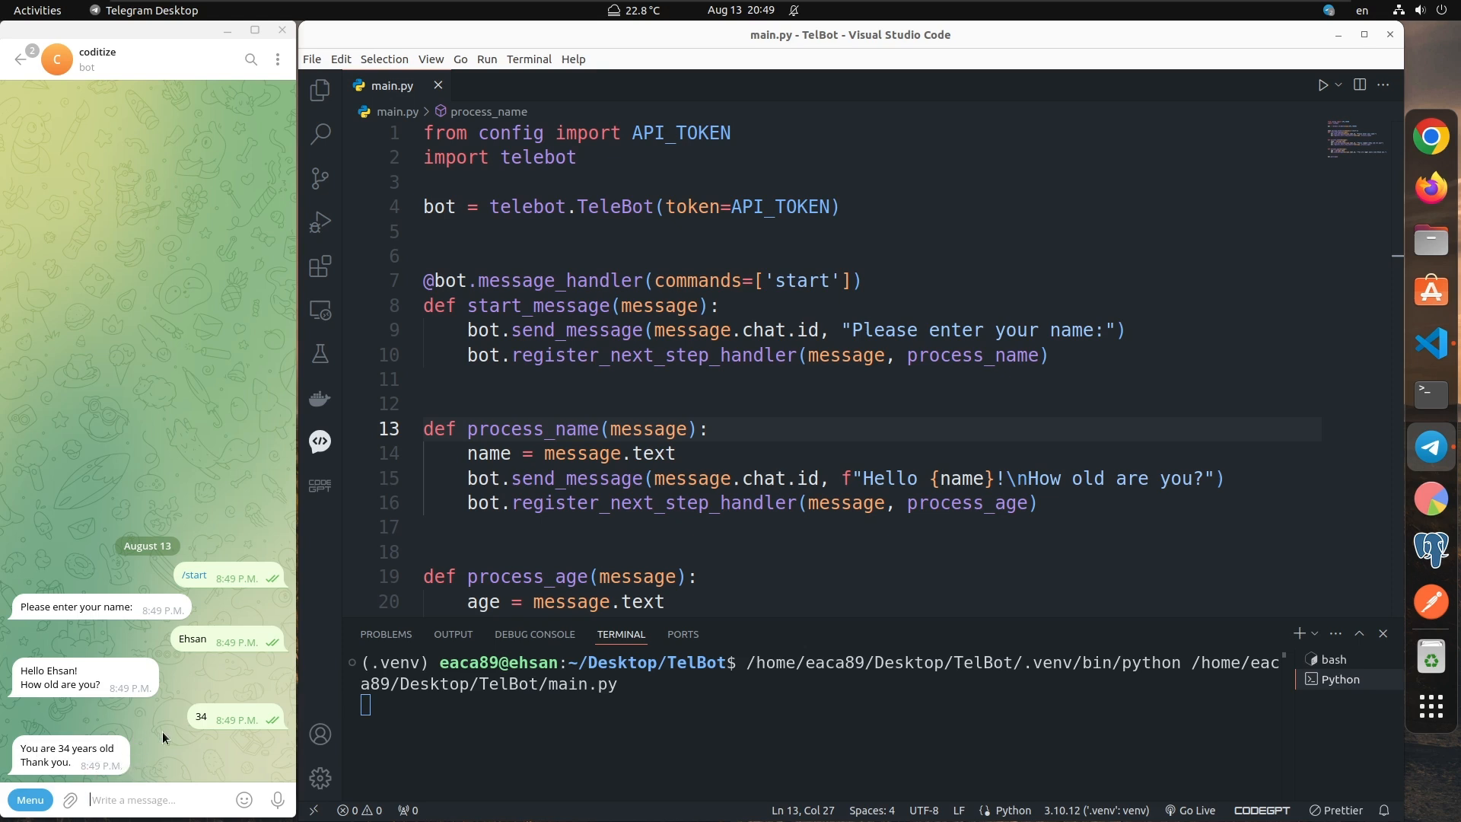
{"action": "mouse_move", "coordinate": [645, 428]}
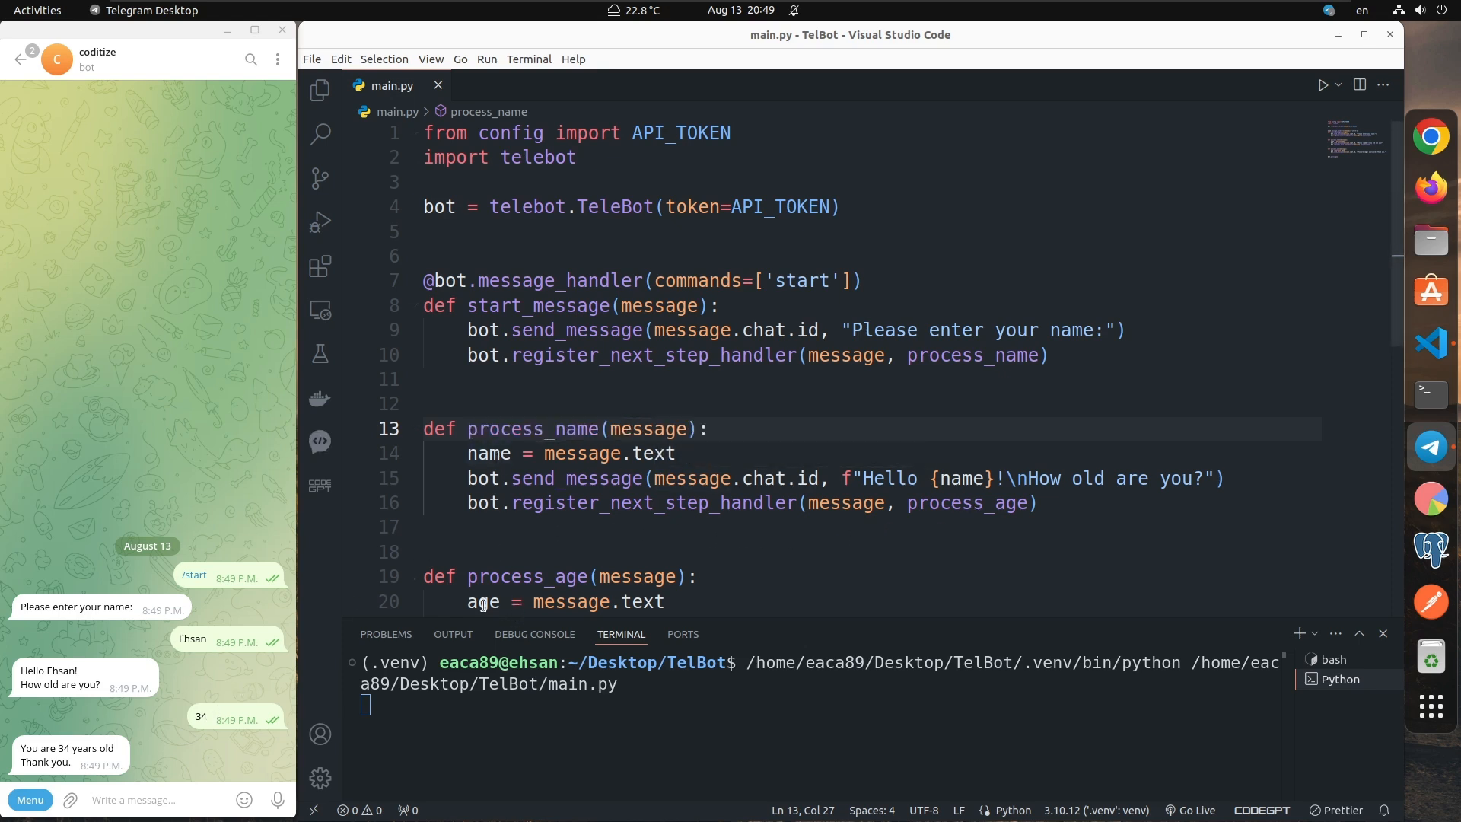
{"action": "mouse_move", "coordinate": [485, 601]}
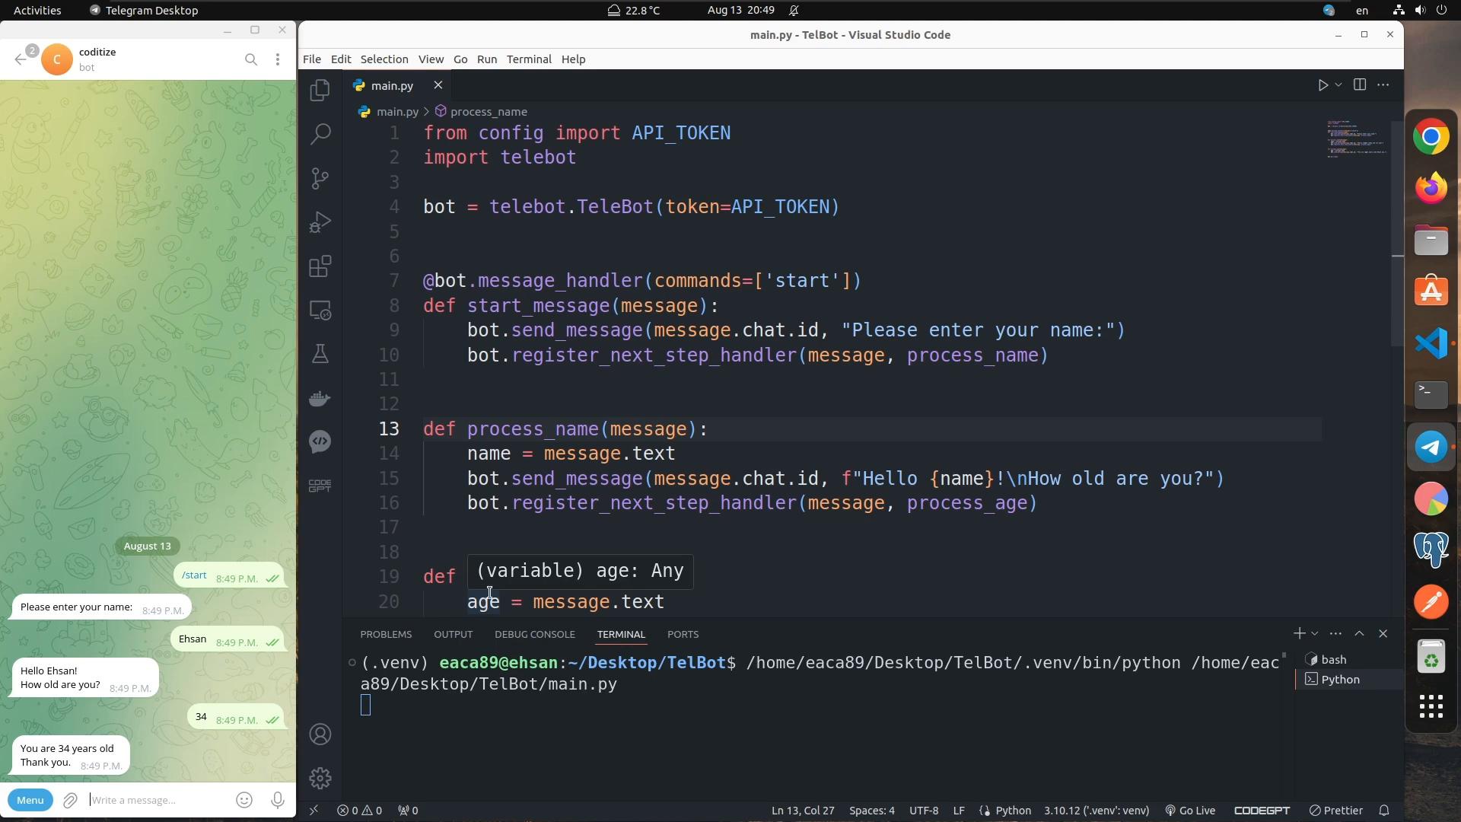